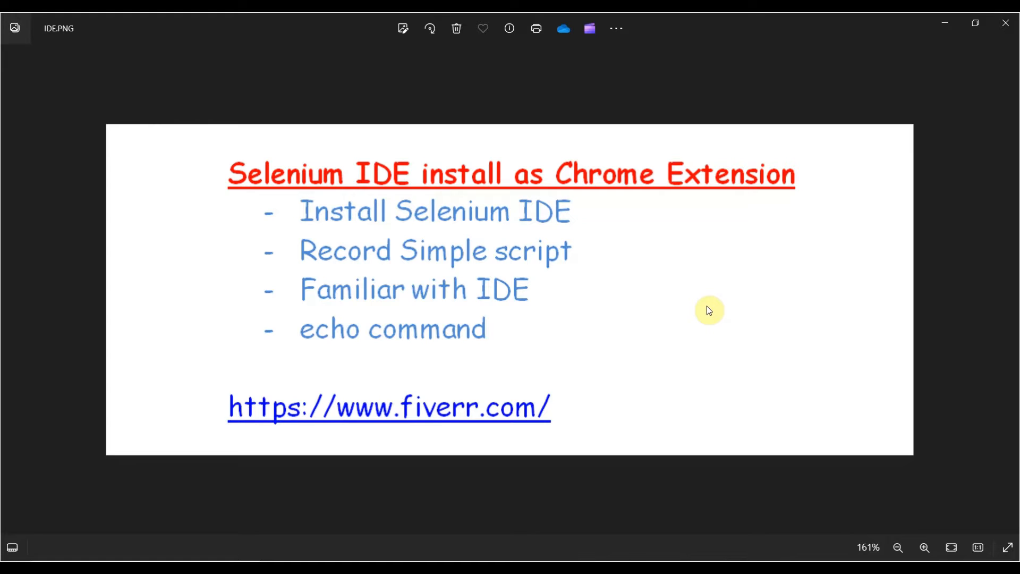
pyautogui.moveTo(627, 394)
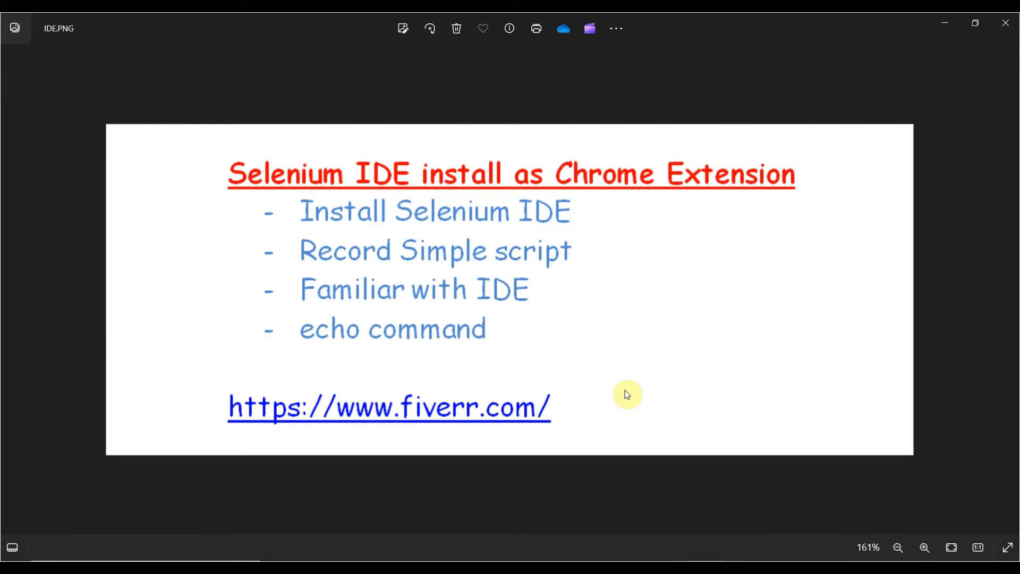
pyautogui.moveTo(788, 337)
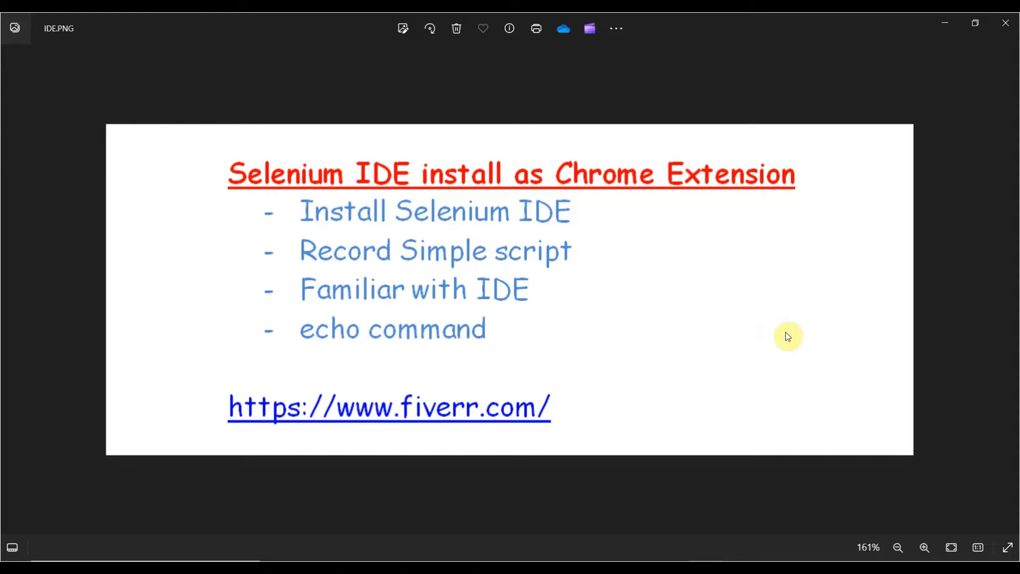
pyautogui.moveTo(367, 378)
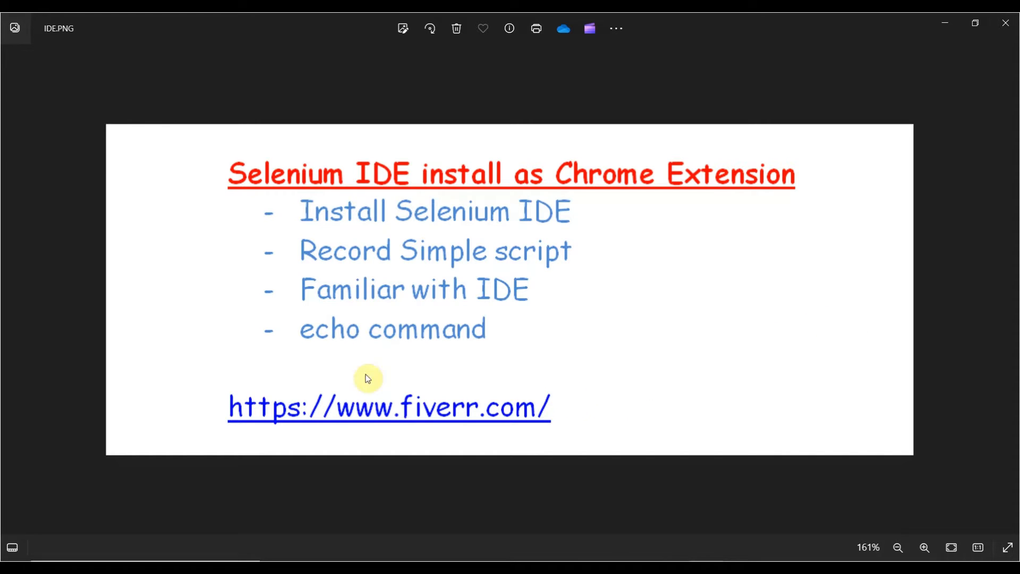
pyautogui.moveTo(948, 29)
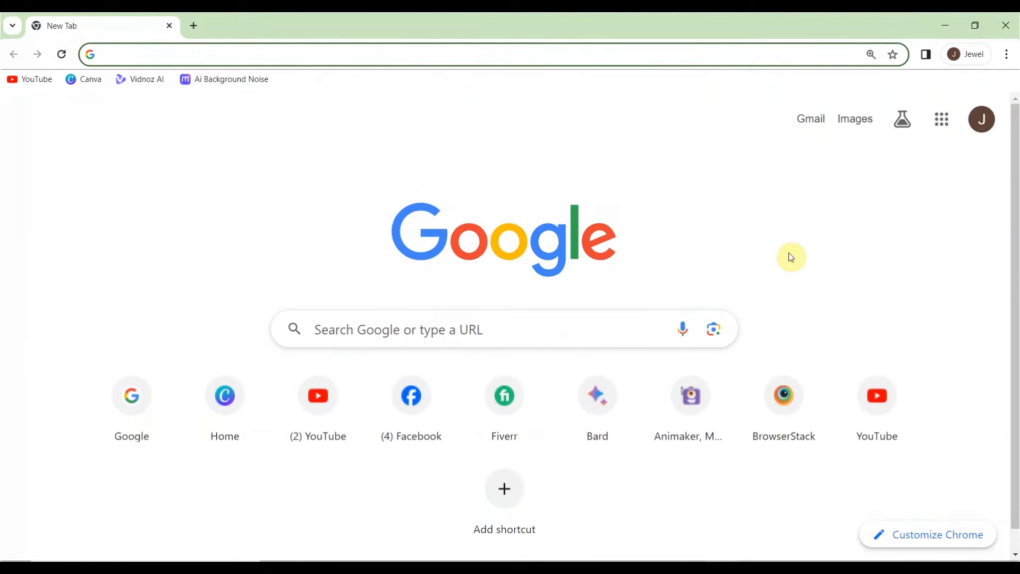
# Google 'selenium ide chrome extension' and open the Selenium IDE Web Store listing
pyautogui.click(455, 54)
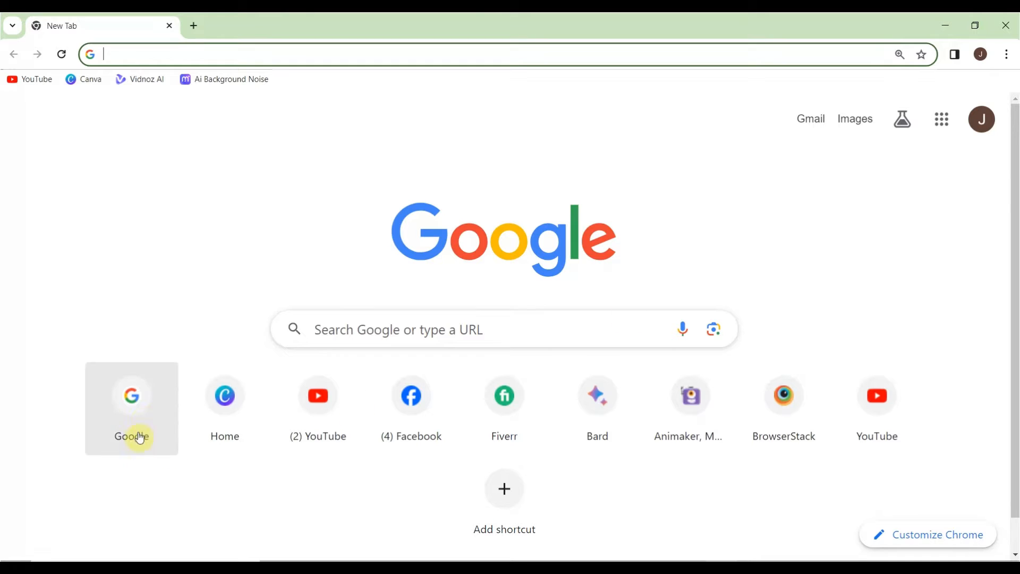
pyautogui.click(131, 408)
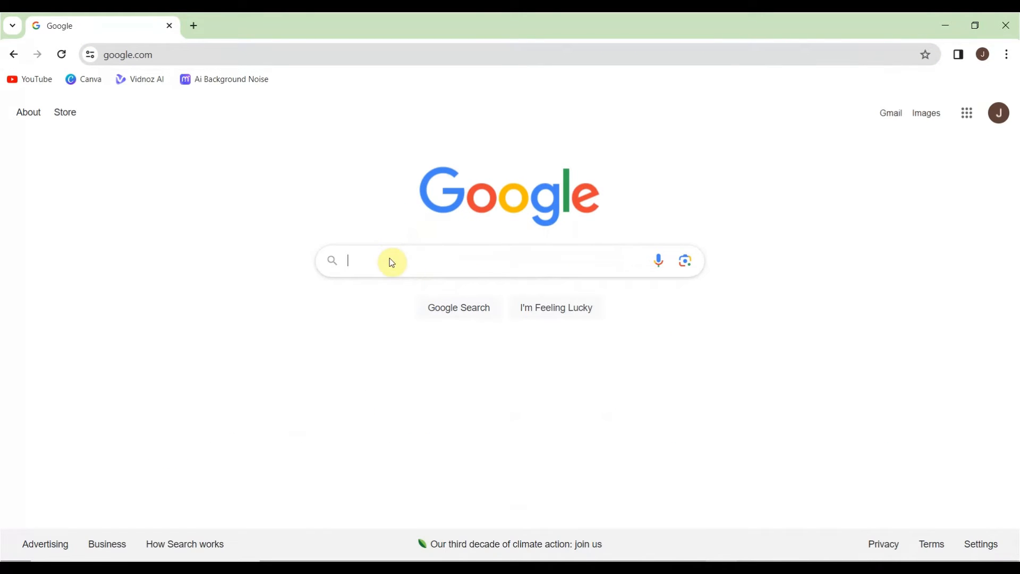
pyautogui.click(390, 261)
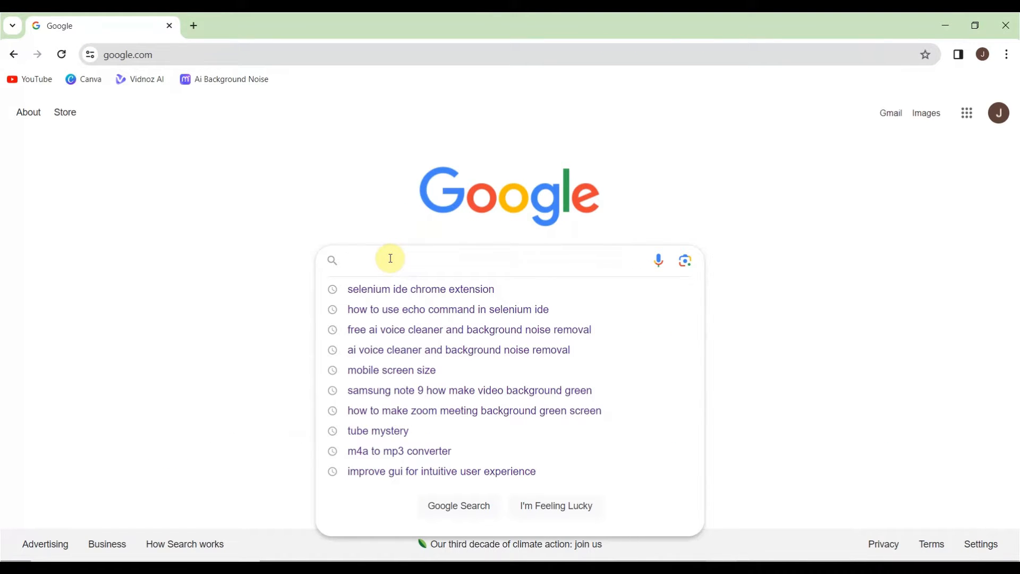
pyautogui.write('selenium')
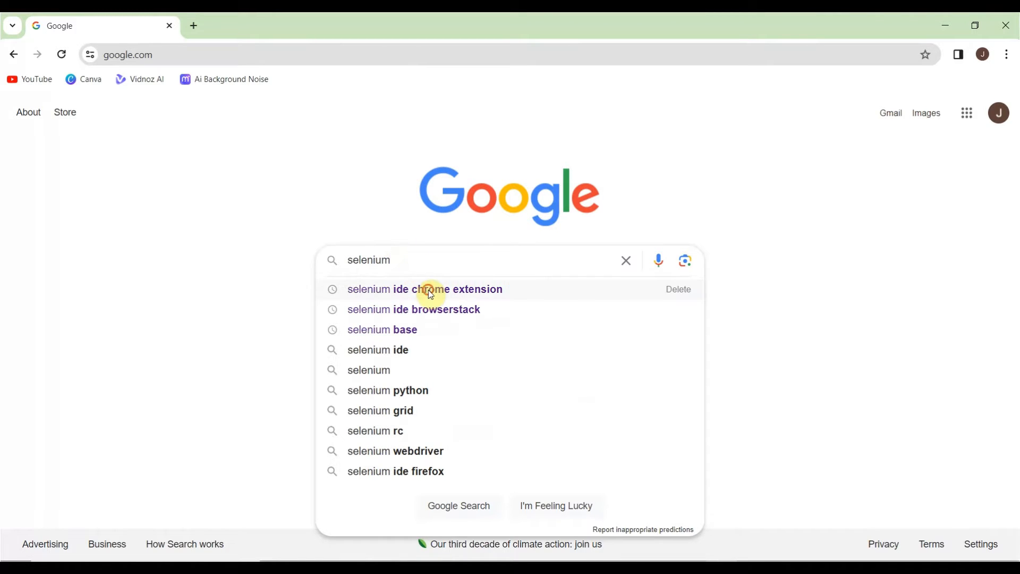
pyautogui.click(425, 289)
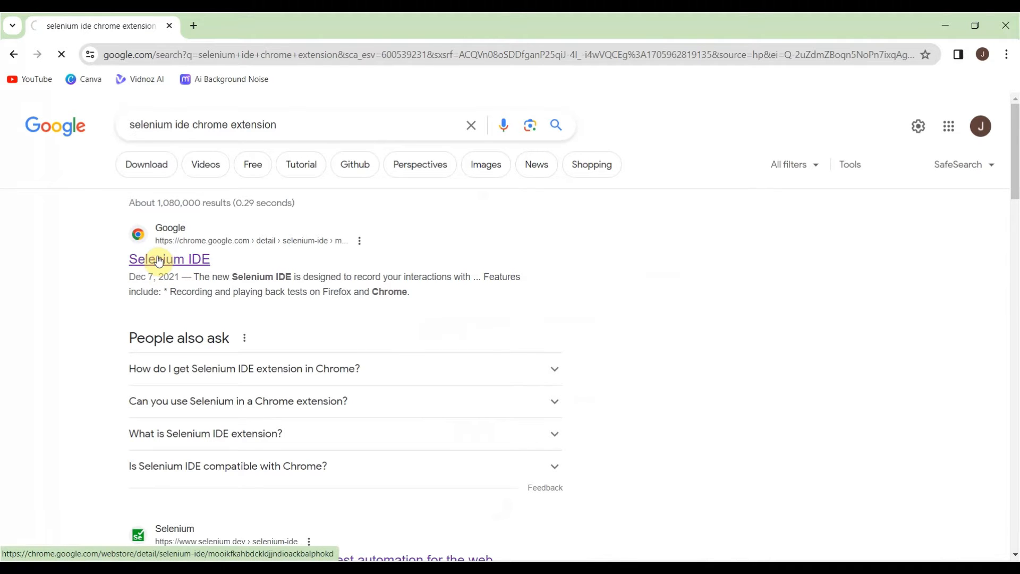
pyautogui.click(168, 259)
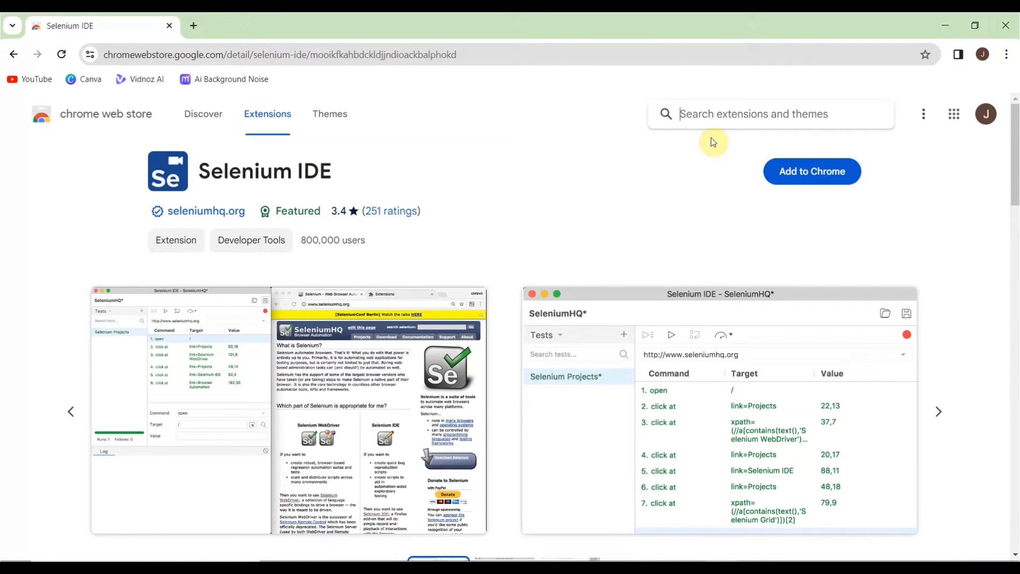
pyautogui.moveTo(618, 209)
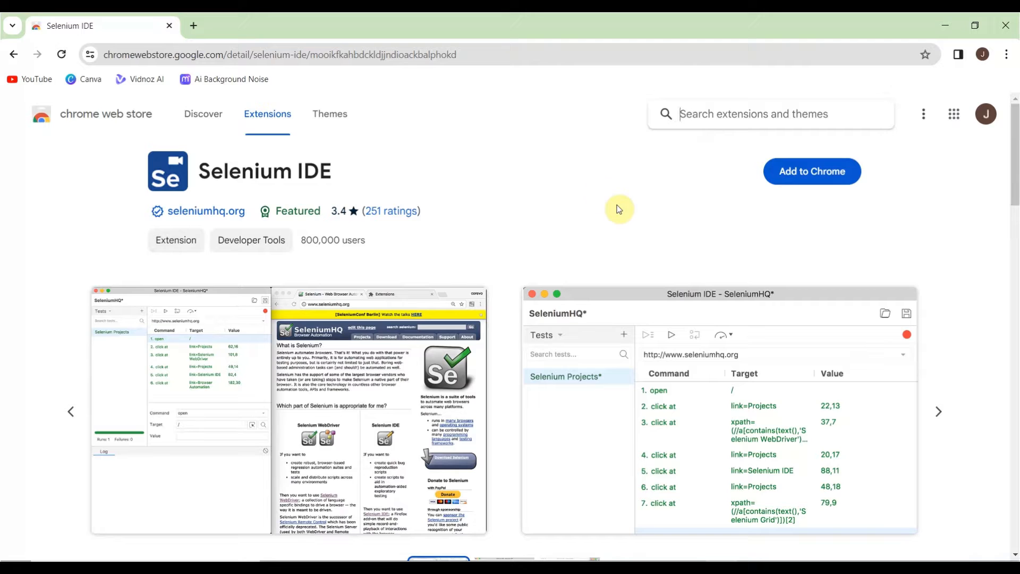
pyautogui.click(193, 26)
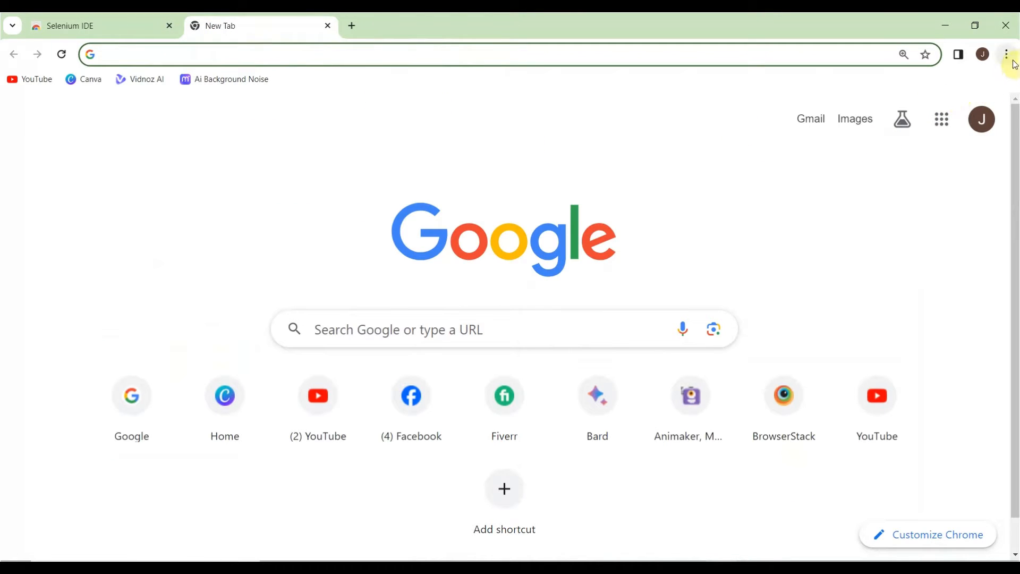
# Reach the Selenium IDE listing via Extensions > Visit Chrome Web Store and a 'selenium' search
pyautogui.click(1007, 54)
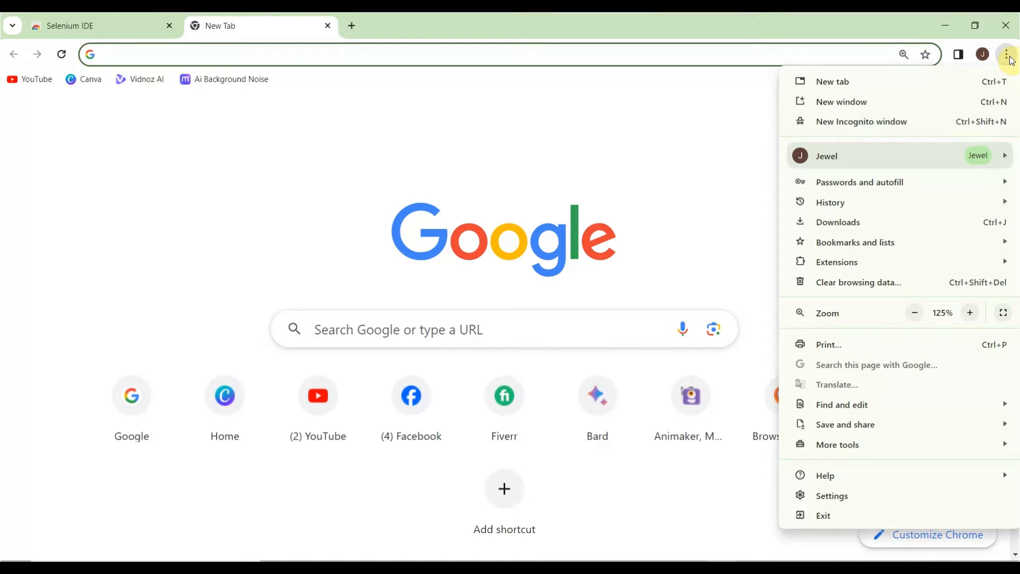
pyautogui.moveTo(837, 261)
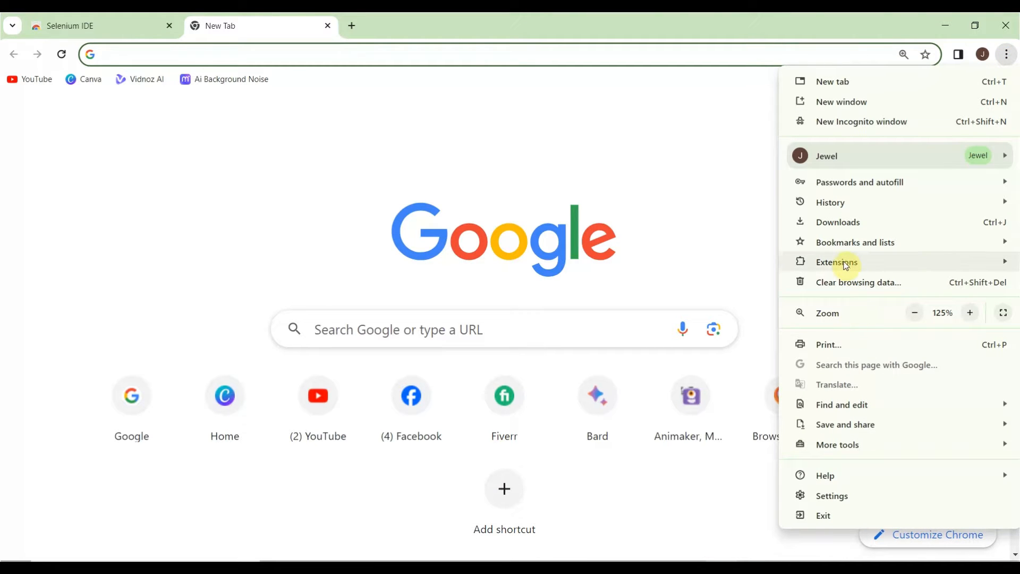
pyautogui.click(837, 262)
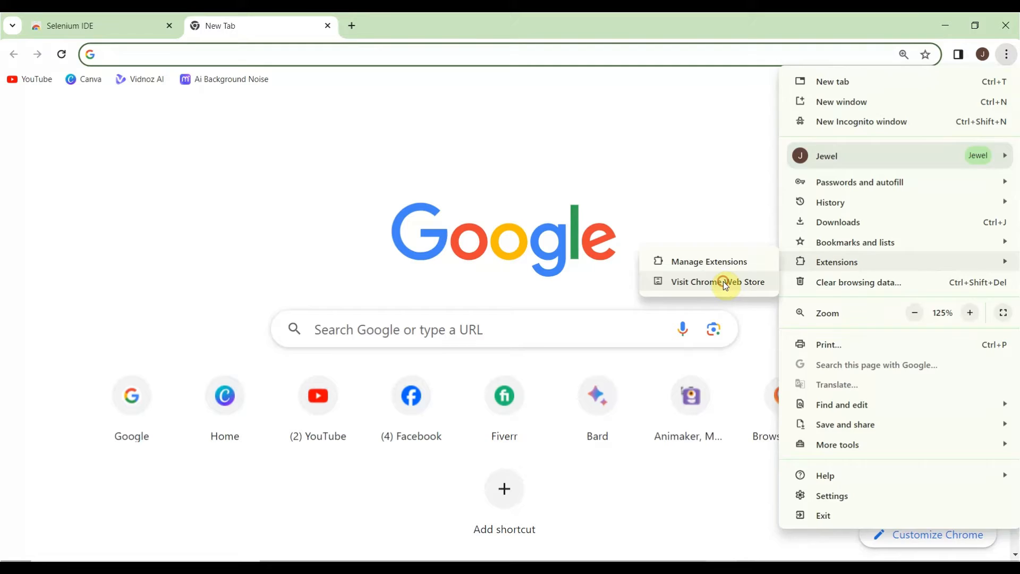
pyautogui.click(718, 281)
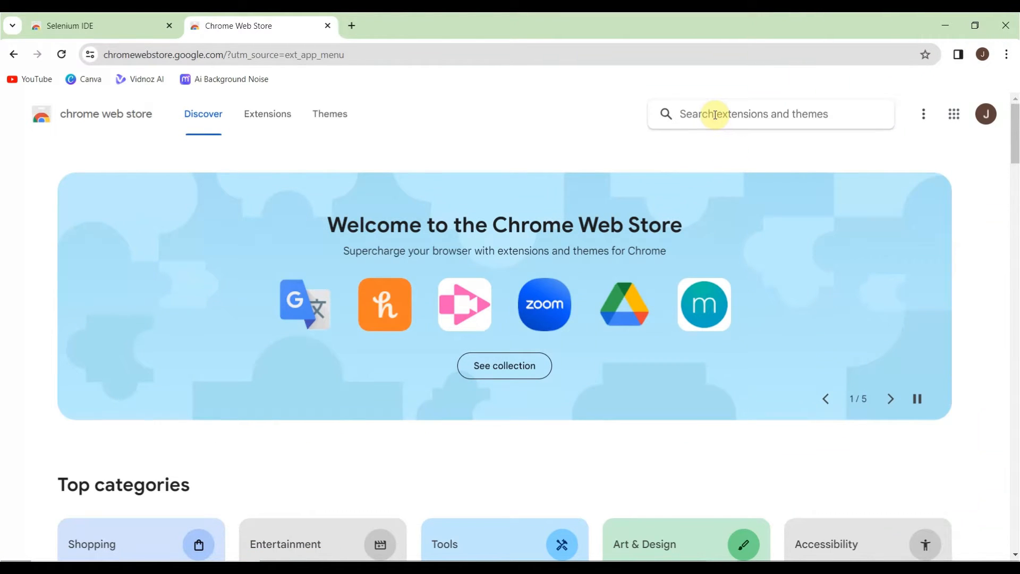
pyautogui.write('sel')
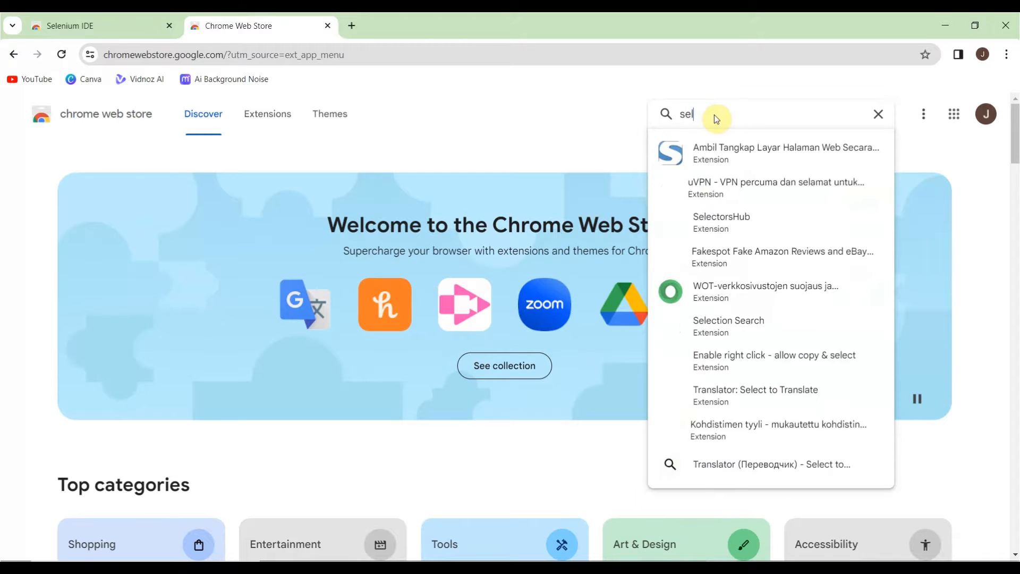
pyautogui.write('enium')
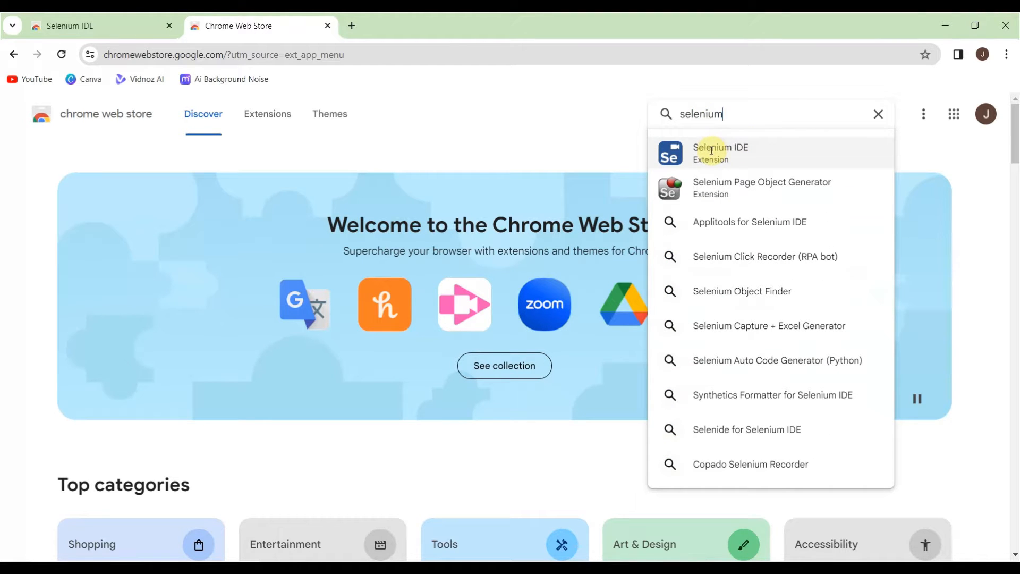
pyautogui.click(721, 153)
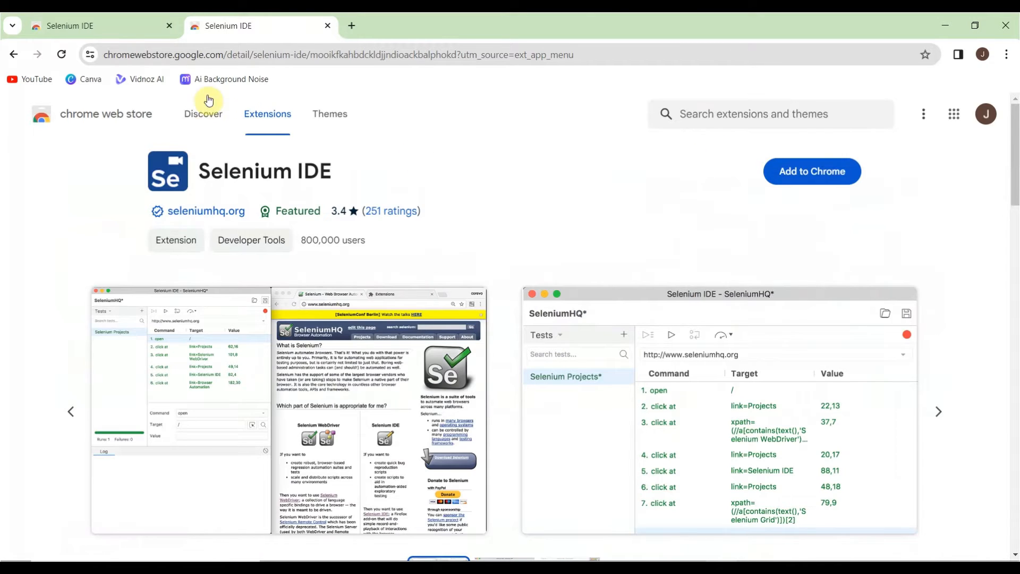
pyautogui.moveTo(473, 107)
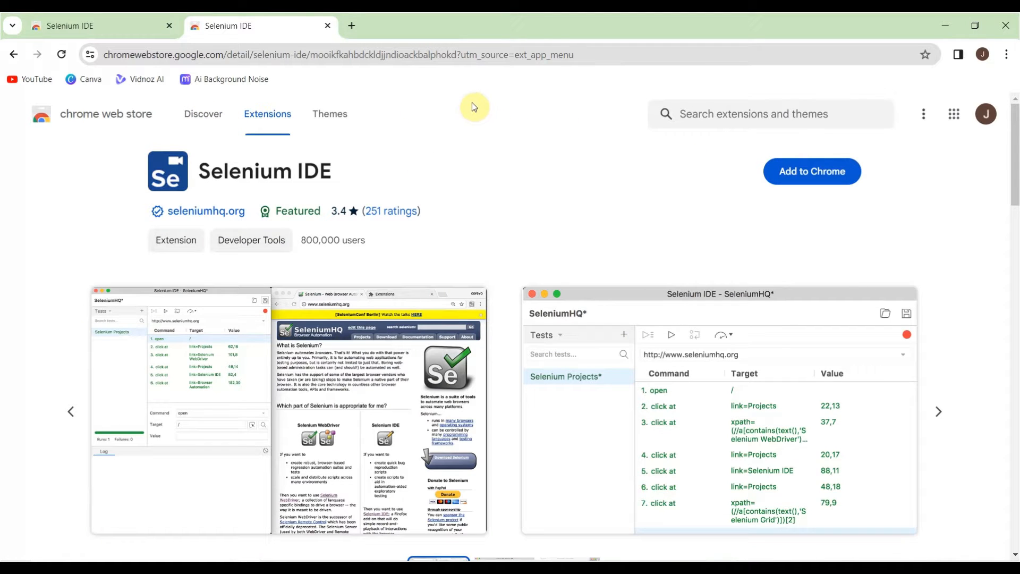
pyautogui.moveTo(990, 263)
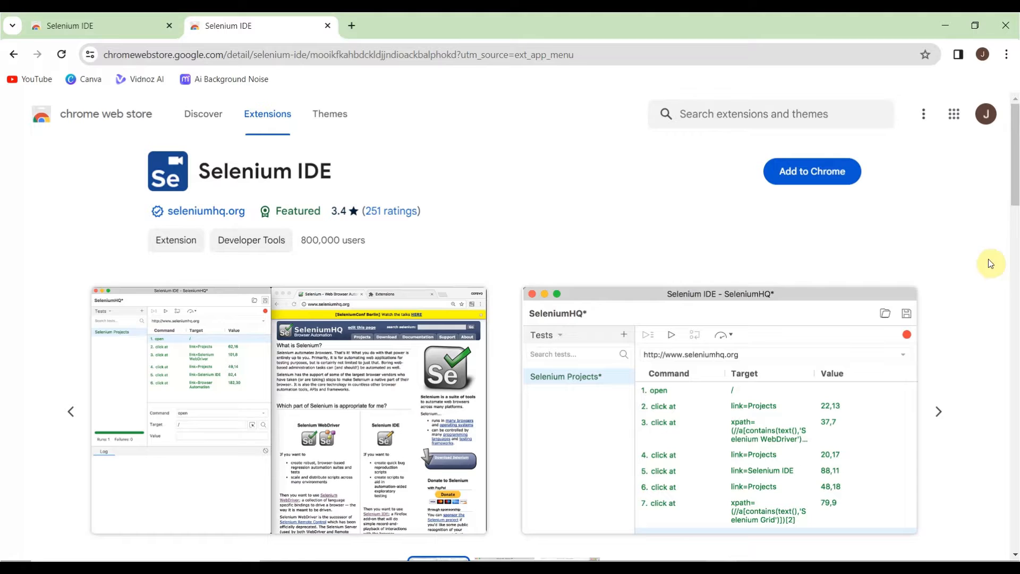
pyautogui.moveTo(645, 207)
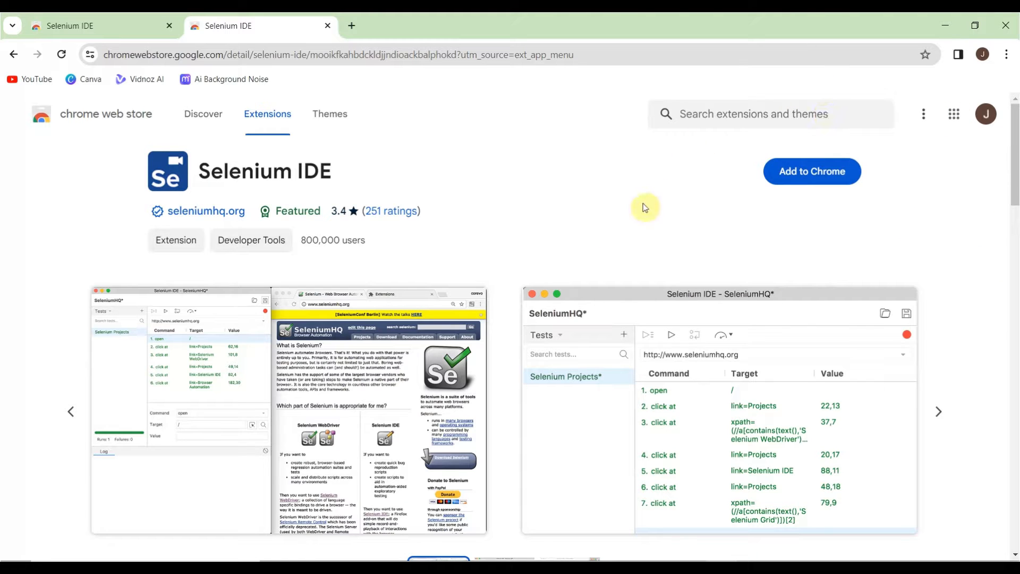
pyautogui.moveTo(754, 196)
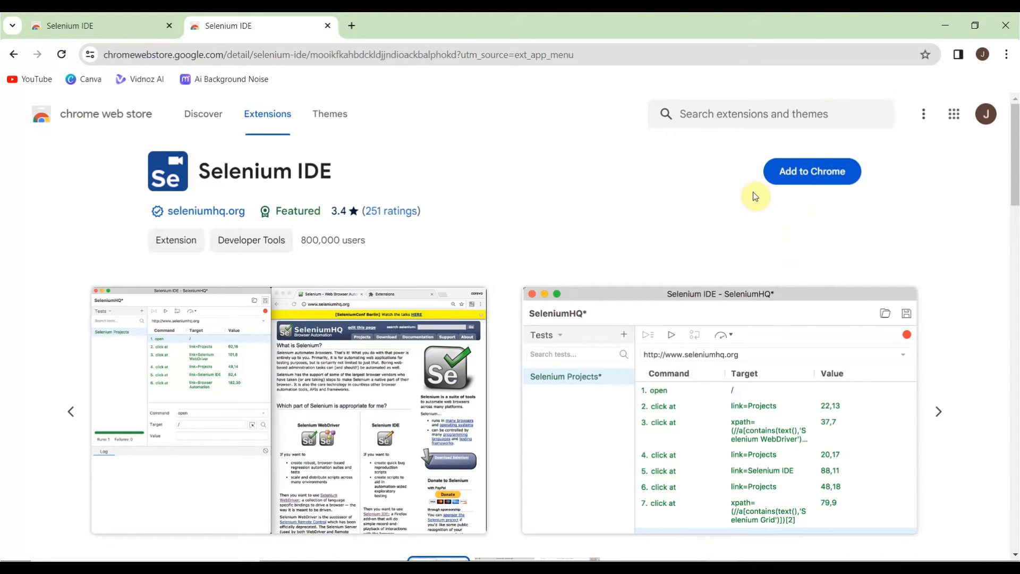
pyautogui.moveTo(811, 171)
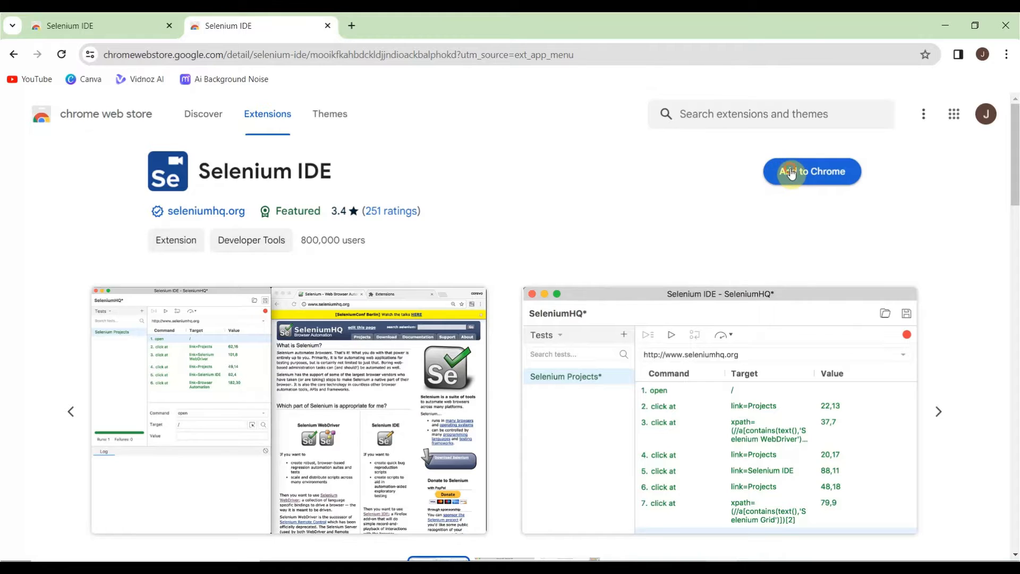
# Add Selenium IDE to Chrome and confirm 'Add extension'
pyautogui.click(812, 171)
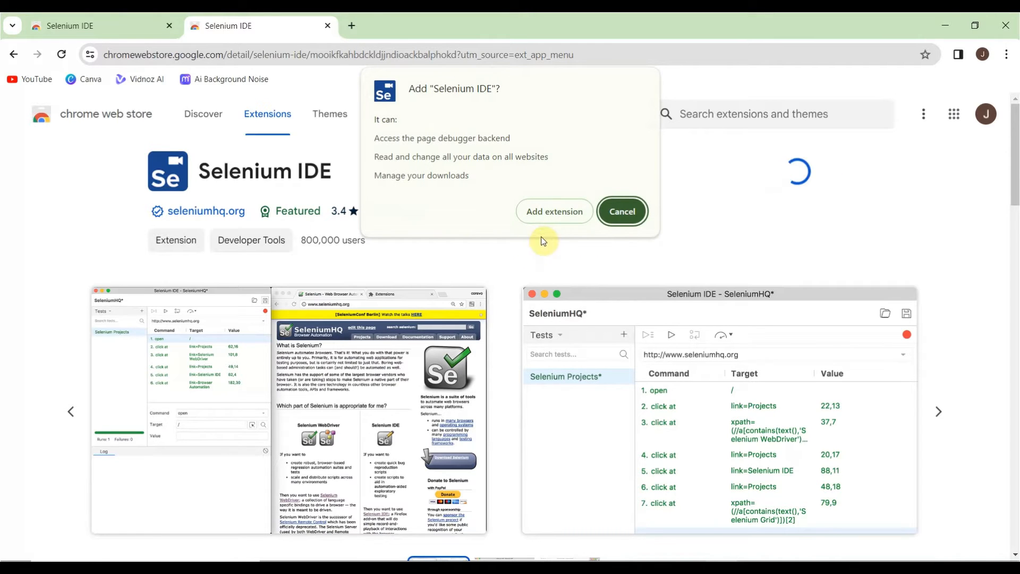
pyautogui.click(621, 211)
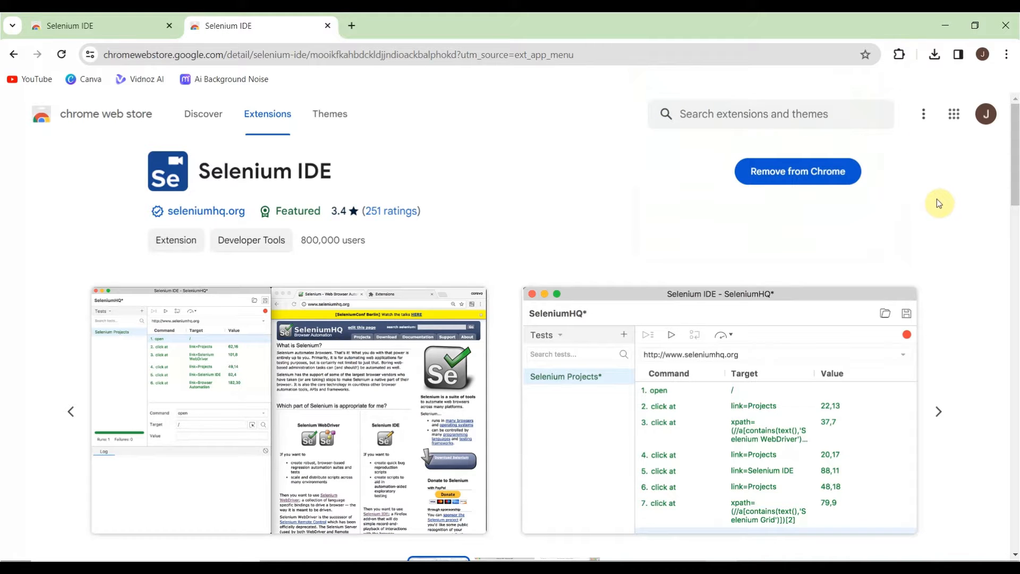
pyautogui.moveTo(844, 180)
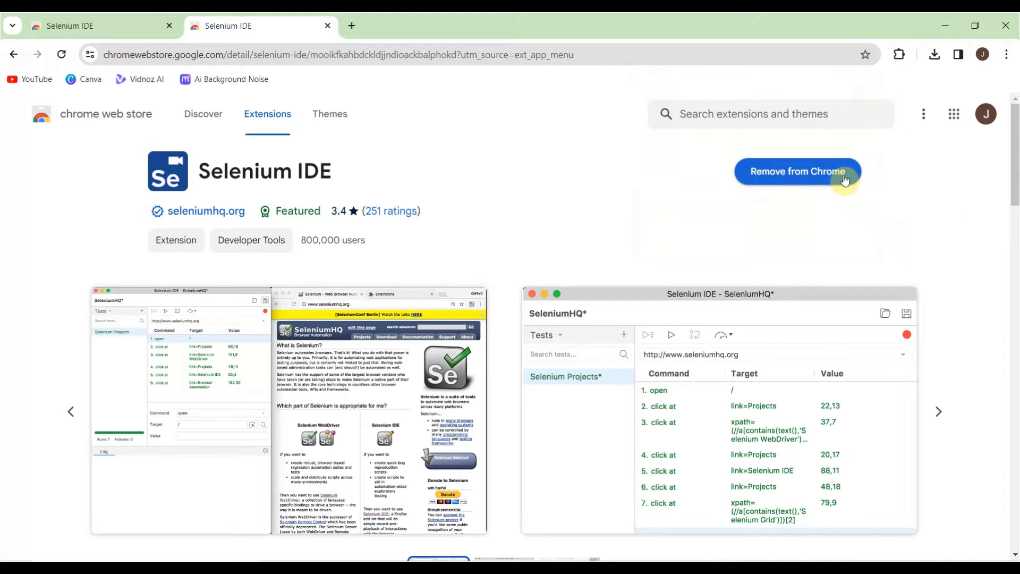
pyautogui.moveTo(867, 187)
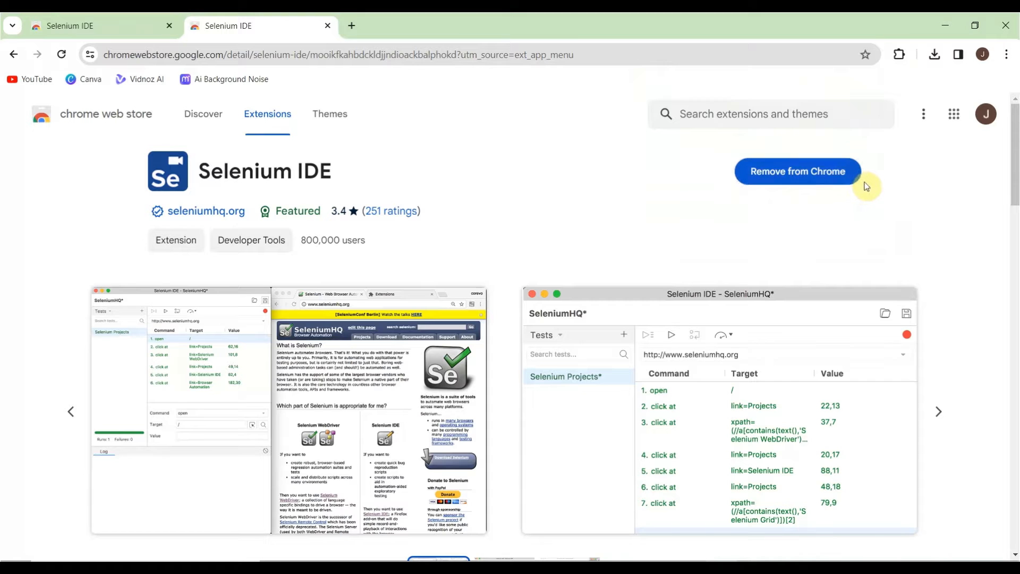
pyautogui.moveTo(964, 243)
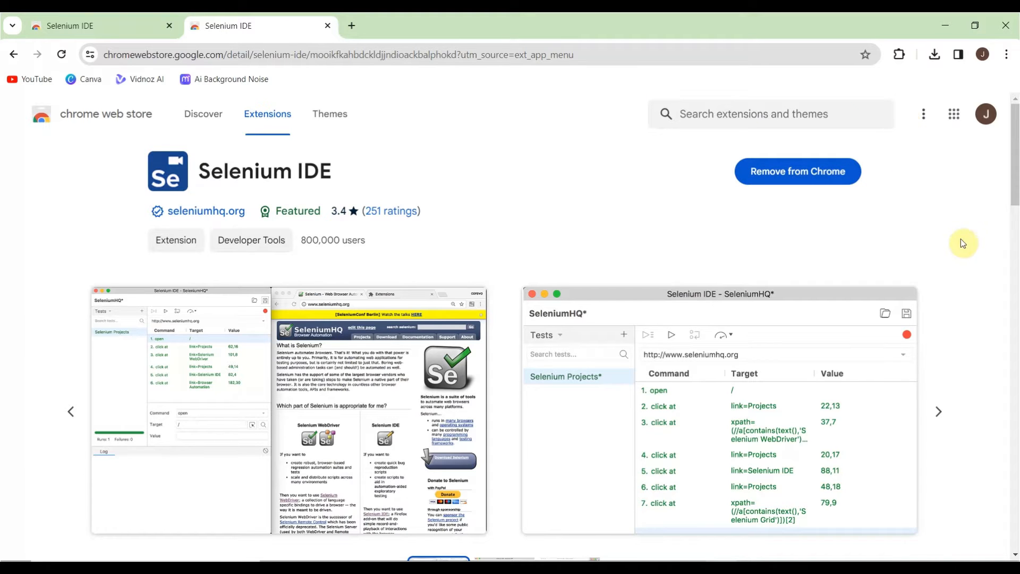
pyautogui.moveTo(781, 178)
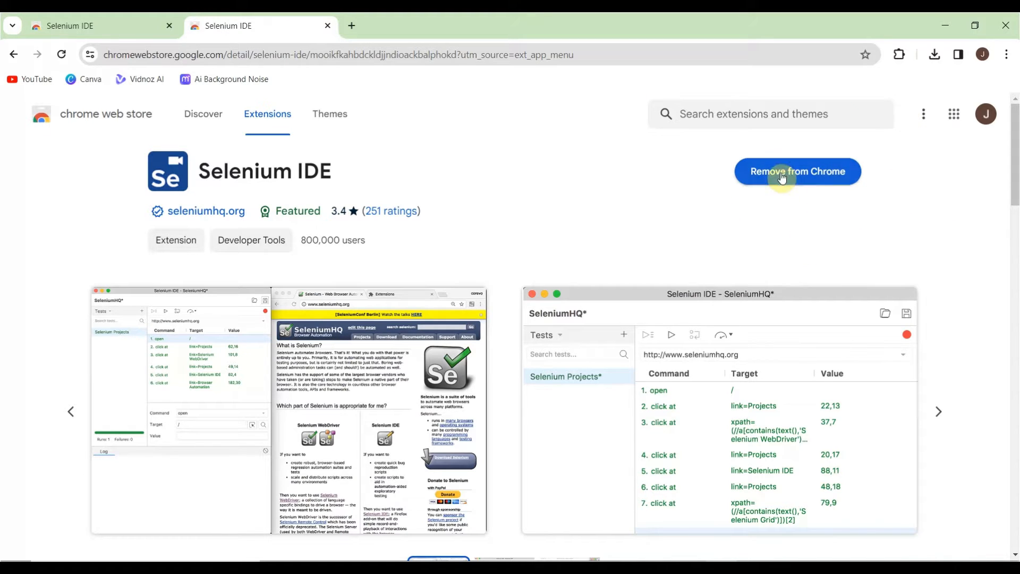
pyautogui.moveTo(853, 246)
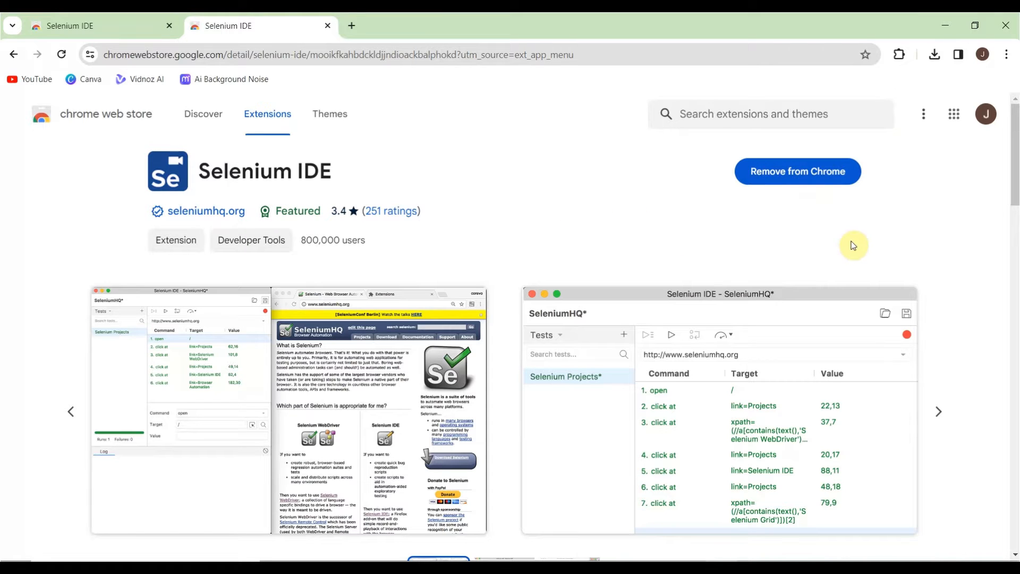
pyautogui.moveTo(1002, 73)
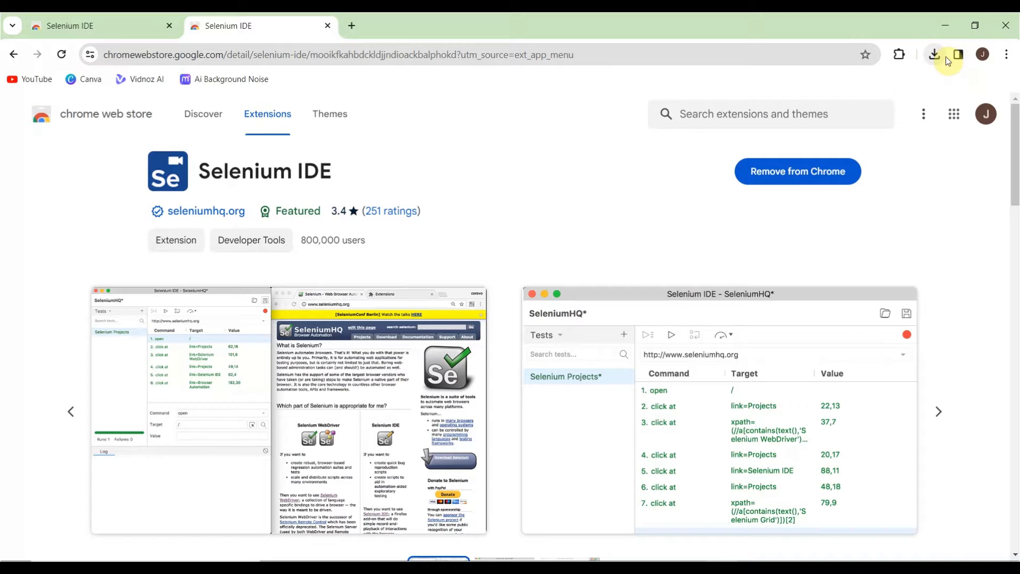
pyautogui.moveTo(899, 55)
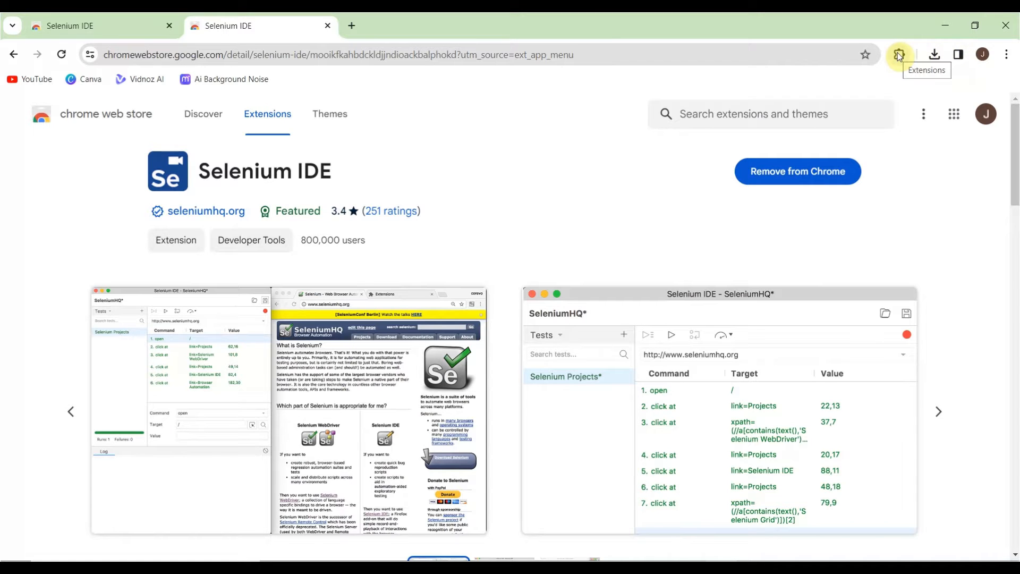
# Pin Selenium IDE to the toolbar, close the duplicate tab, and launch the extension
pyautogui.click(899, 55)
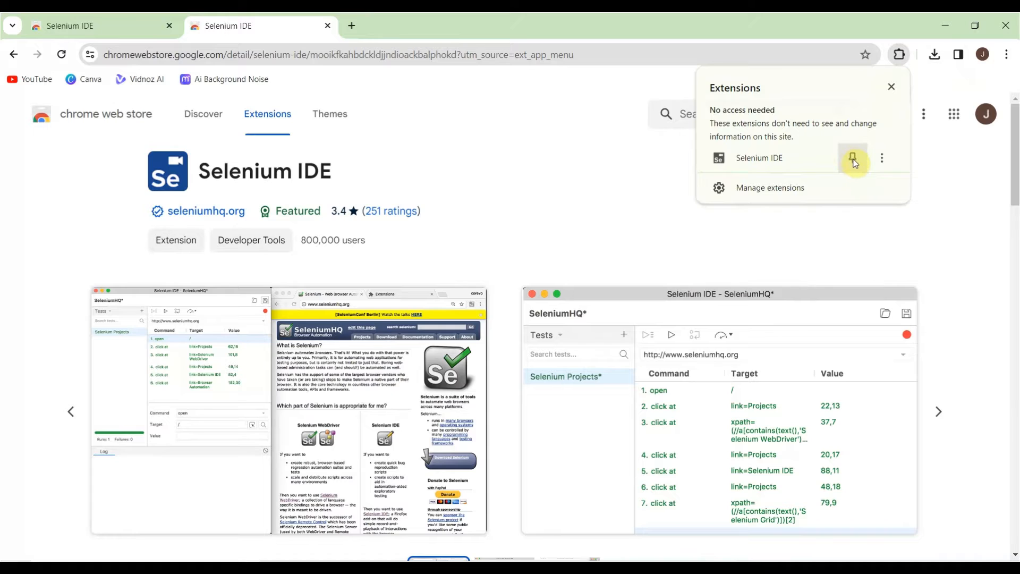
pyautogui.click(853, 158)
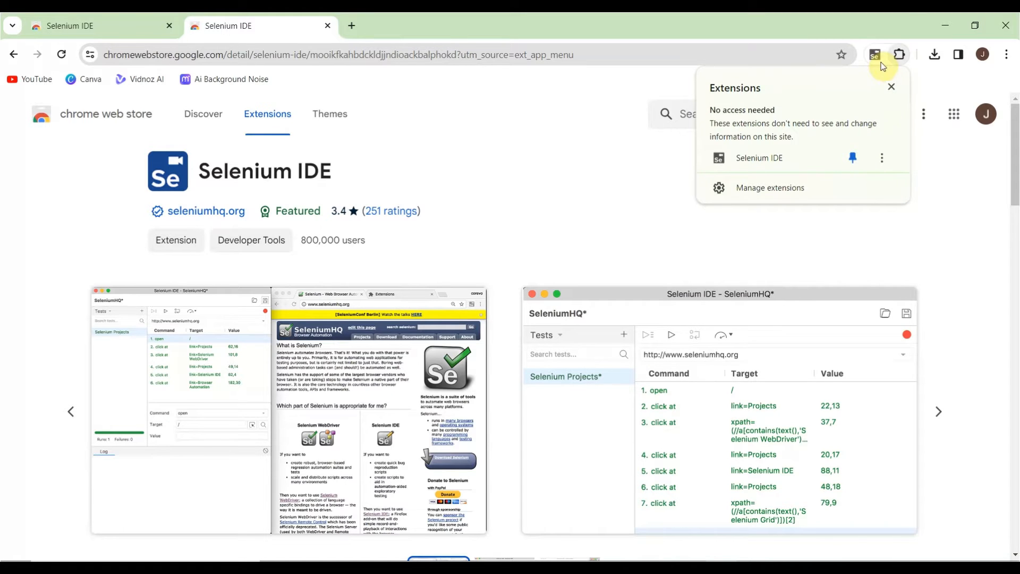
pyautogui.moveTo(875, 55)
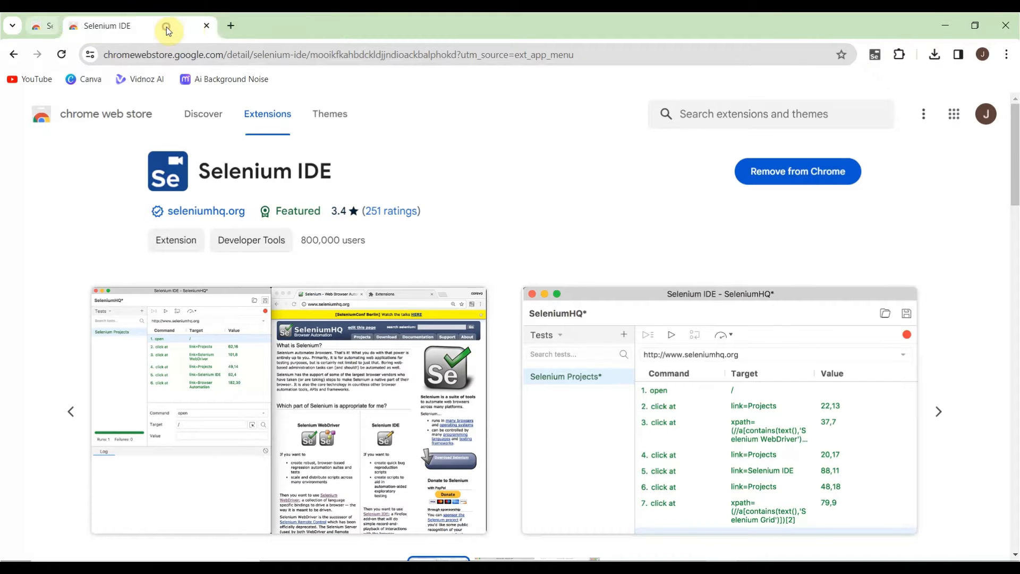
pyautogui.click(205, 26)
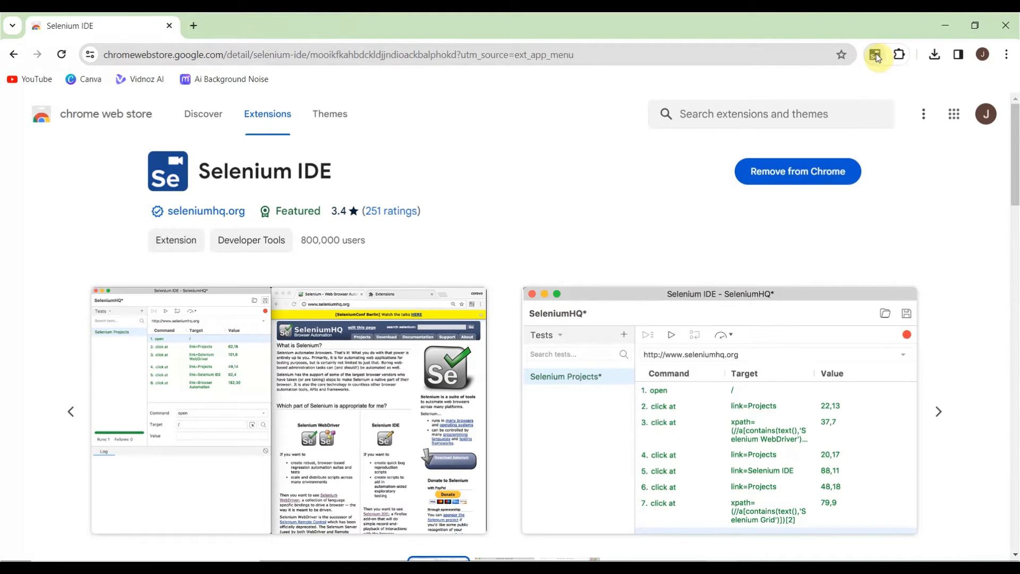
pyautogui.click(875, 54)
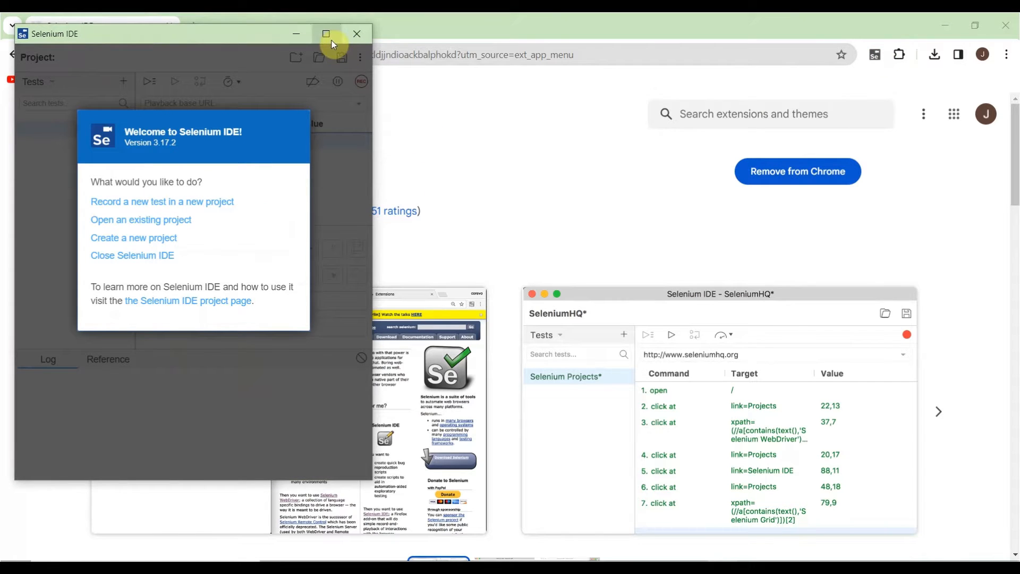
# Maximize the Selenium IDE window while its welcome dialog stays open
pyautogui.click(356, 33)
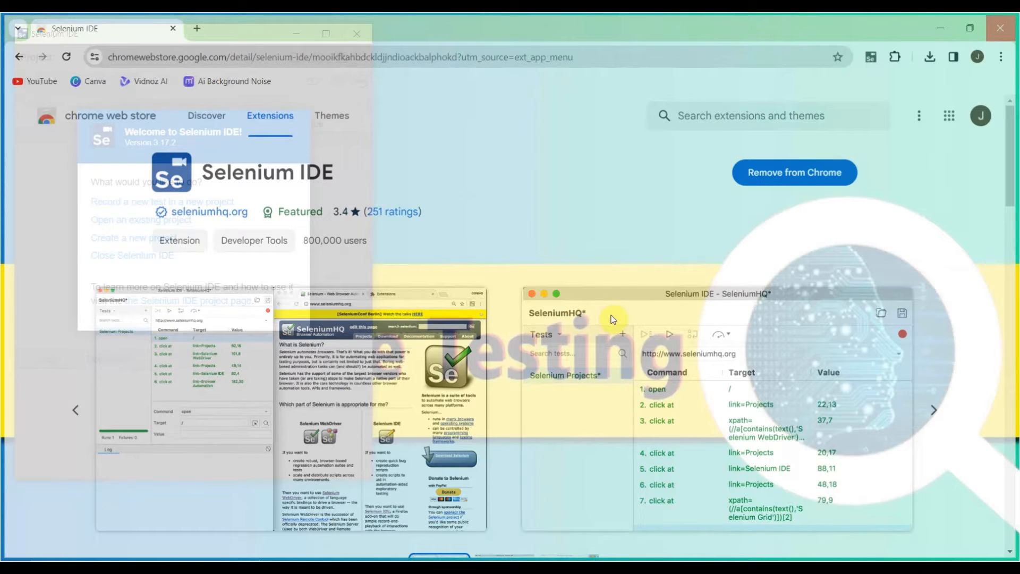
pyautogui.click(329, 34)
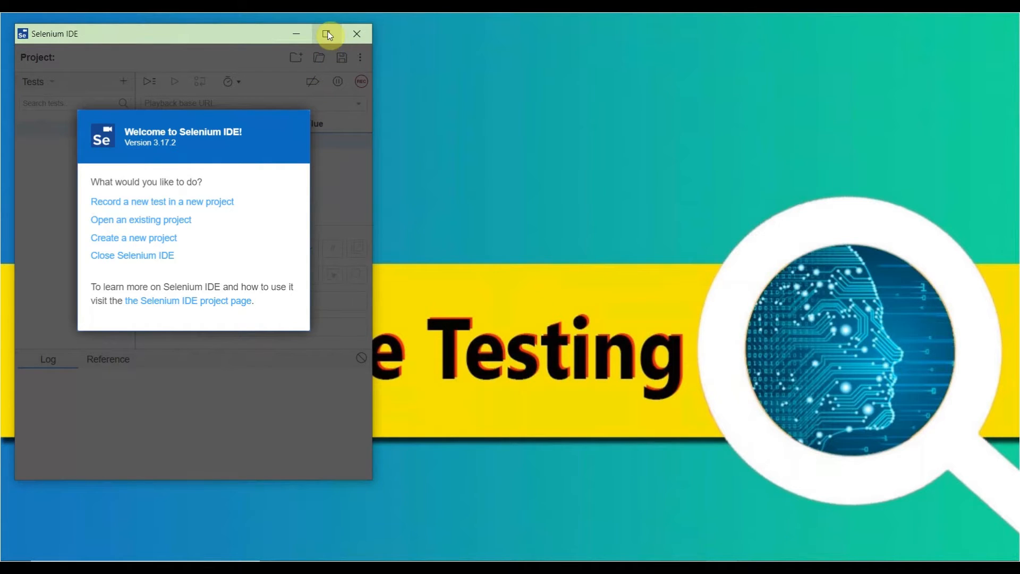
pyautogui.click(330, 34)
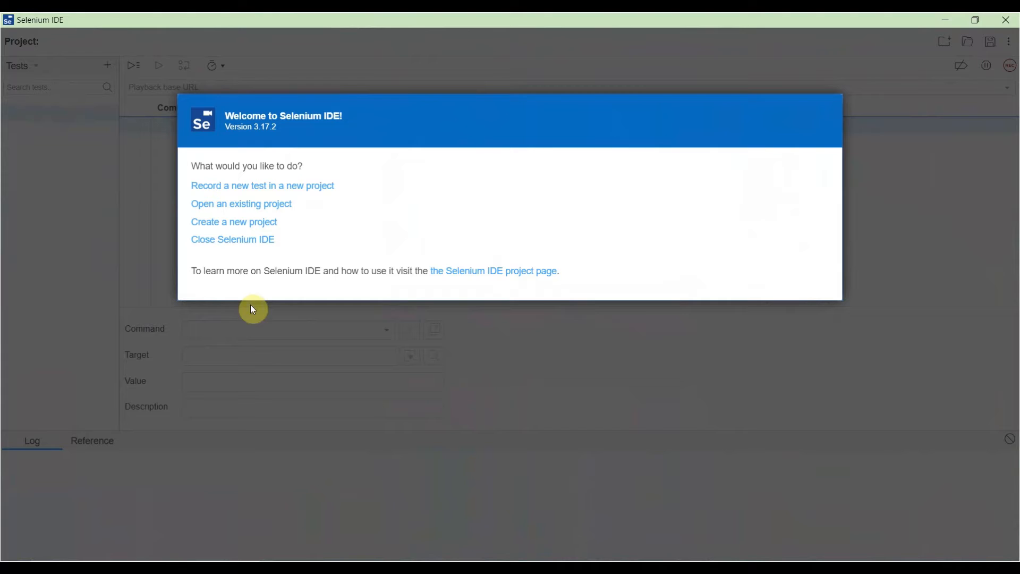
pyautogui.moveTo(191, 193)
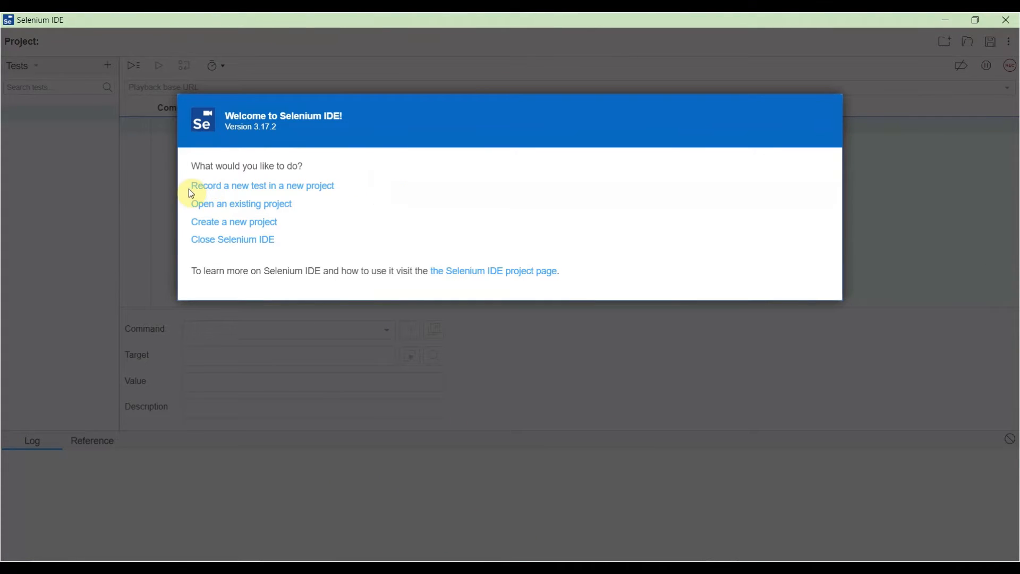
pyautogui.moveTo(344, 198)
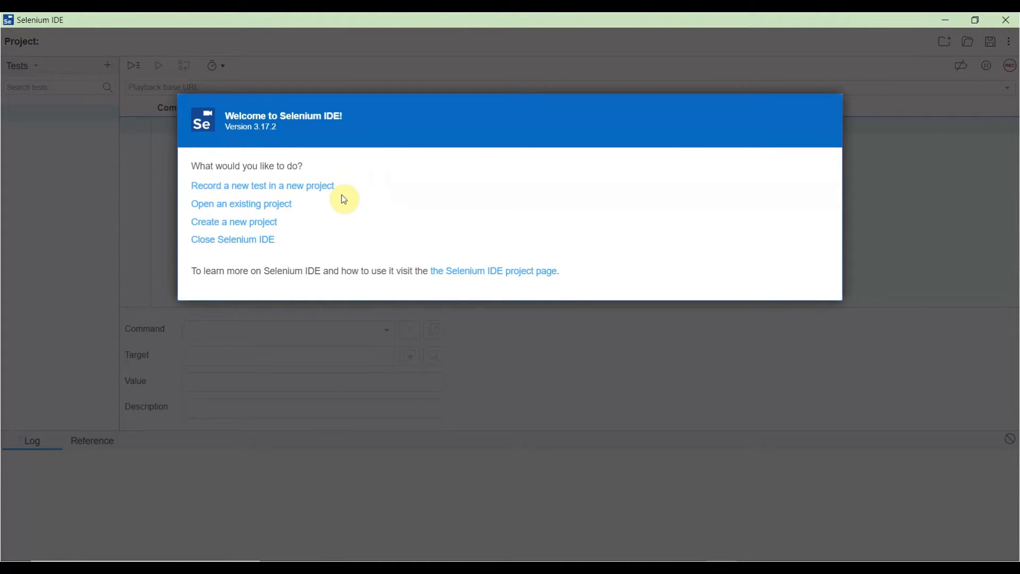
pyautogui.moveTo(204, 237)
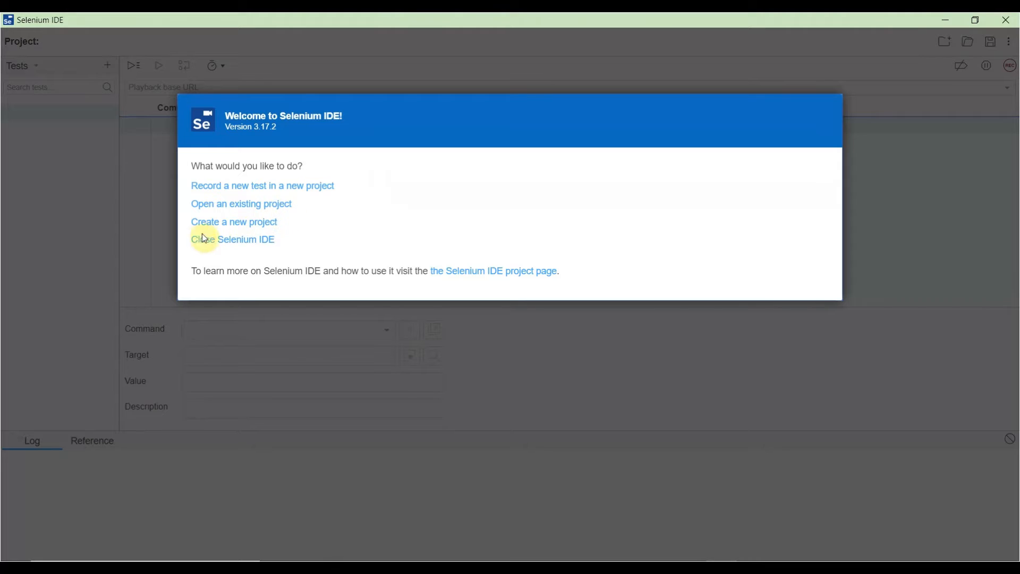
pyautogui.moveTo(350, 265)
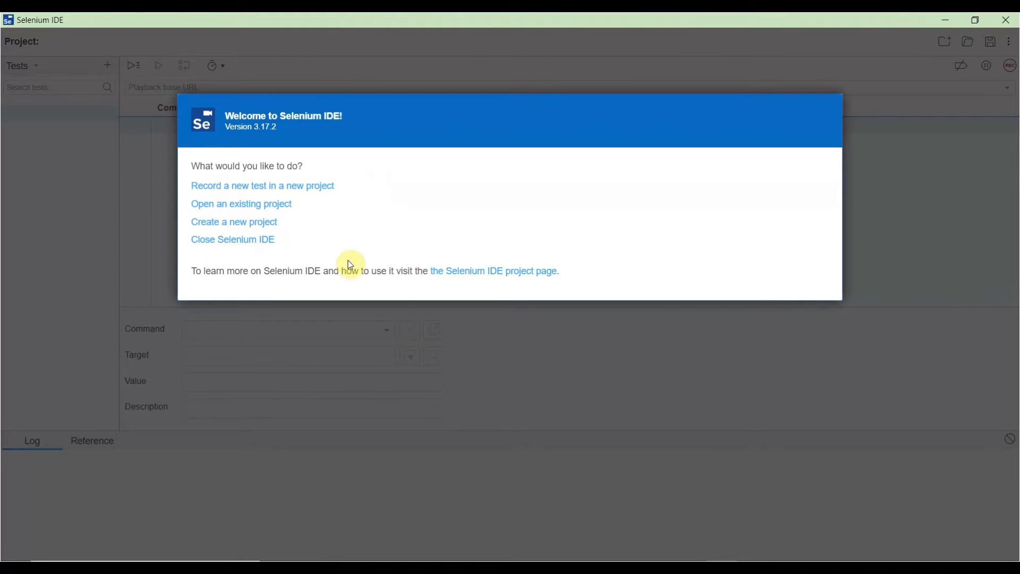
pyautogui.moveTo(370, 255)
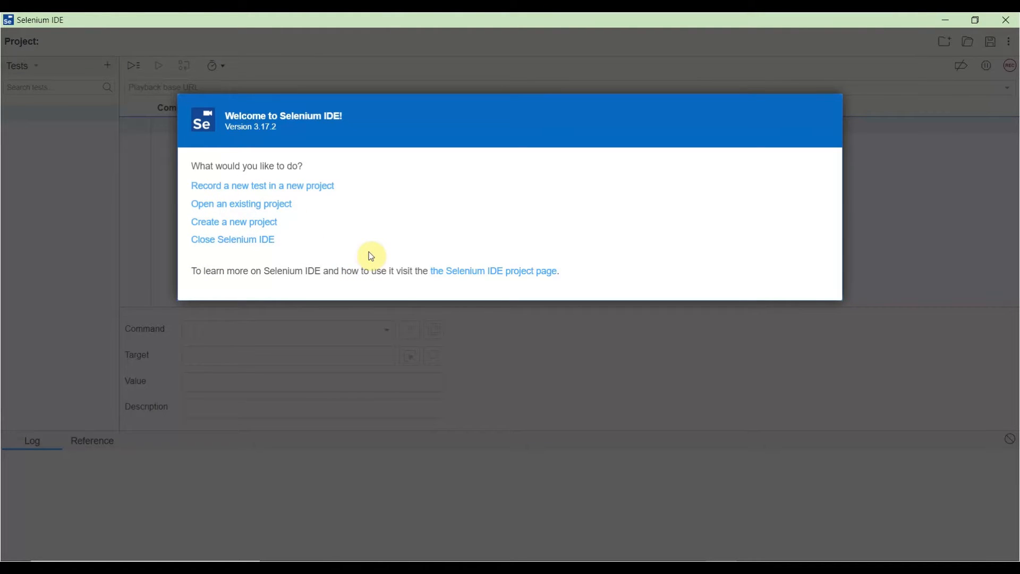
pyautogui.moveTo(277, 194)
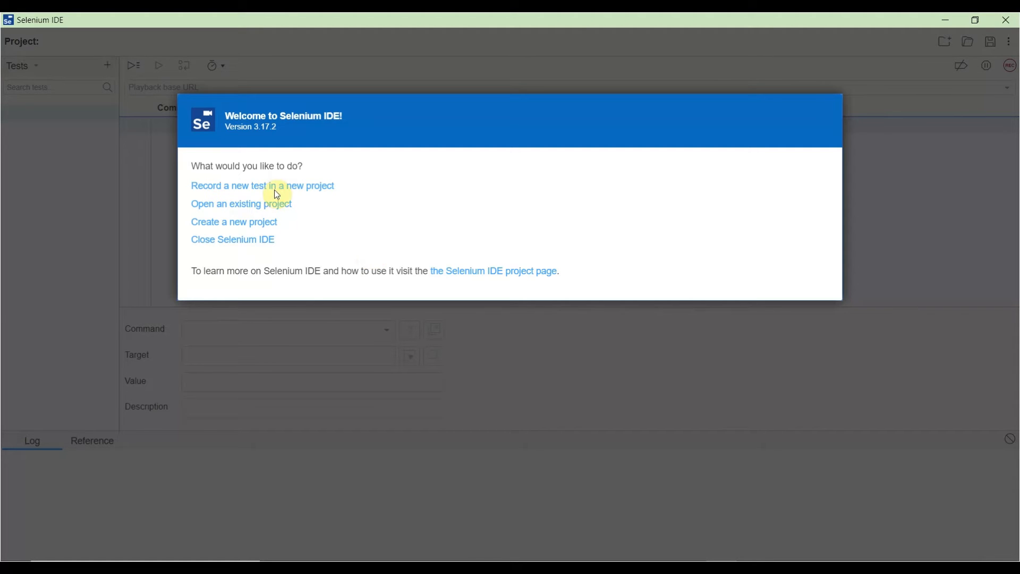
pyautogui.moveTo(255, 189)
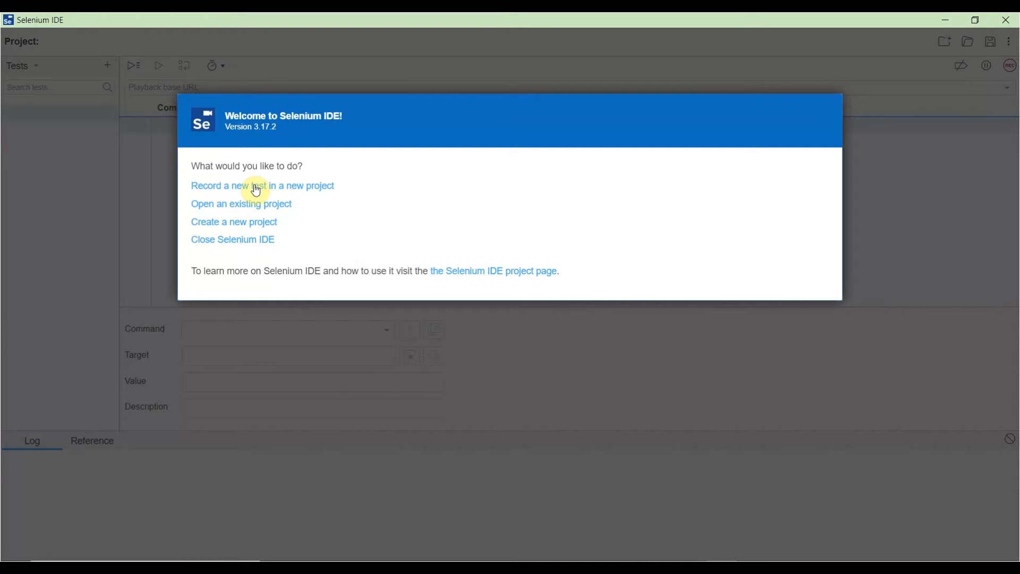
# Start recording a new test in a new project named 'Project 1'
pyautogui.click(234, 221)
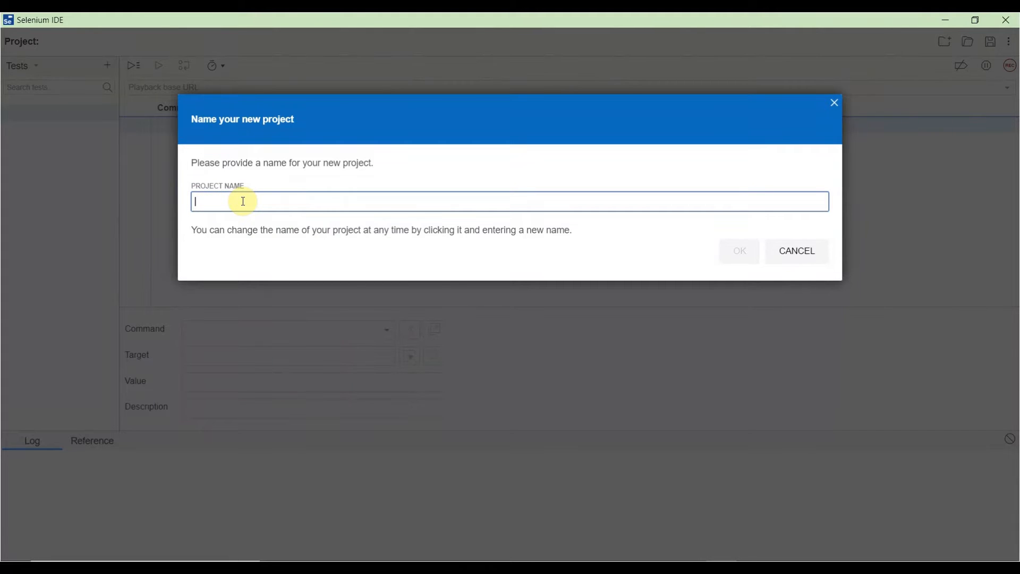
pyautogui.write('Project')
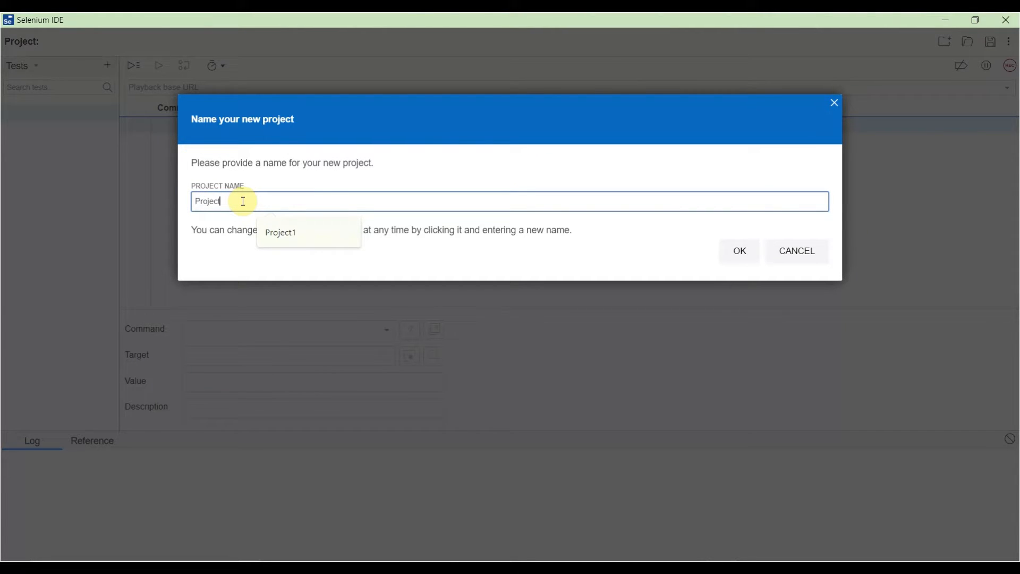
pyautogui.write('1')
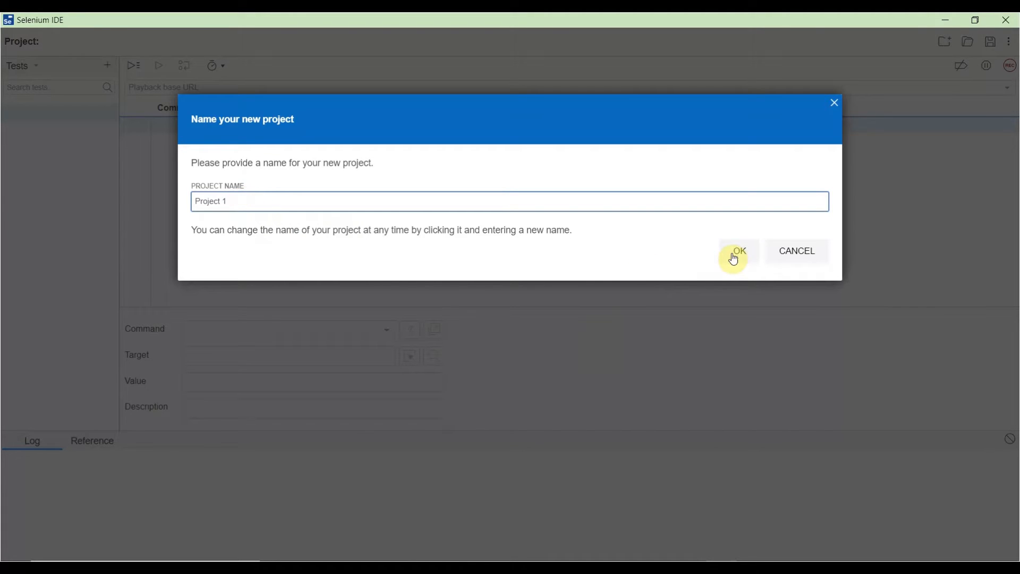
pyautogui.click(739, 251)
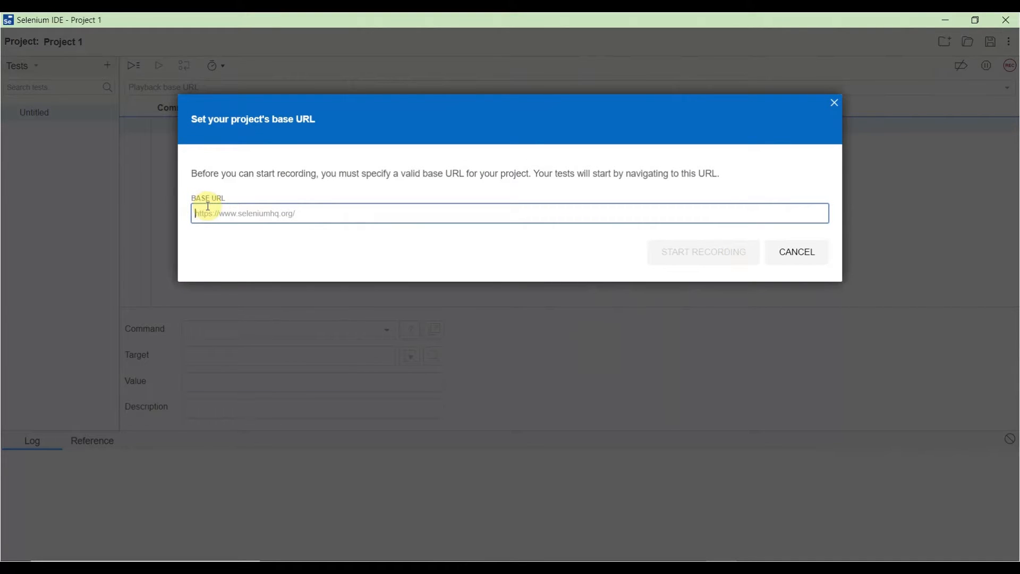
pyautogui.moveTo(374, 316)
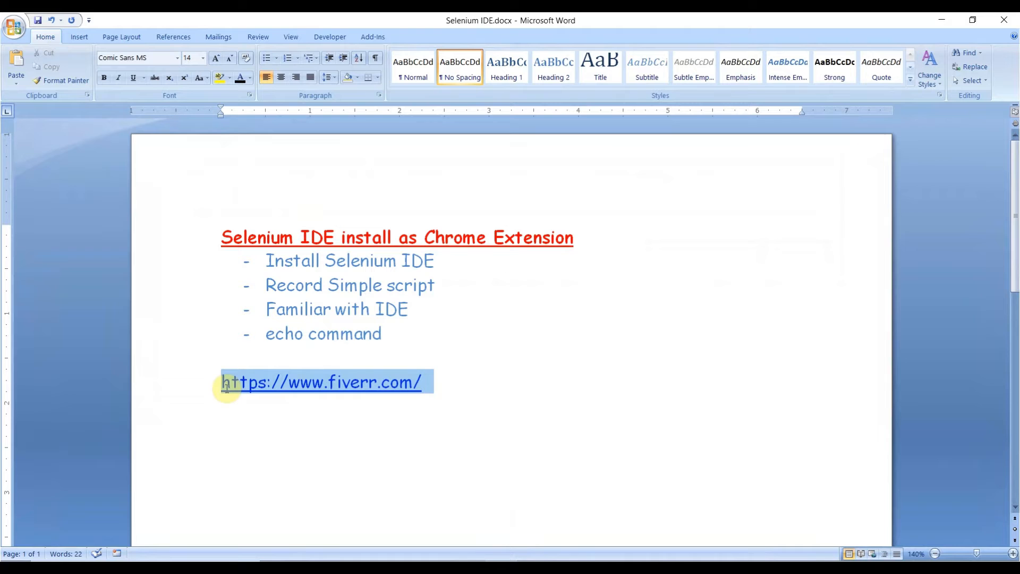
pyautogui.rightClick(326, 382)
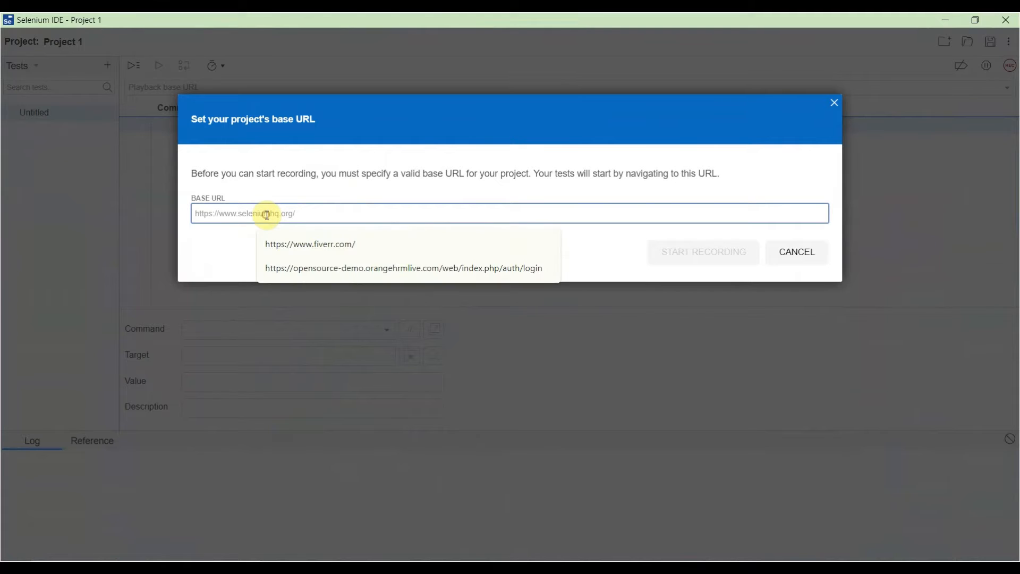
pyautogui.click(310, 244)
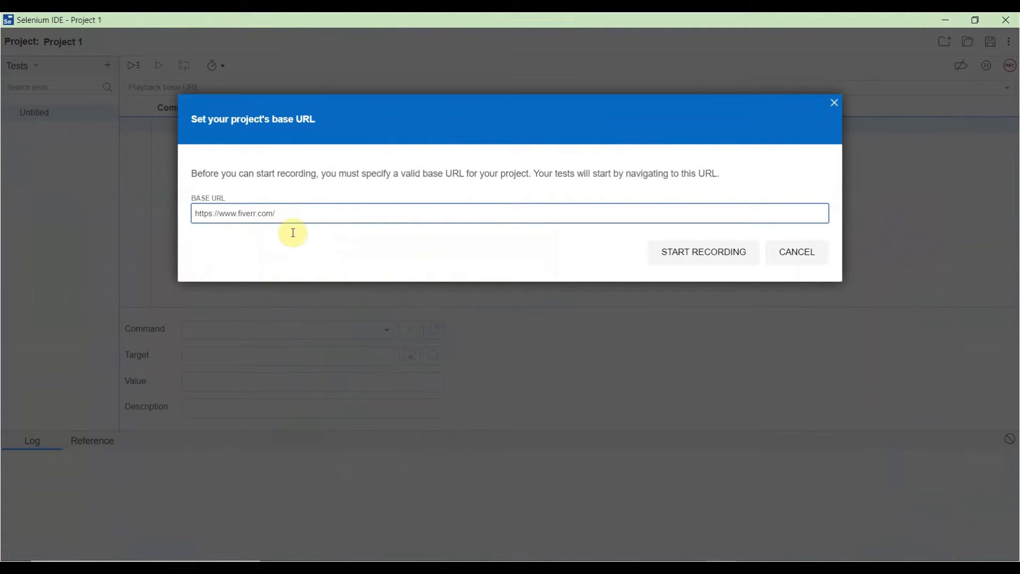
pyautogui.click(703, 252)
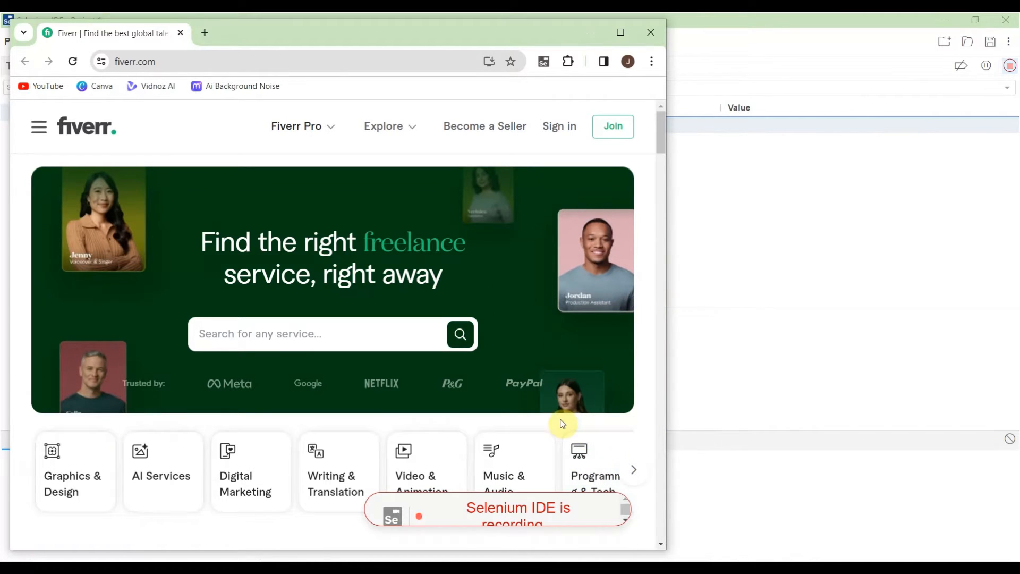
pyautogui.moveTo(845, 29)
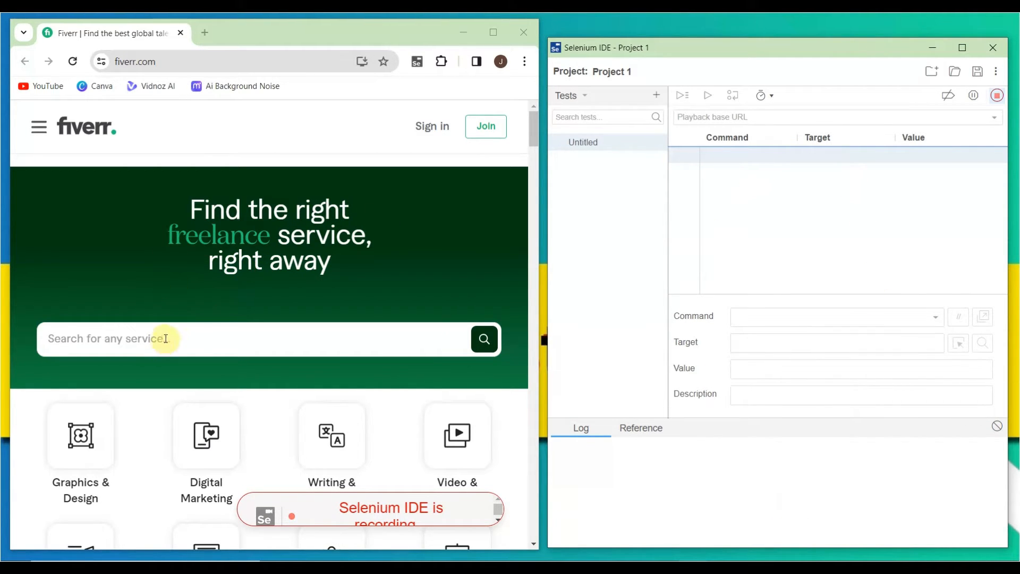
pyautogui.moveTo(504, 327)
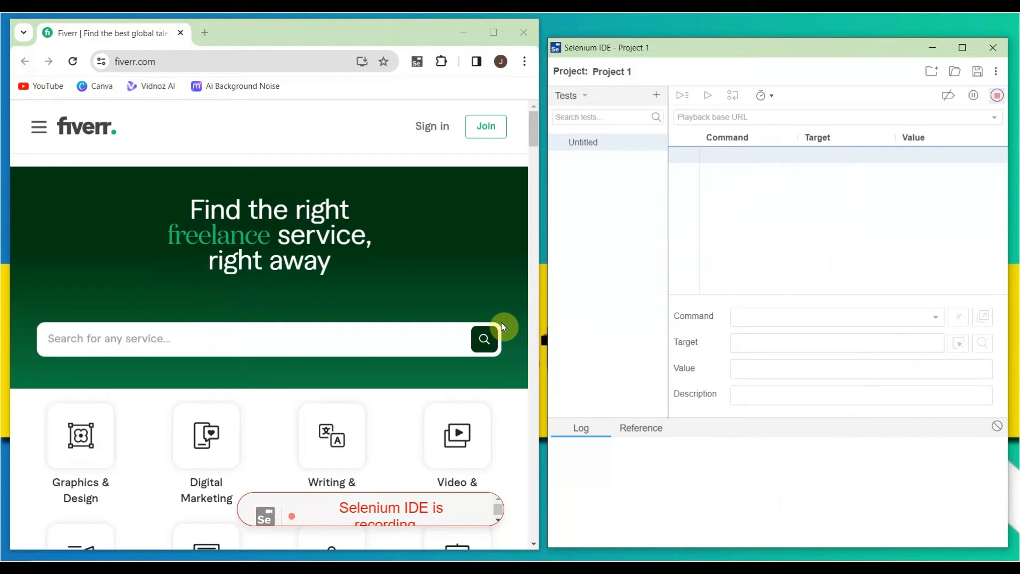
# Type 'voice over artist' into the Fiverr search box and submit the search
pyautogui.click(176, 339)
pyautogui.write('v')
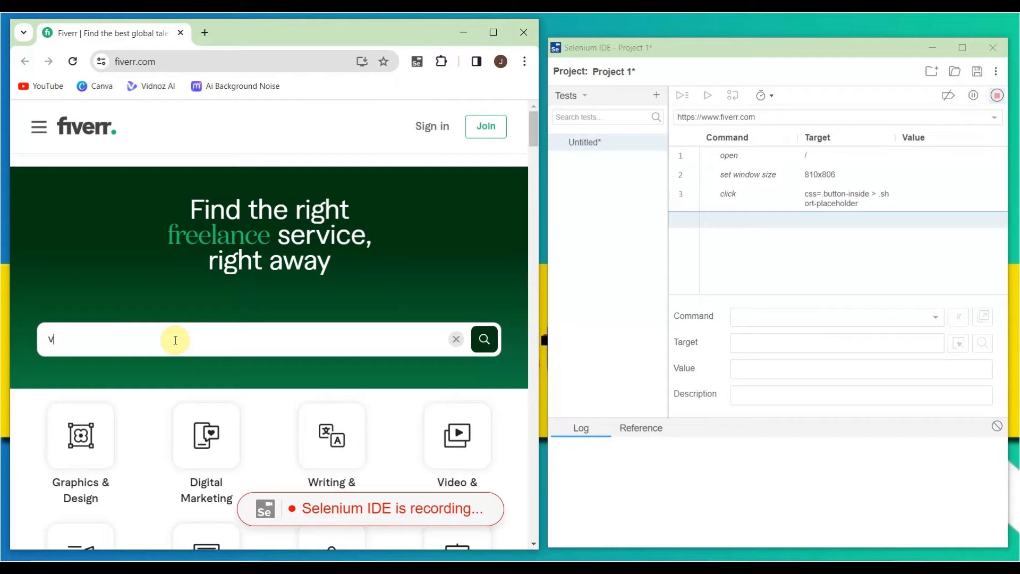
pyautogui.write('oice')
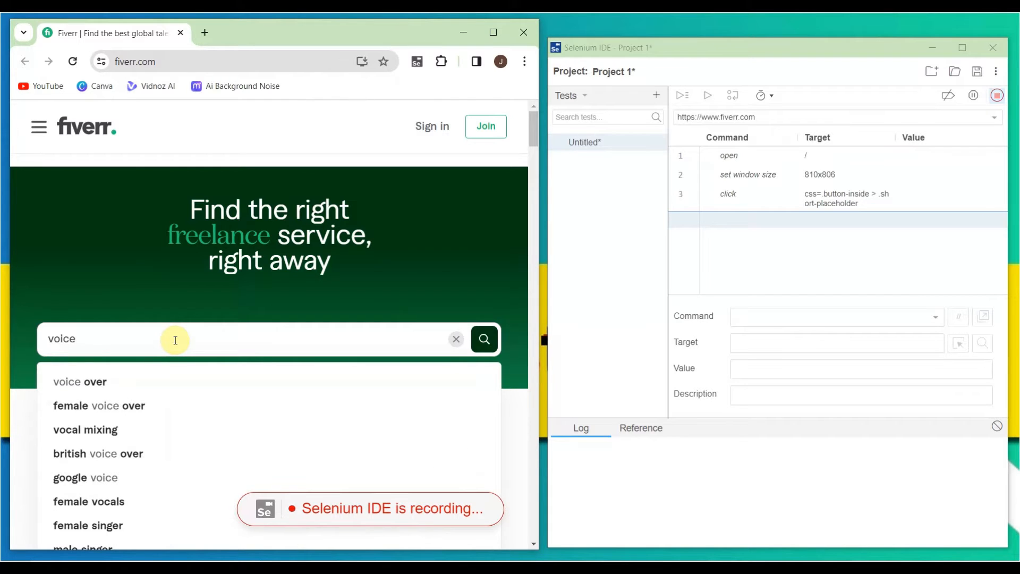
pyautogui.write('over')
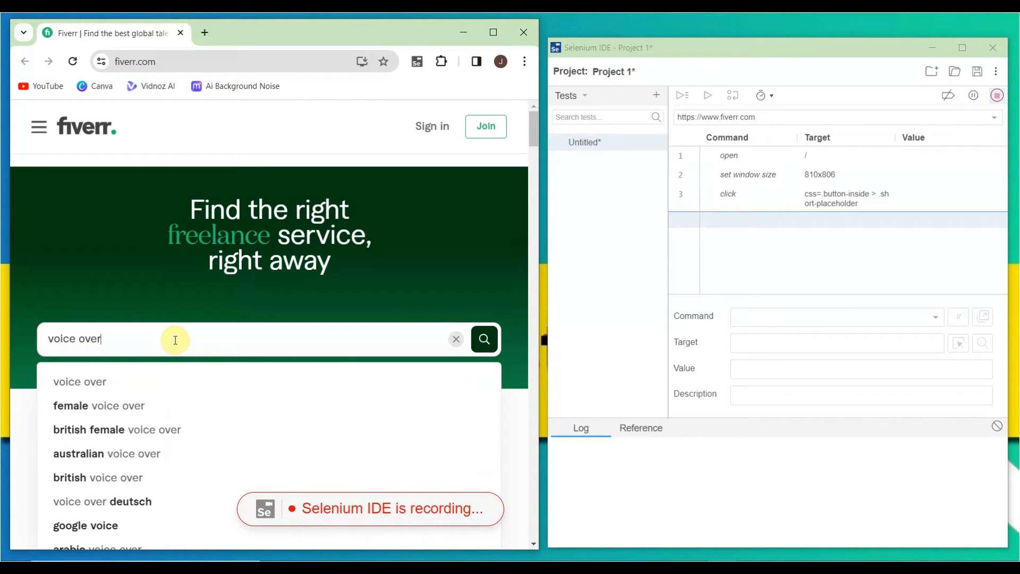
pyautogui.write('artist')
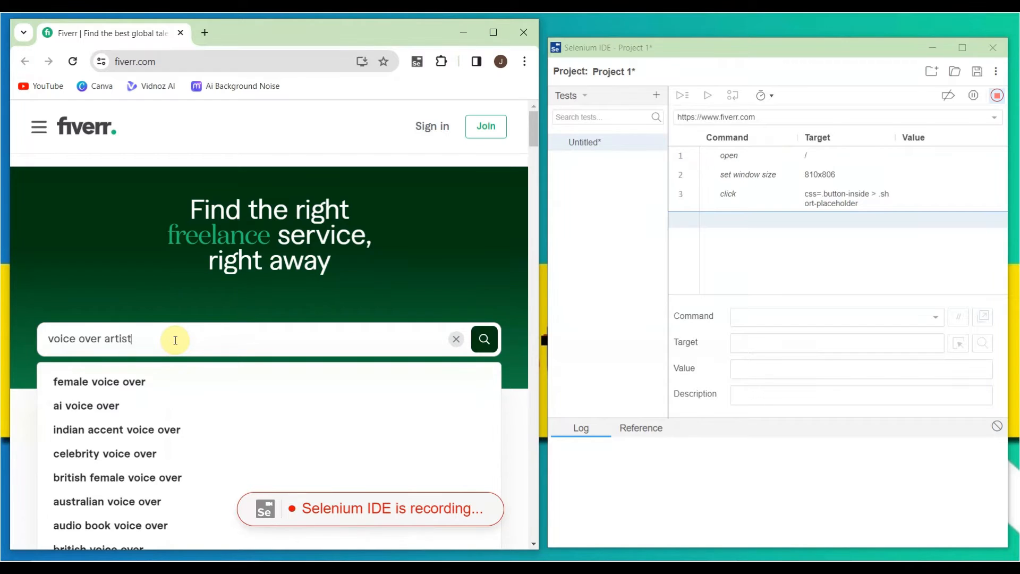
pyautogui.click(484, 339)
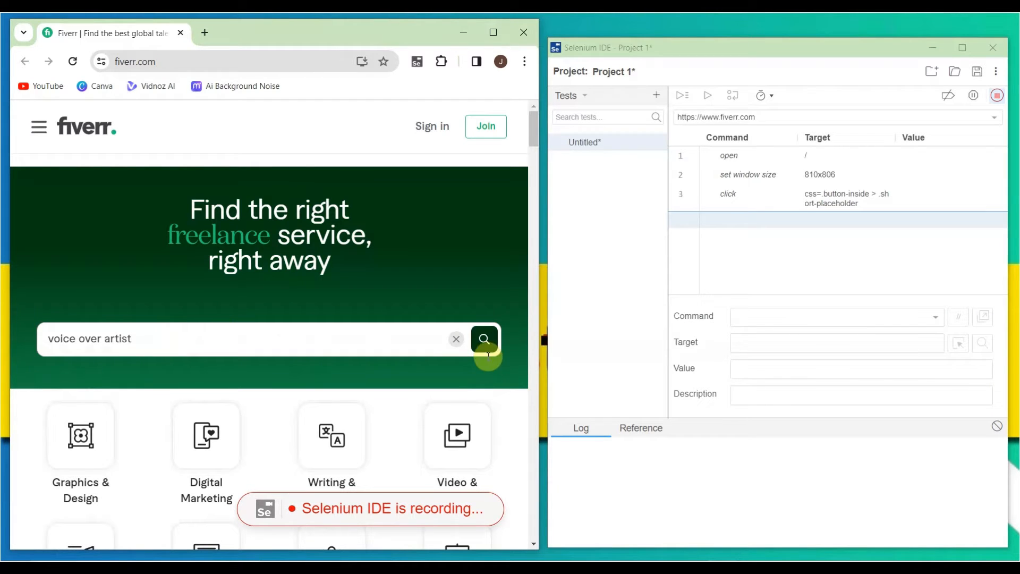
pyautogui.click(484, 338)
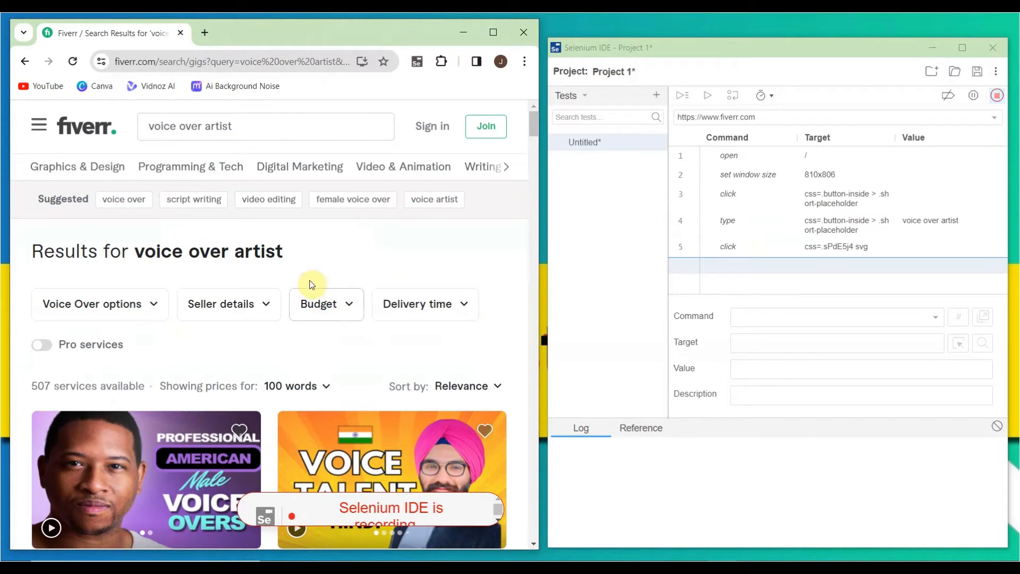
# Select the 'Results for voice over artist' heading and add a Verify Present check
pyautogui.doubleClick(267, 252)
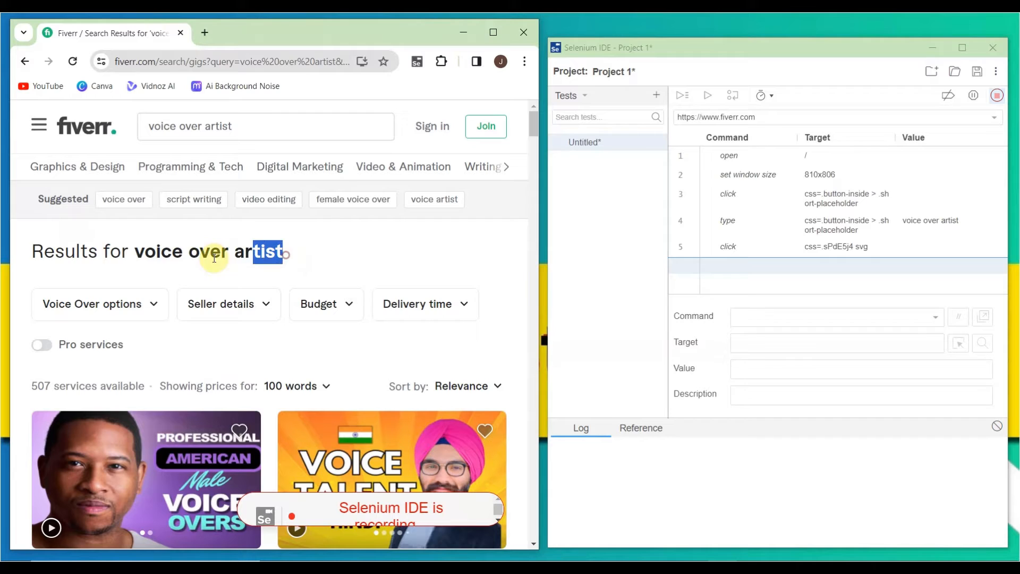
pyautogui.click(156, 252)
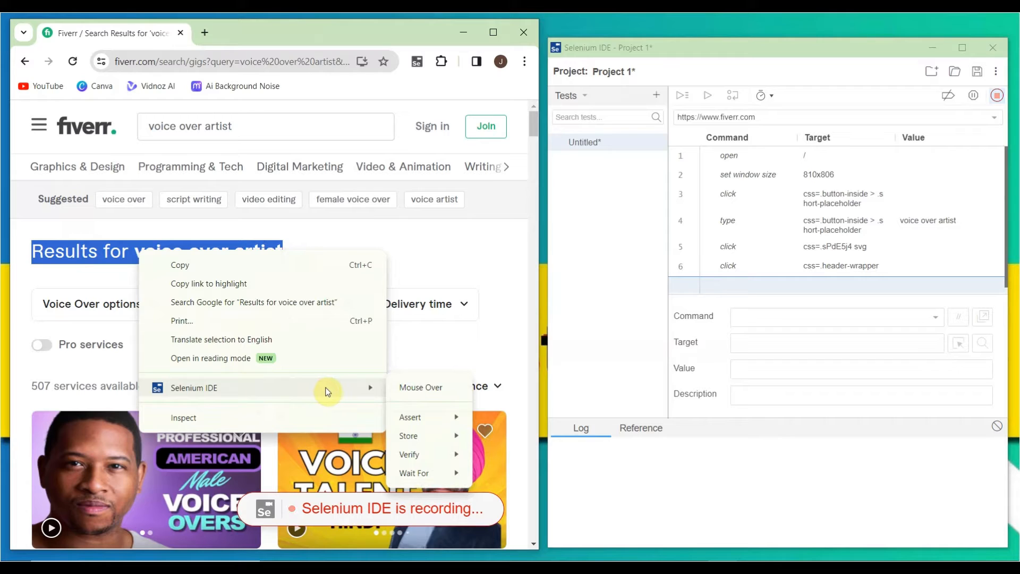
pyautogui.moveTo(409, 455)
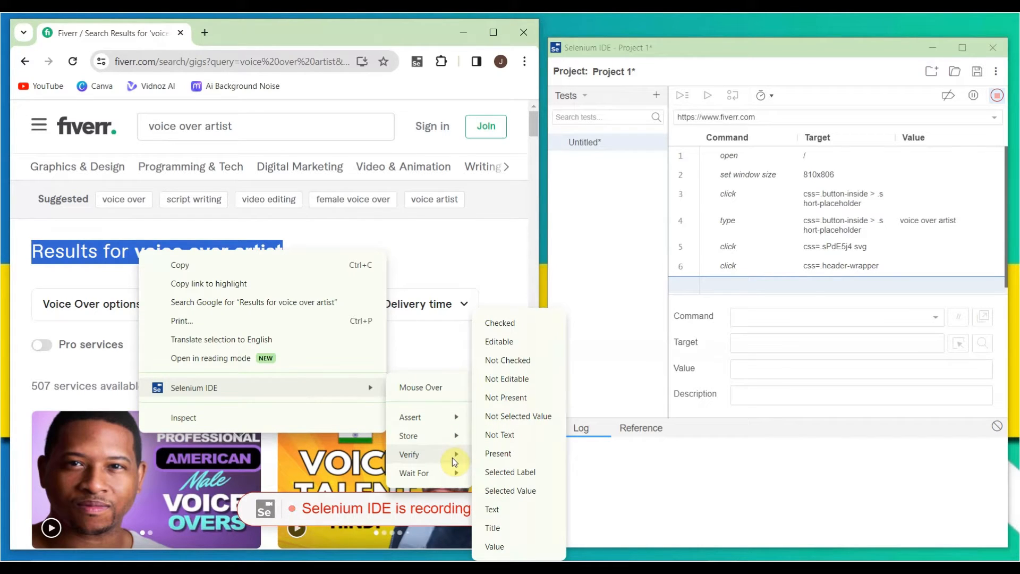
pyautogui.moveTo(510, 551)
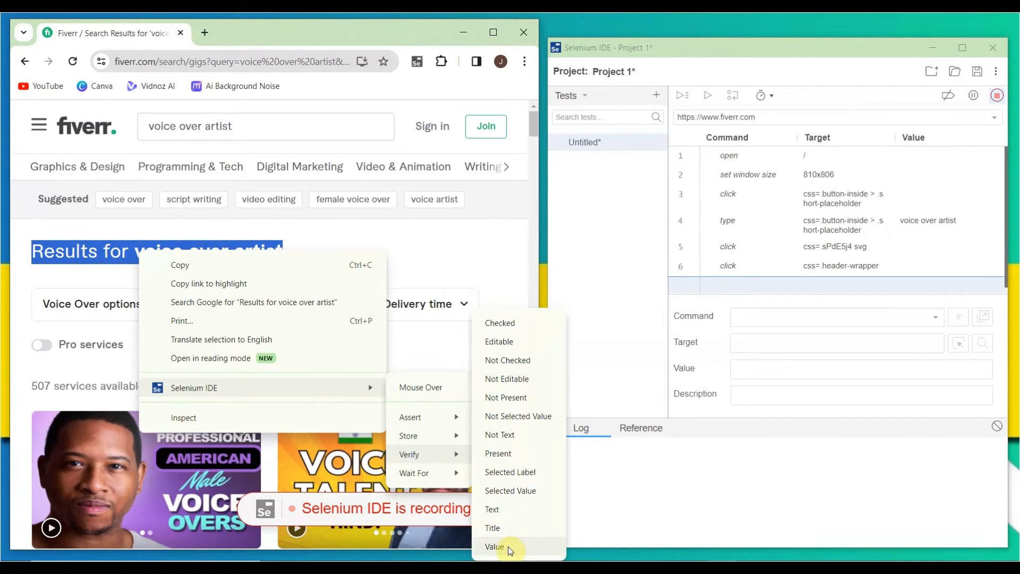
pyautogui.moveTo(511, 490)
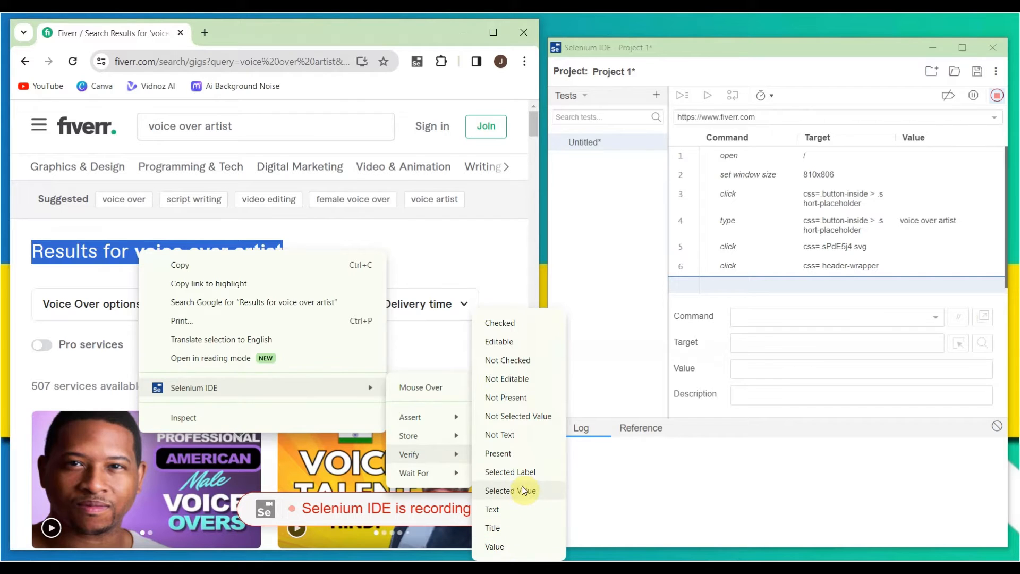
pyautogui.moveTo(511, 453)
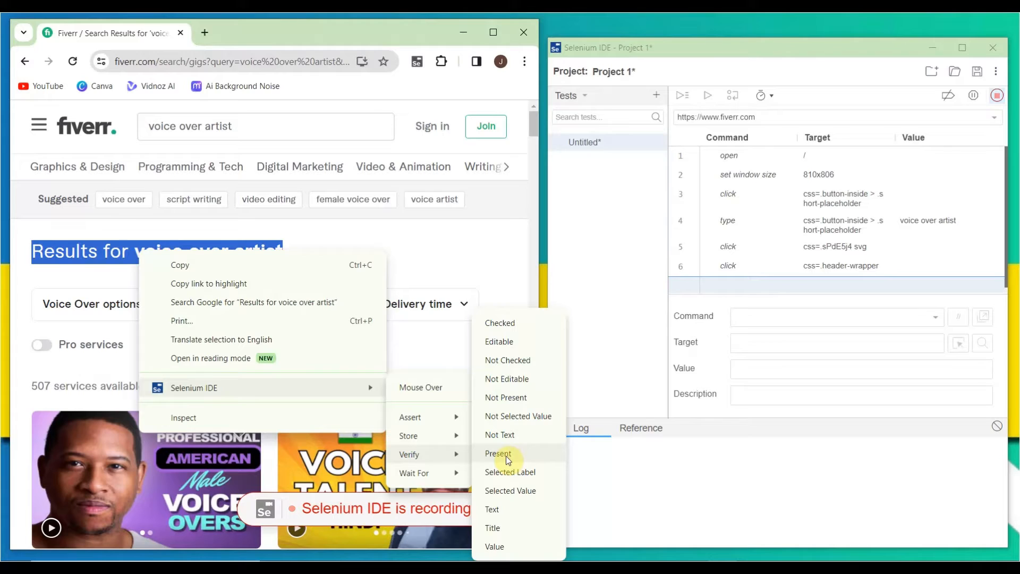
pyautogui.moveTo(502, 458)
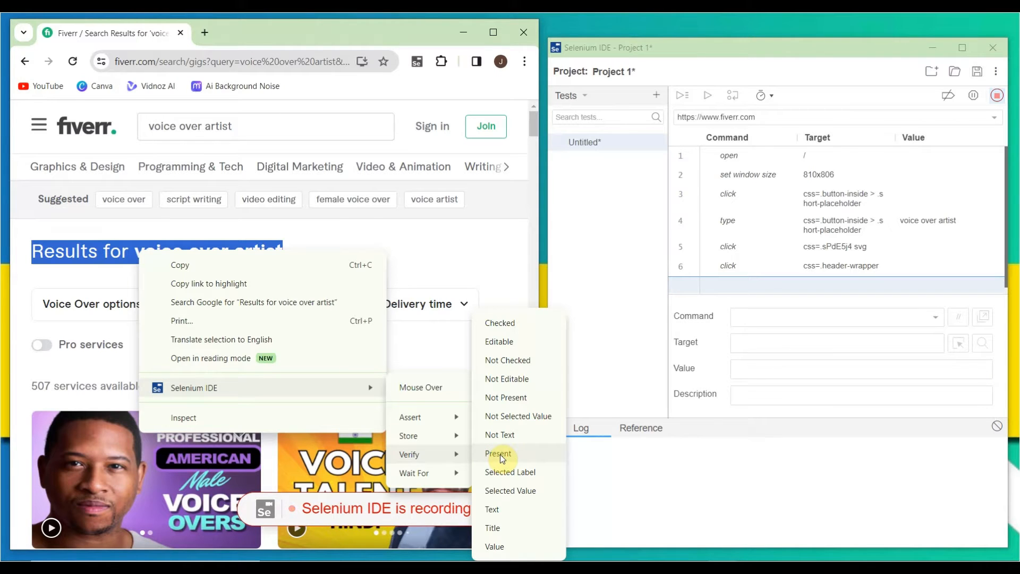
pyautogui.click(498, 454)
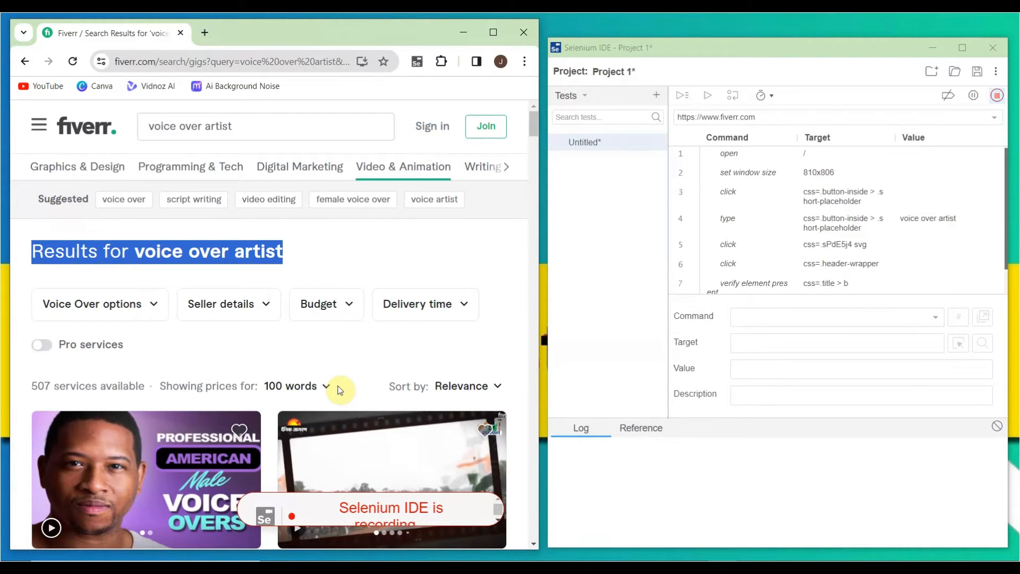
pyautogui.moveTo(522, 52)
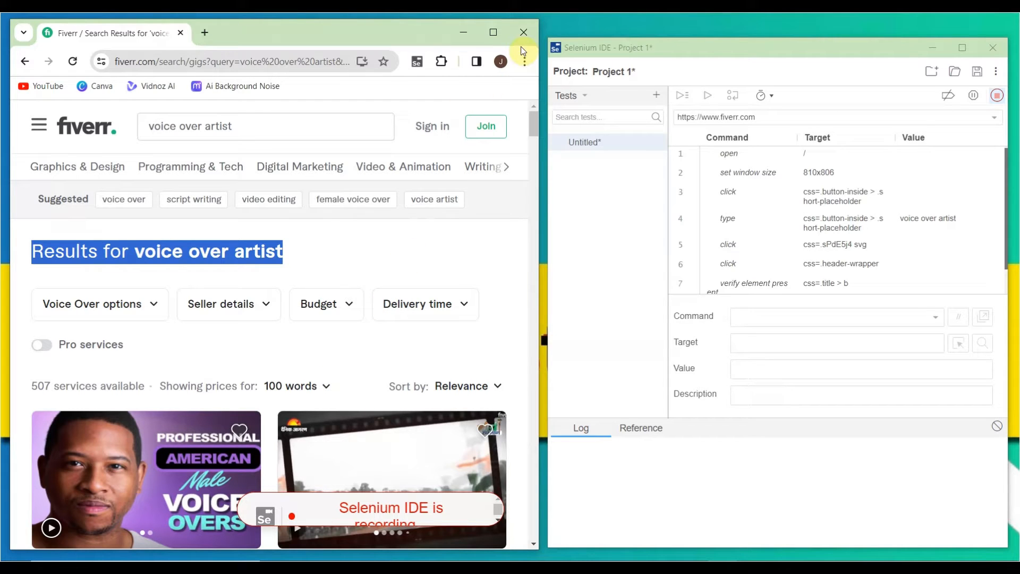
# Close the Fiverr browser window to record a close step, then maximize Selenium IDE
pyautogui.click(522, 32)
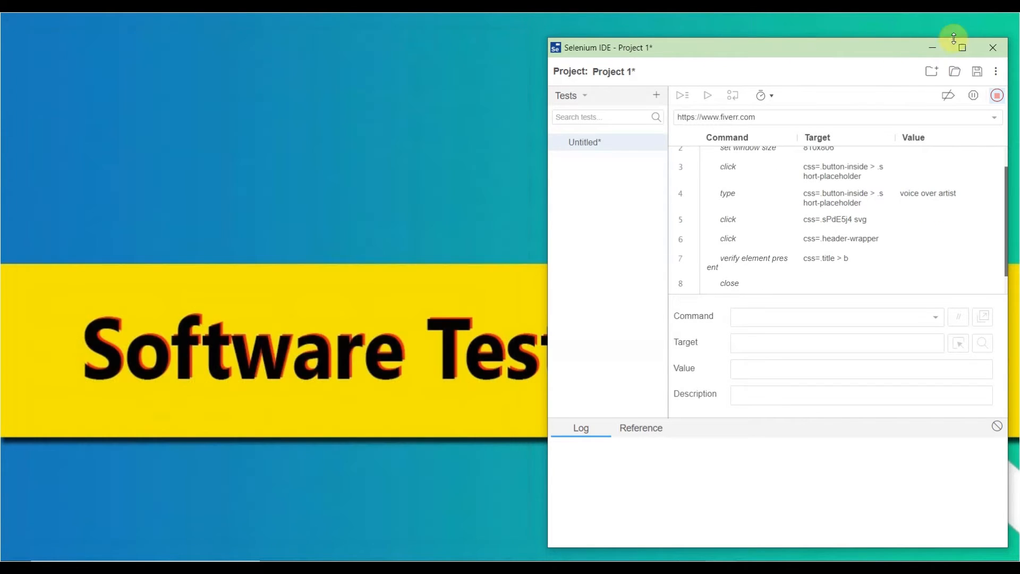
pyautogui.click(962, 47)
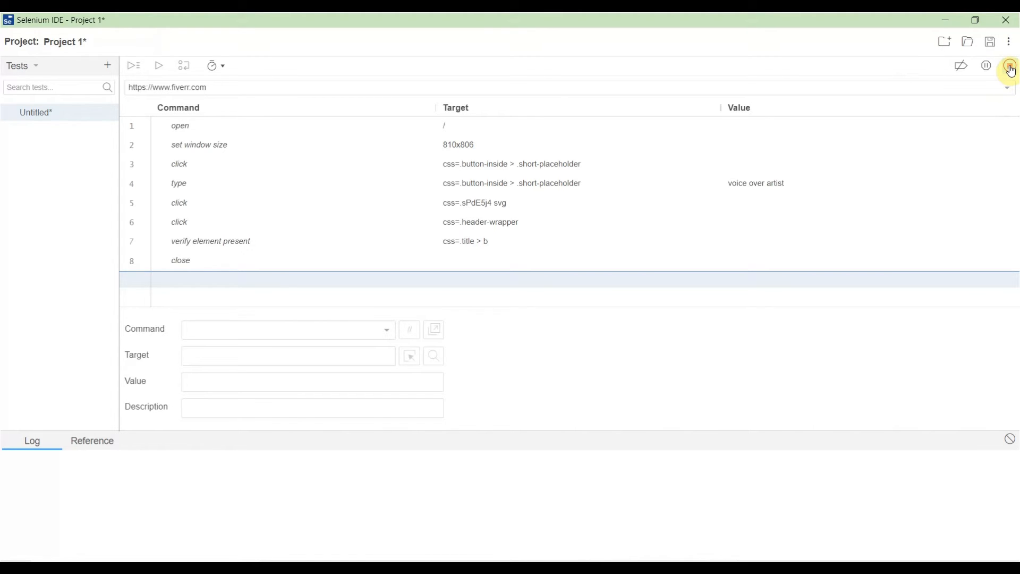
pyautogui.click(1010, 65)
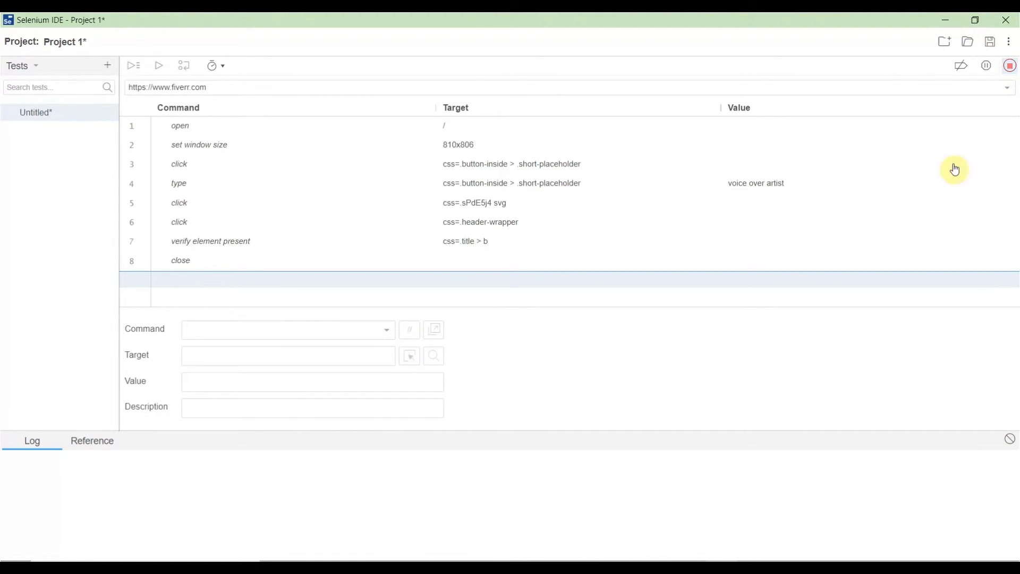
pyautogui.moveTo(1011, 65)
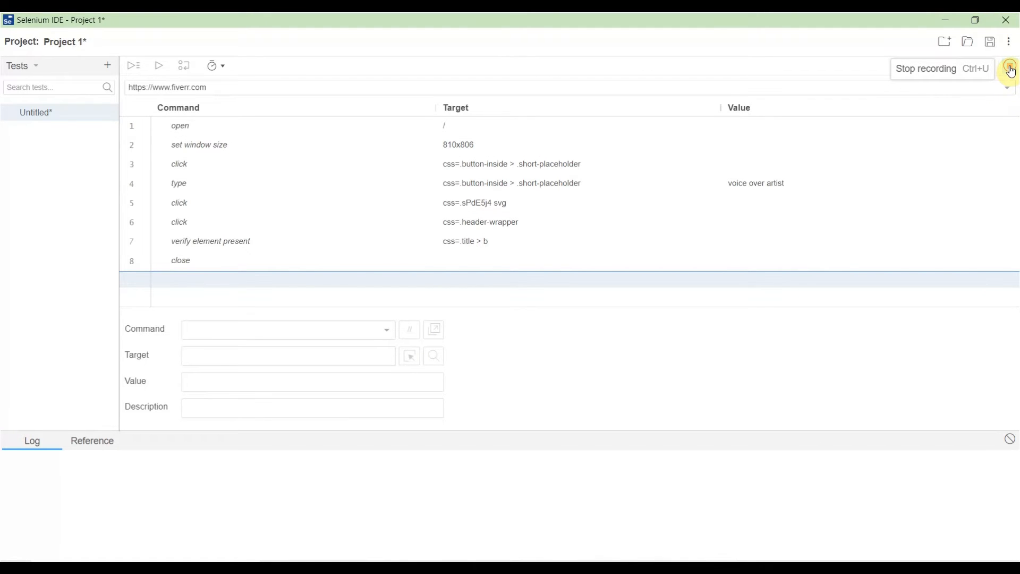
# Stop the recording and save the eight-command test under the name 'TestFiverr'
pyautogui.click(1009, 69)
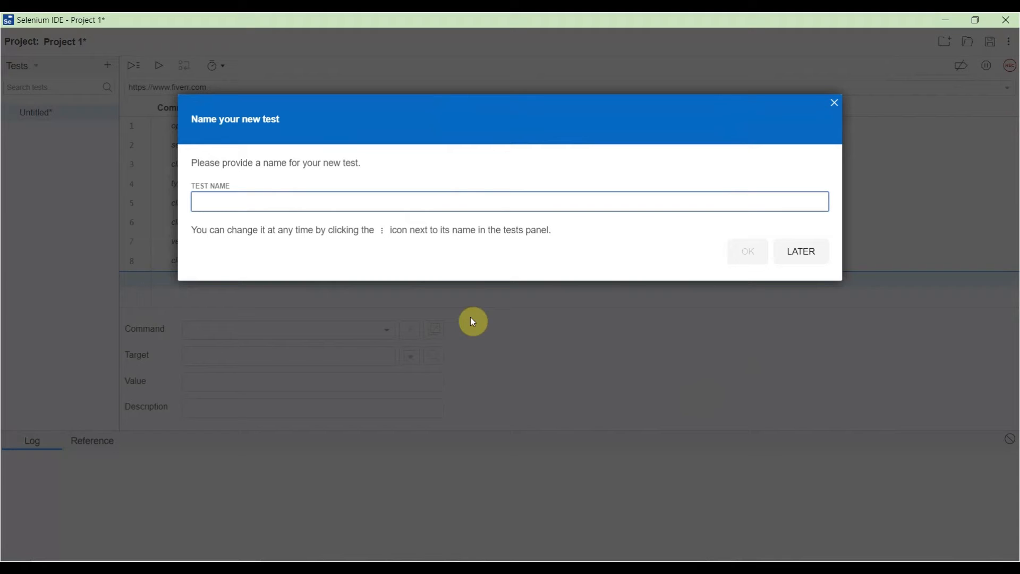
pyautogui.moveTo(210, 201)
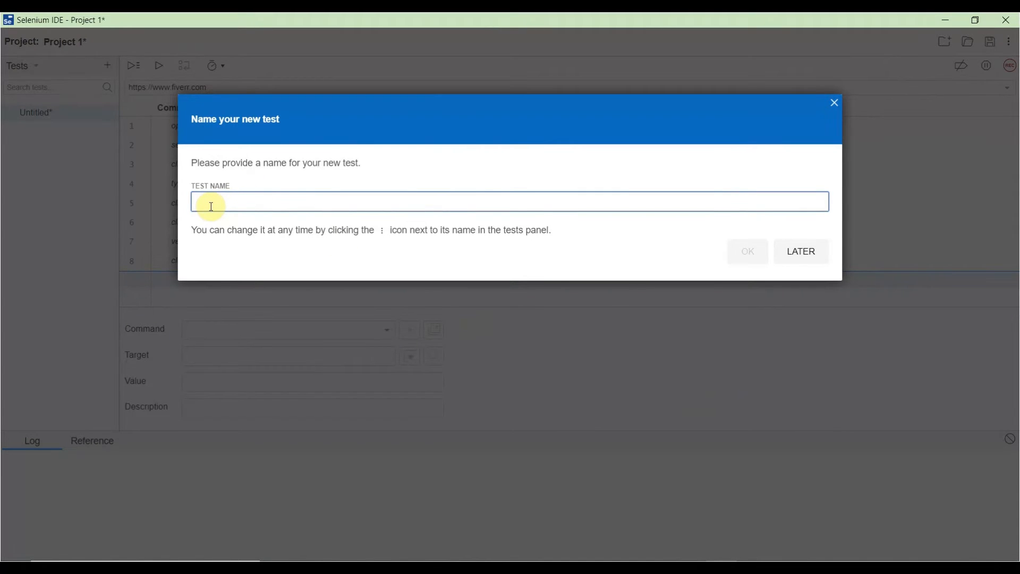
pyautogui.write('TestFiverr')
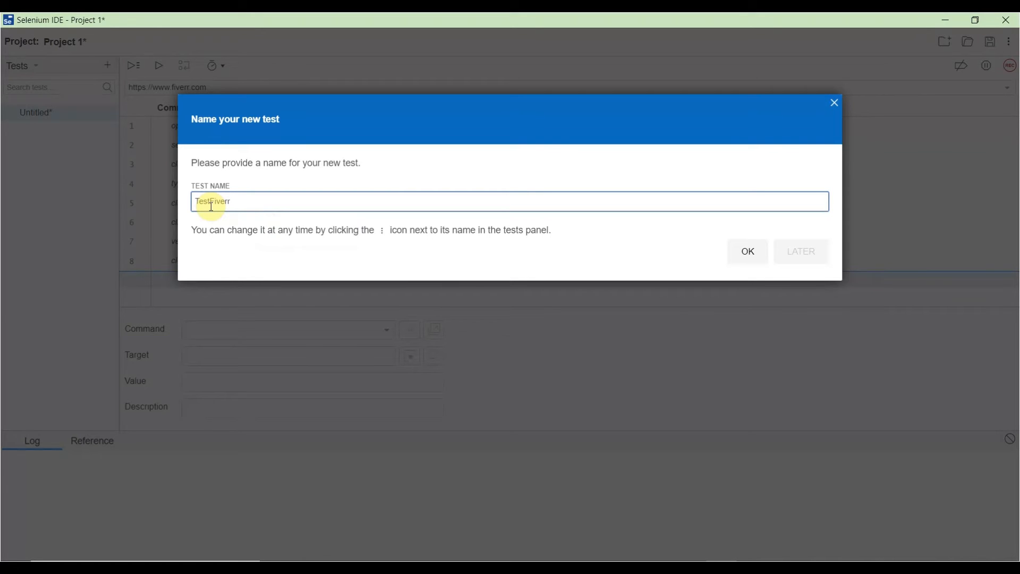
pyautogui.click(747, 251)
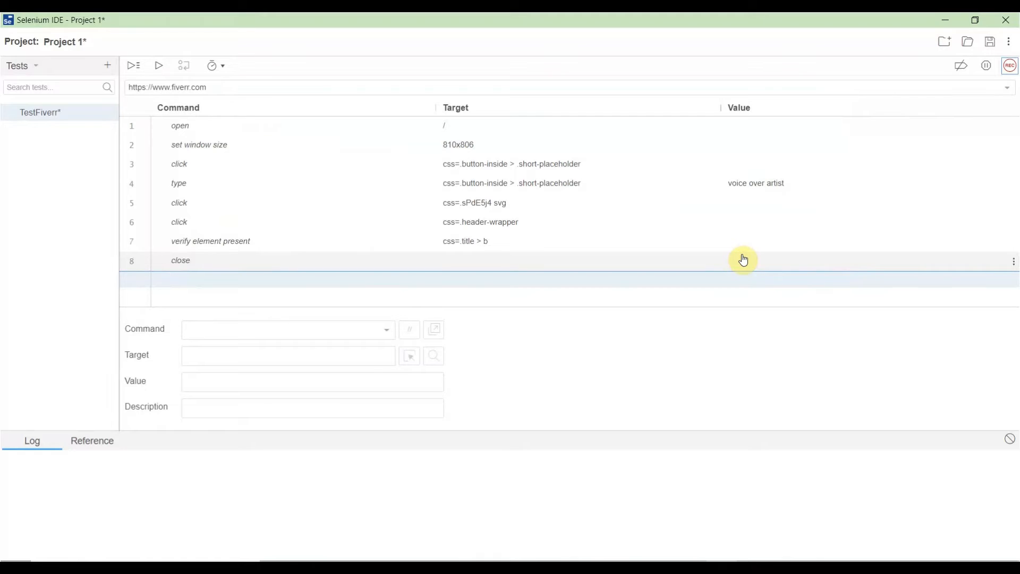
pyautogui.moveTo(375, 101)
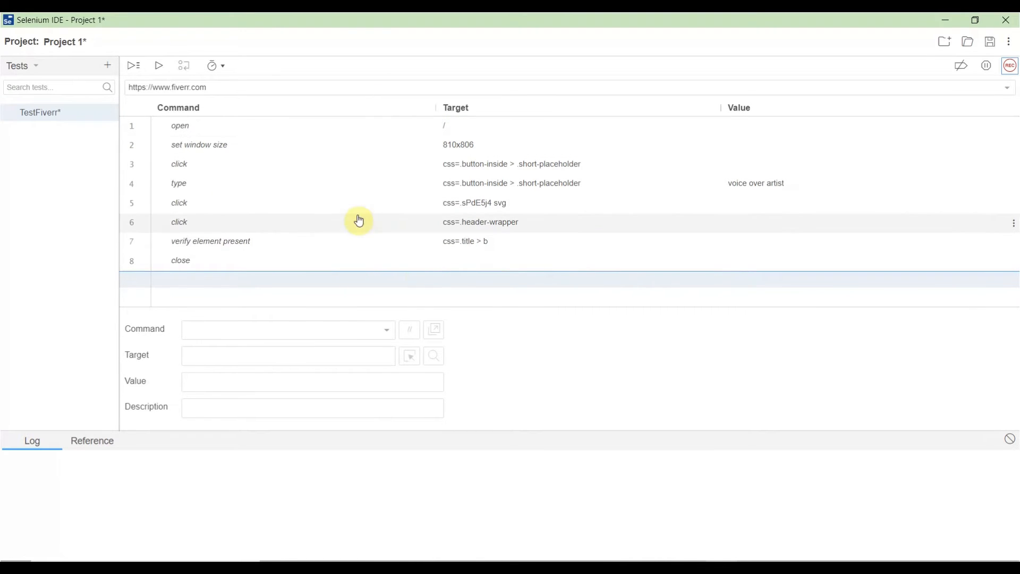
pyautogui.moveTo(44, 147)
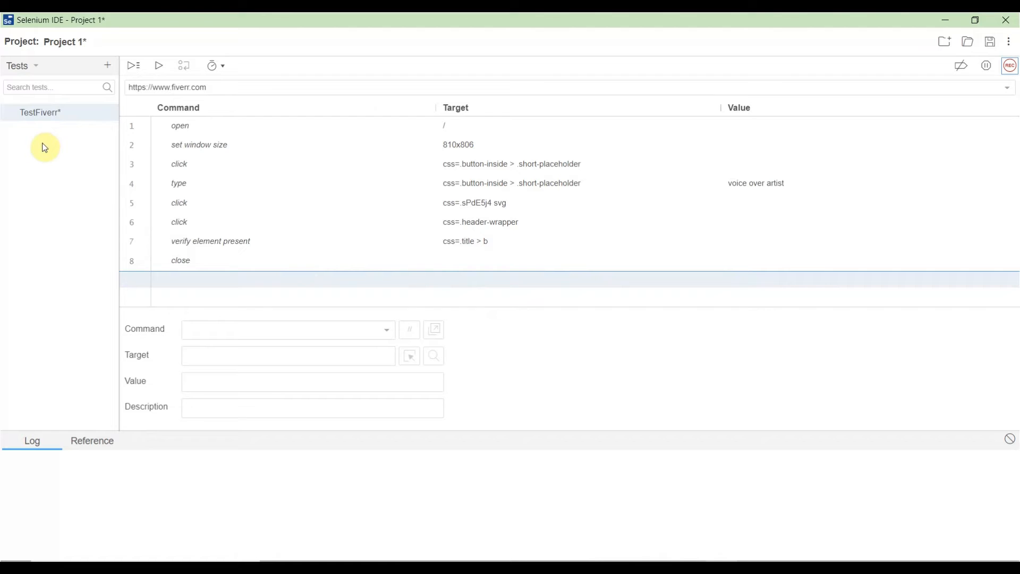
pyautogui.moveTo(133, 65)
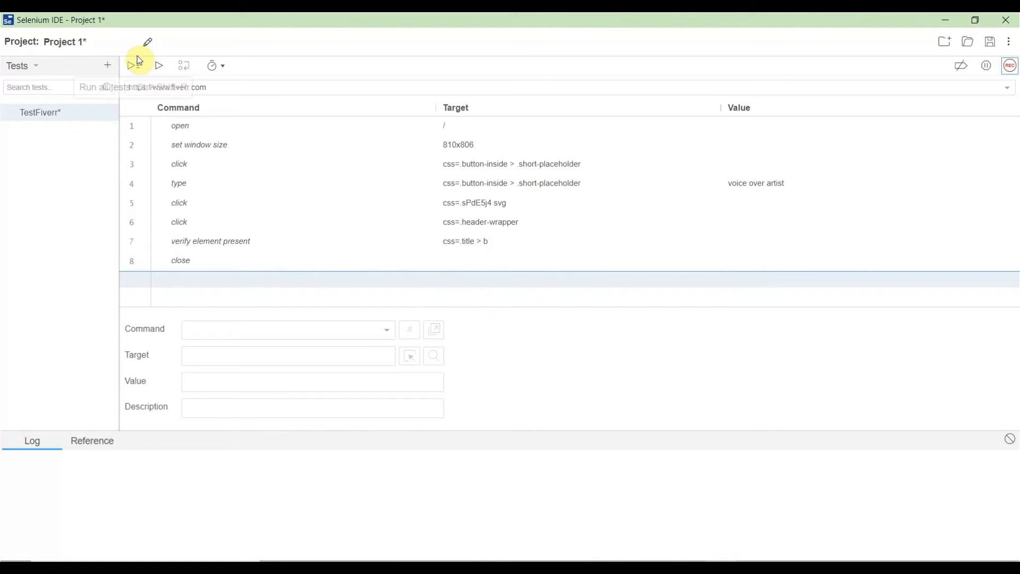
pyautogui.moveTo(183, 64)
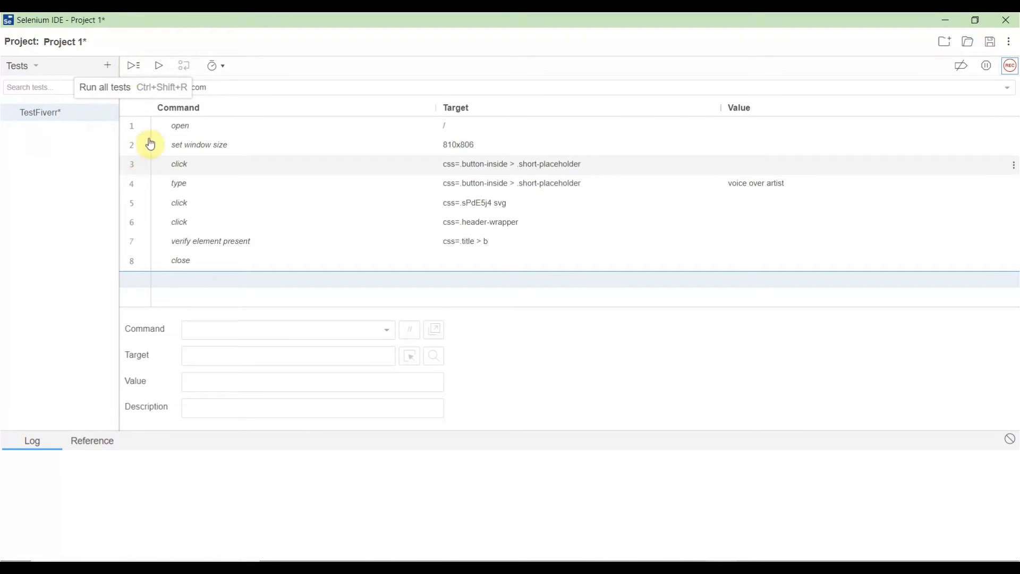
pyautogui.moveTo(159, 67)
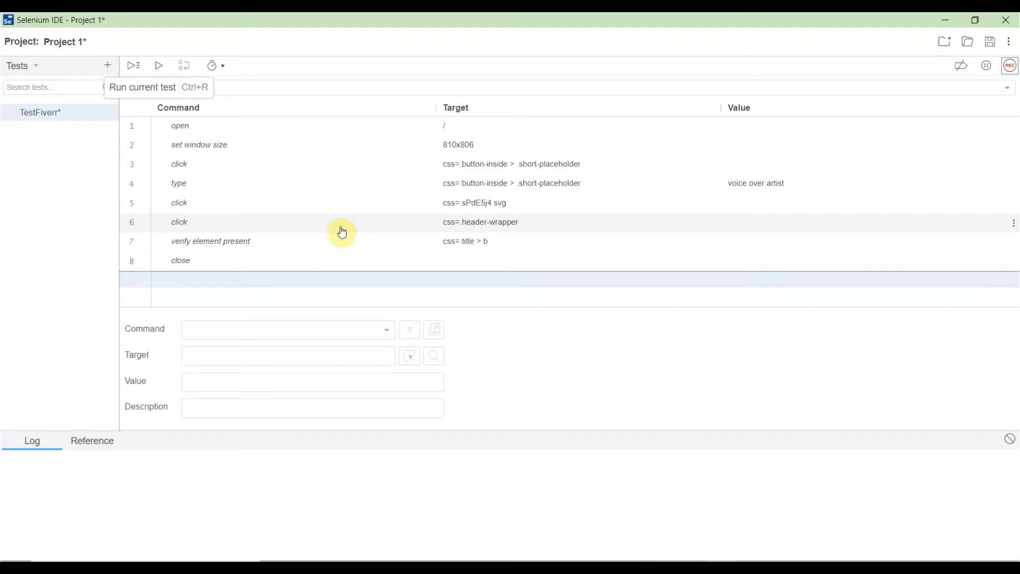
pyautogui.moveTo(184, 65)
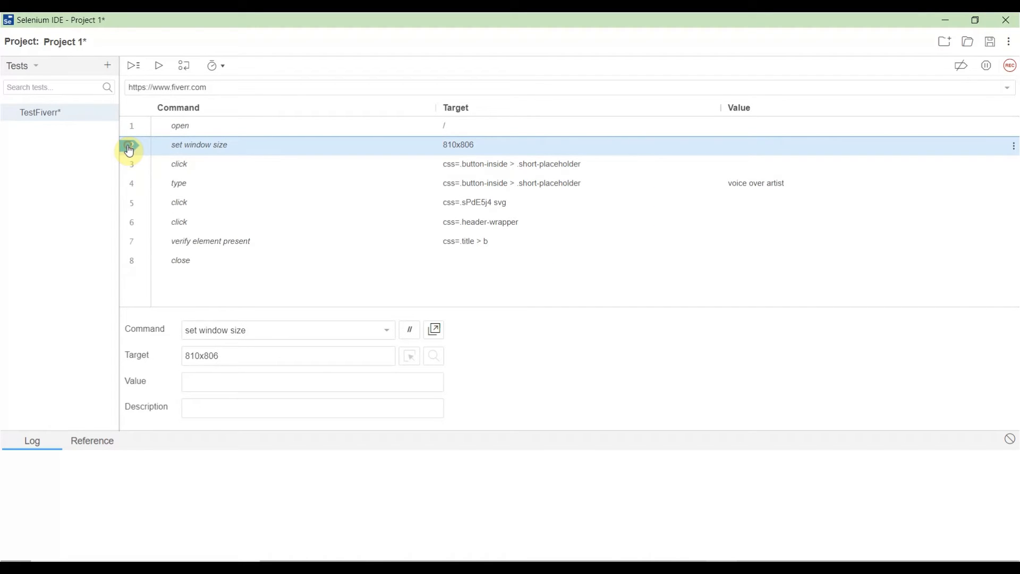
pyautogui.moveTo(133, 206)
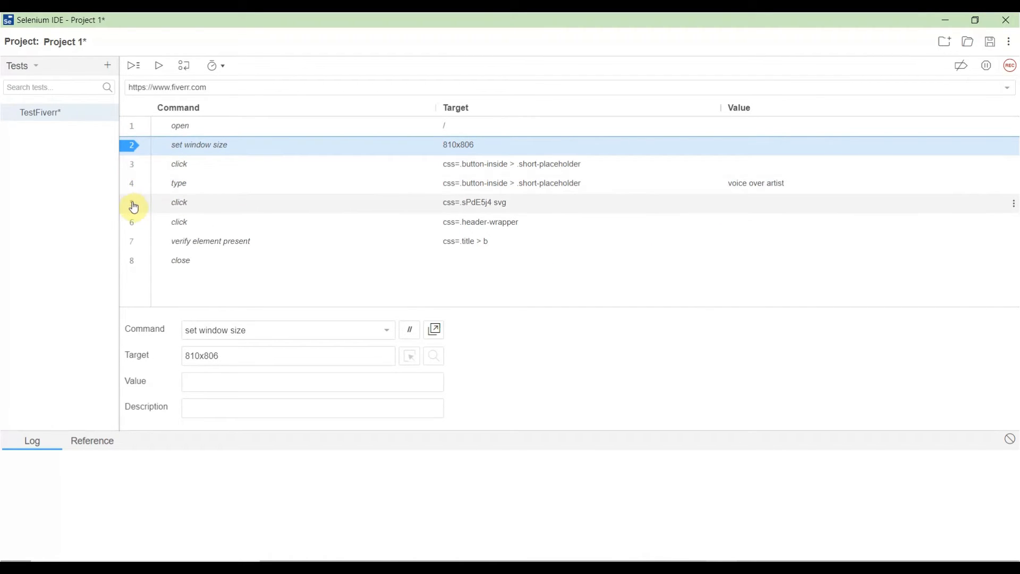
# Select step 5 and lower the test execution speed slider slightly below Fast
pyautogui.click(179, 203)
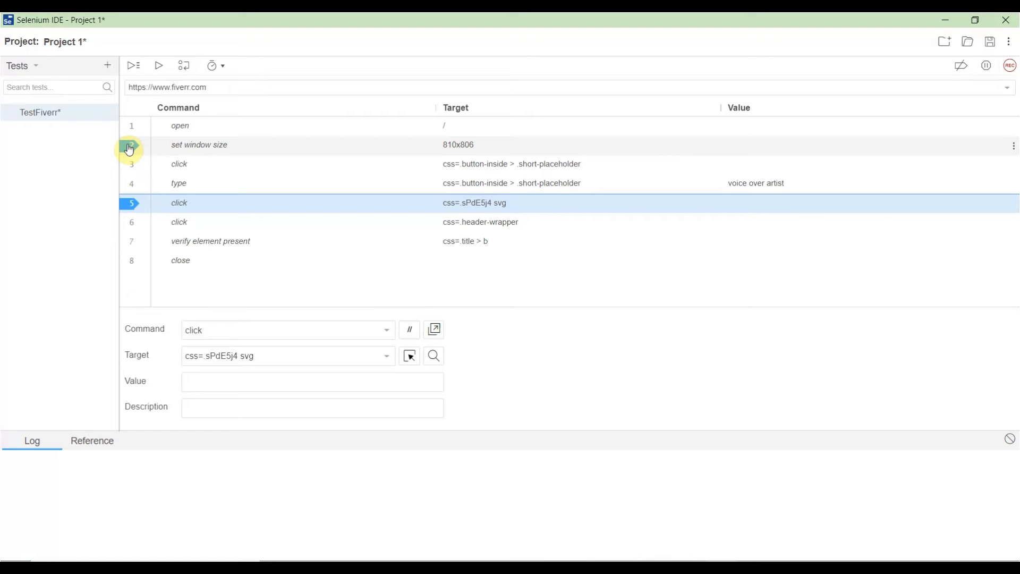
pyautogui.moveTo(183, 65)
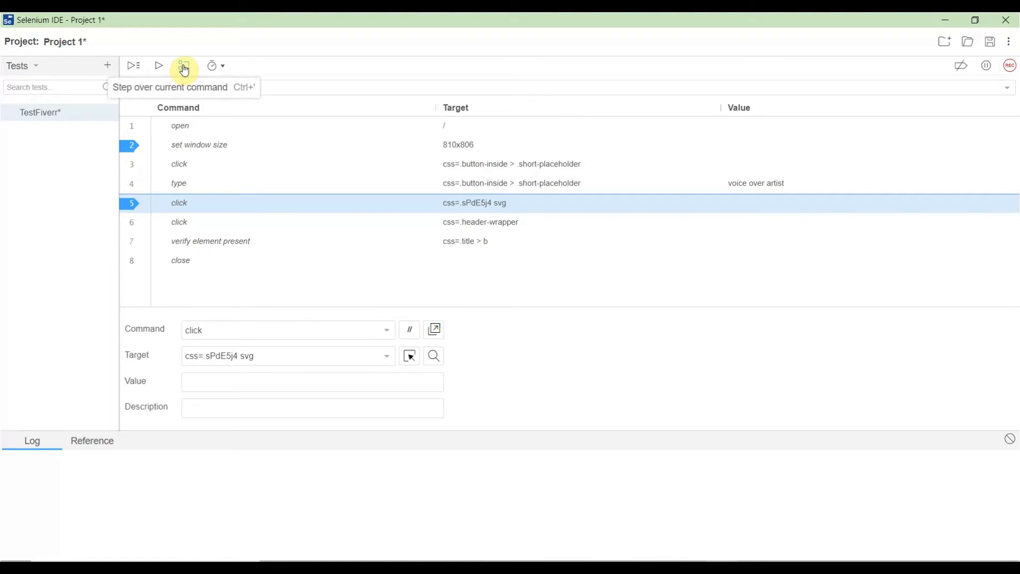
pyautogui.click(183, 65)
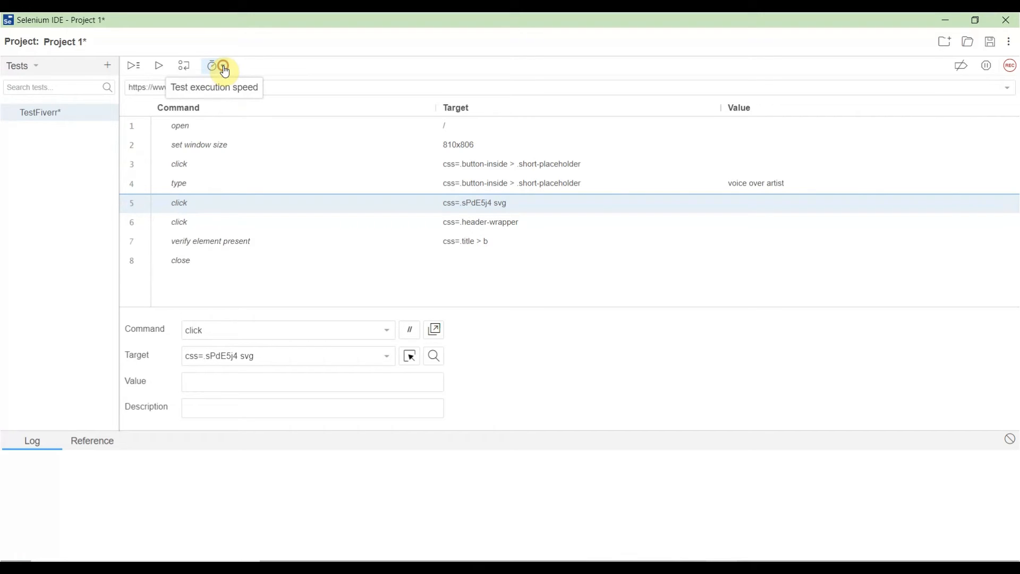
pyautogui.click(213, 65)
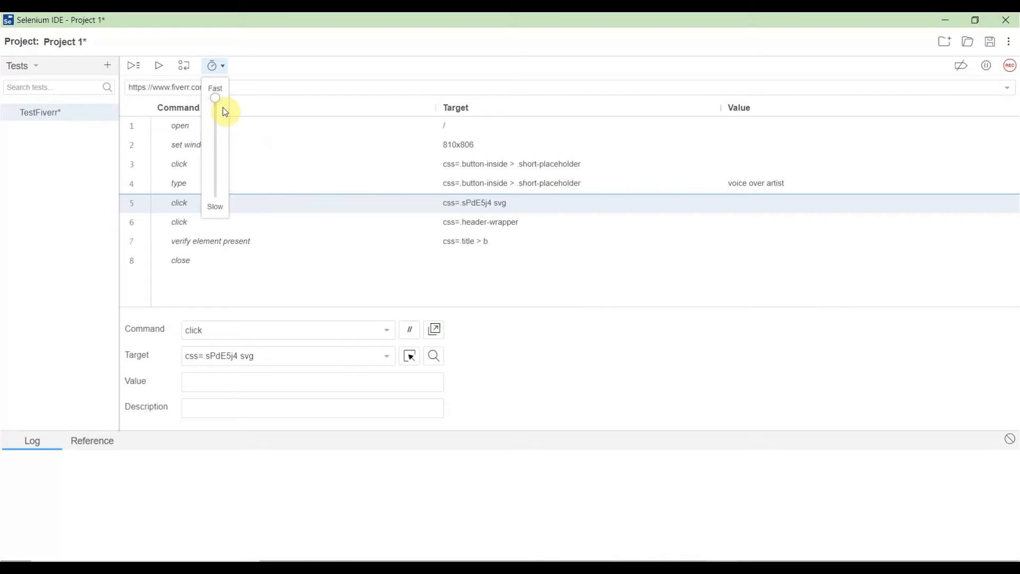
pyautogui.moveTo(216, 127)
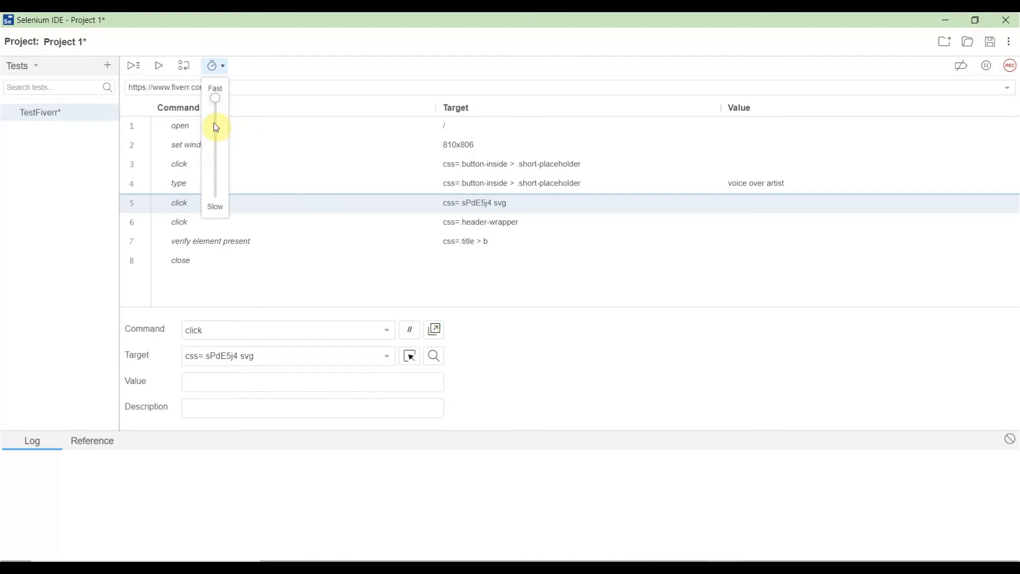
pyautogui.moveTo(215, 98); pyautogui.dragTo(215, 202)
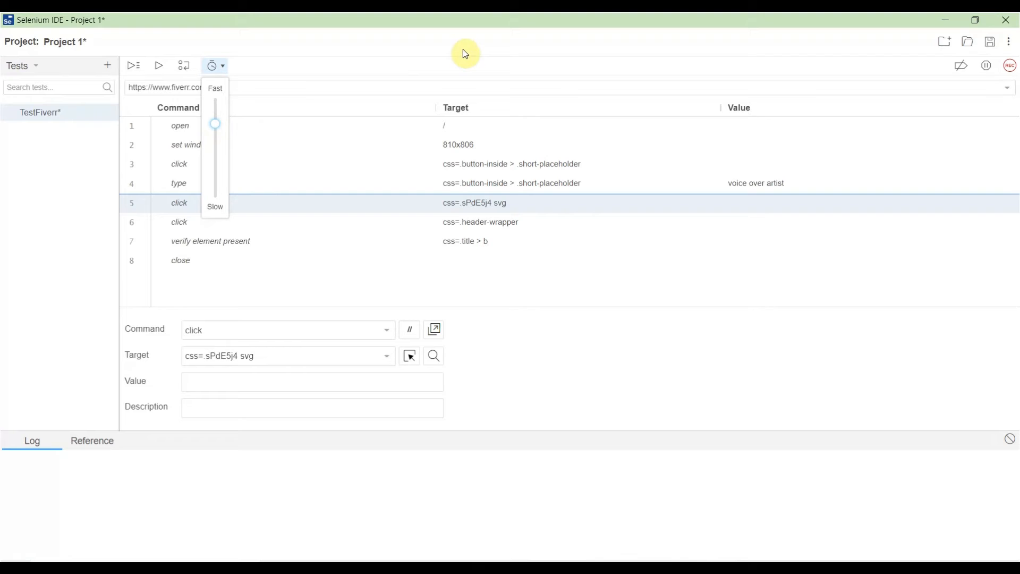
pyautogui.moveTo(356, 226)
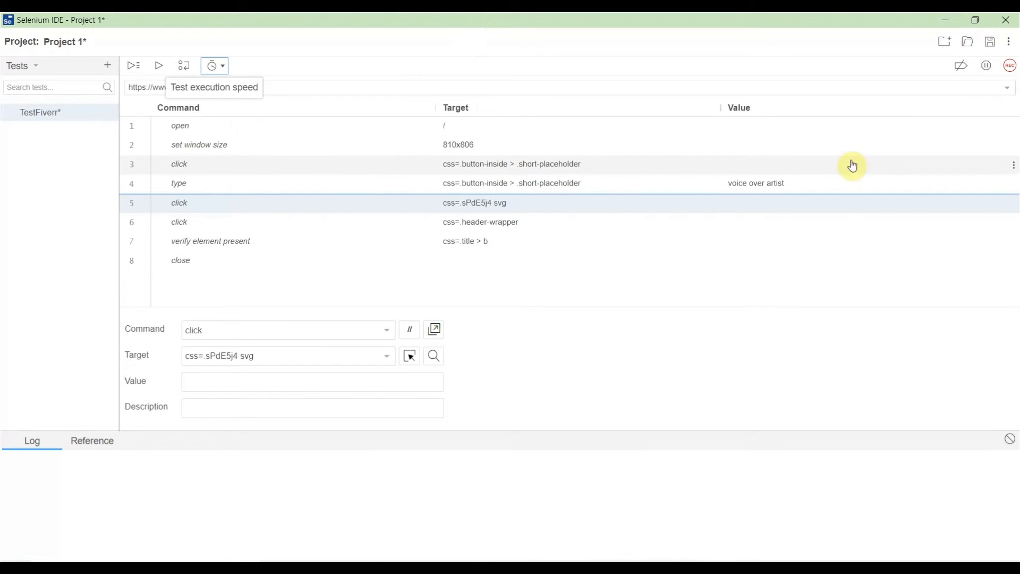
pyautogui.moveTo(945, 42)
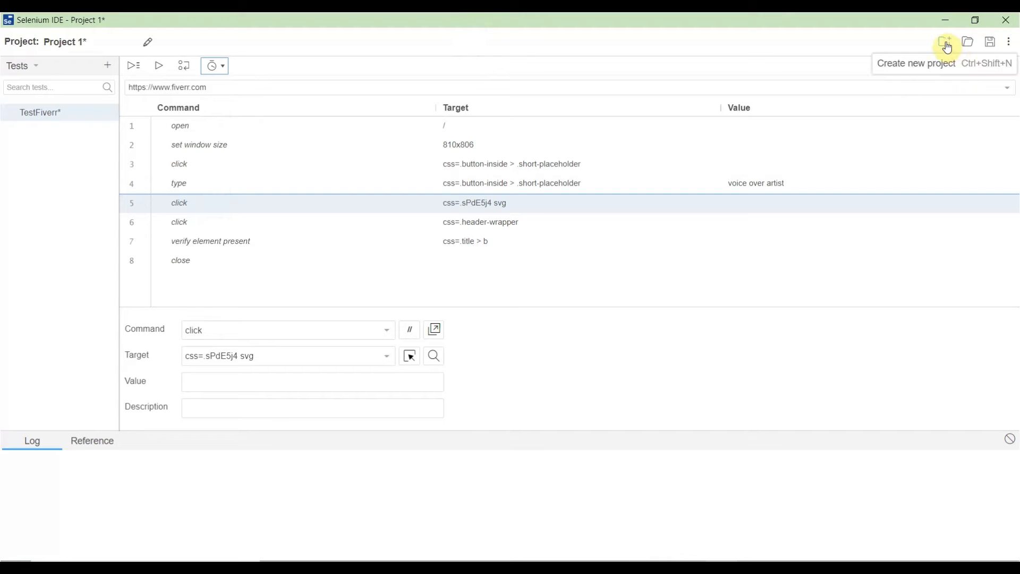
pyautogui.moveTo(966, 41)
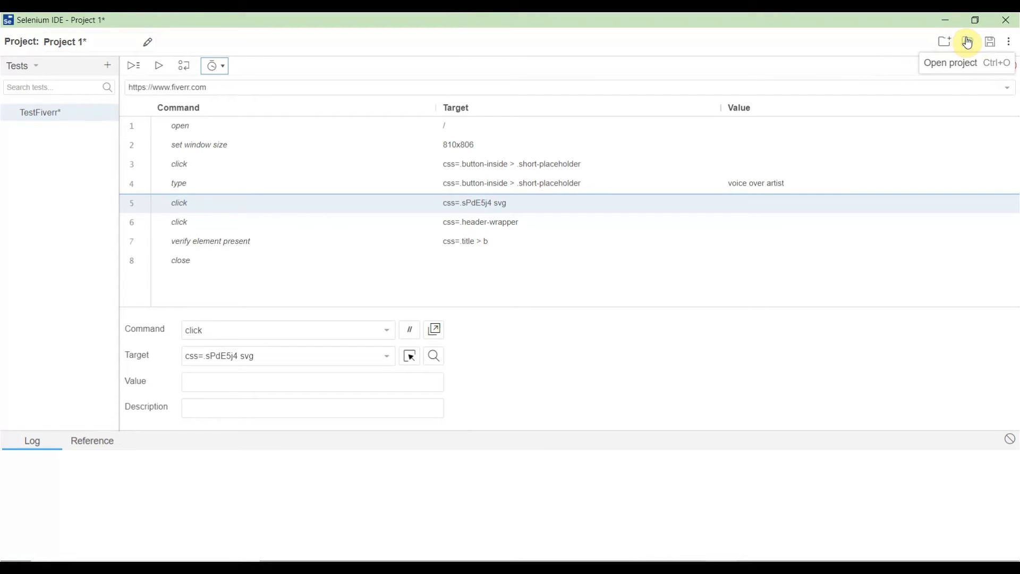
pyautogui.moveTo(989, 42)
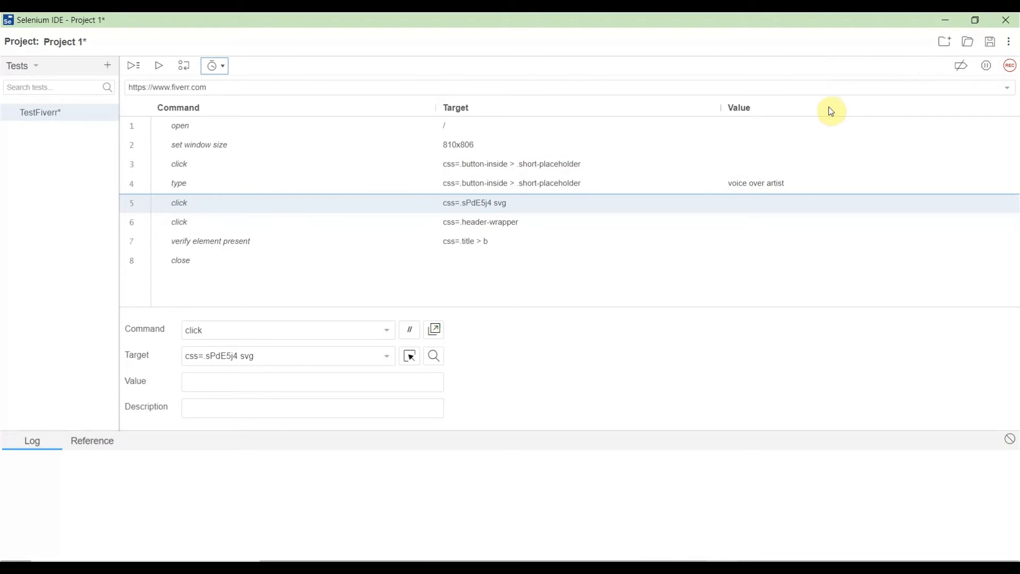
pyautogui.moveTo(985, 68)
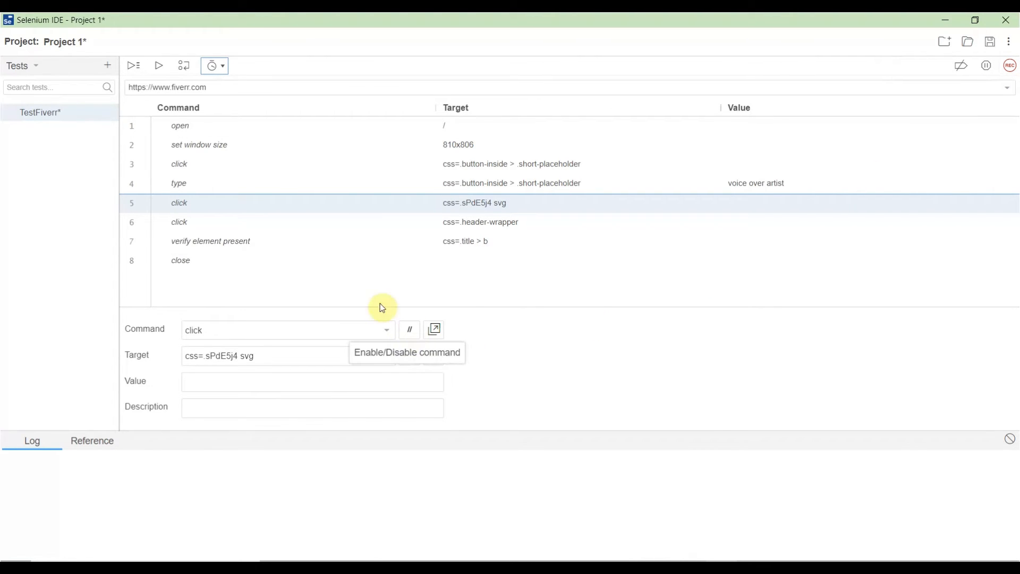
pyautogui.moveTo(204, 149)
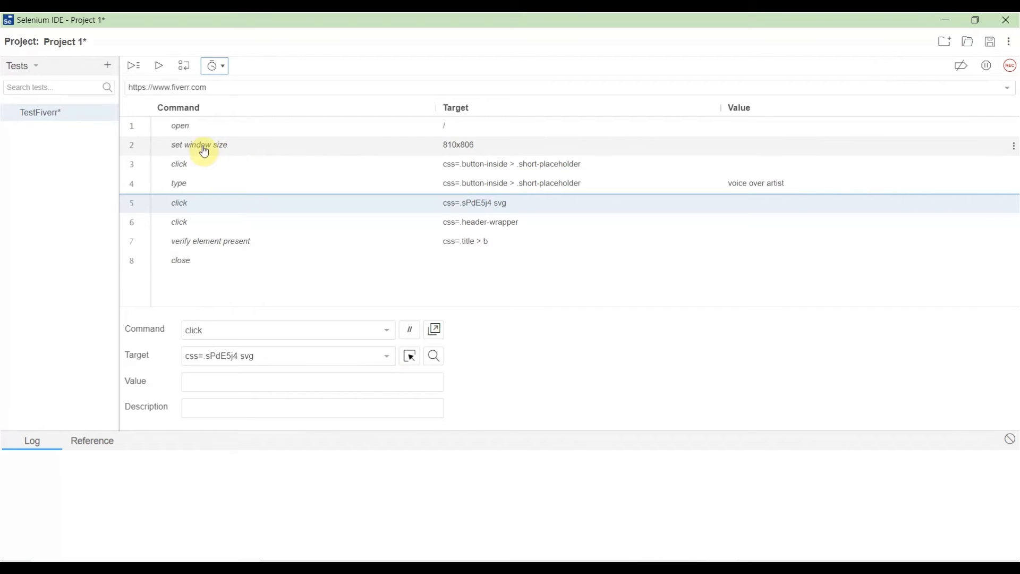
pyautogui.moveTo(169, 91)
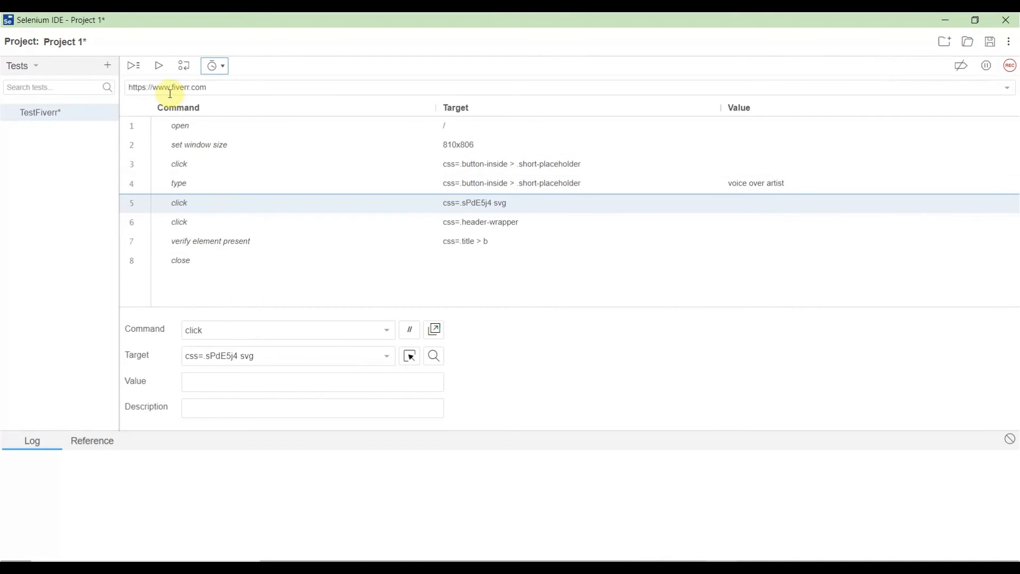
pyautogui.moveTo(159, 65)
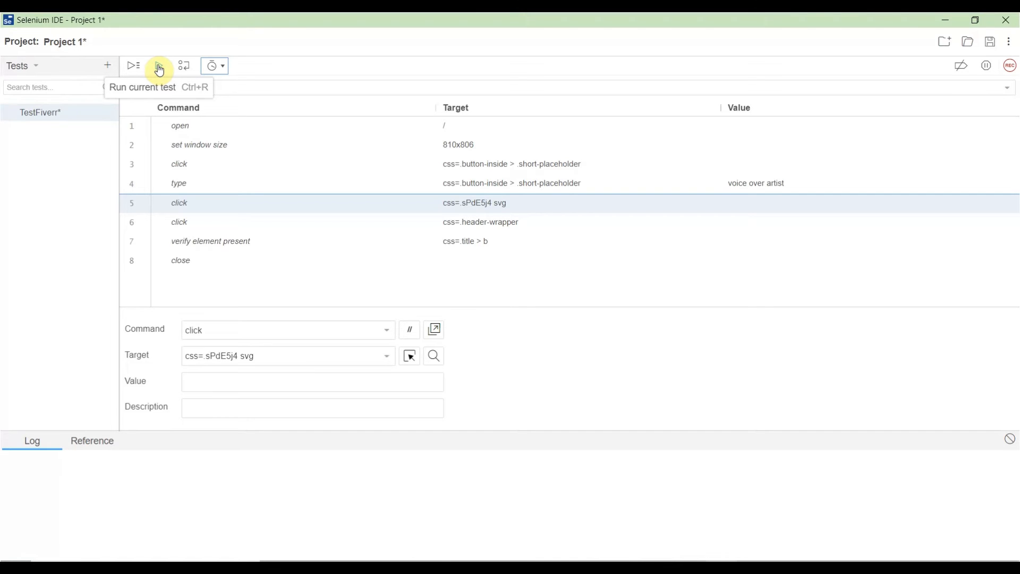
# Play back TestFiverr, searching Fiverr for 'voice over artist' until the log reports success
pyautogui.click(133, 65)
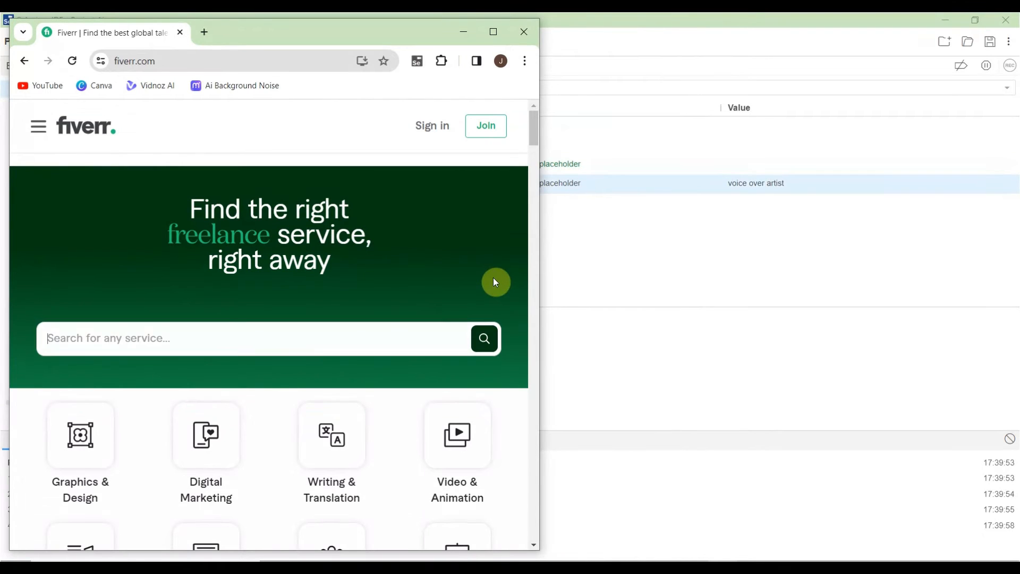
pyautogui.write('voice over artist')
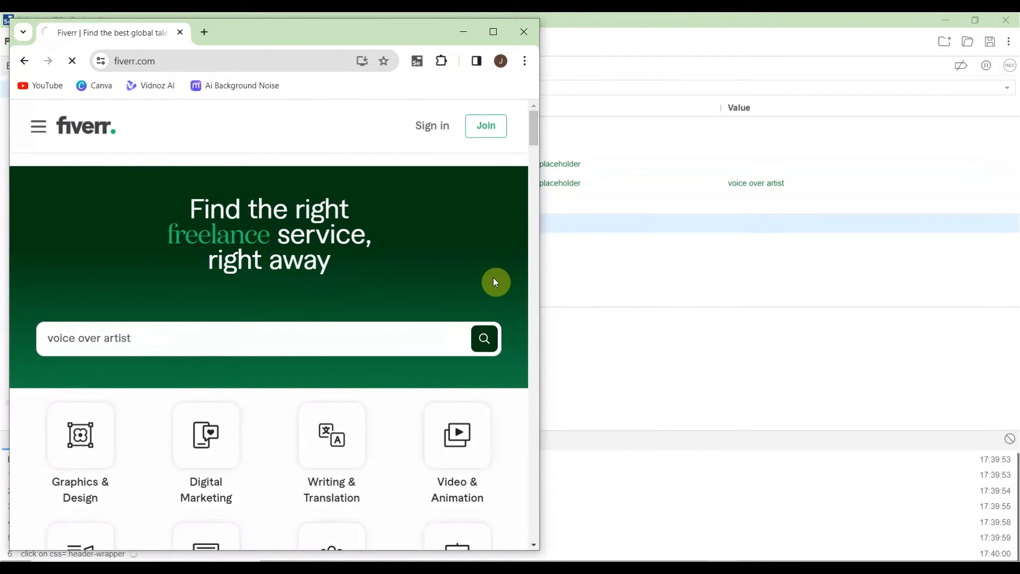
pyautogui.click(484, 338)
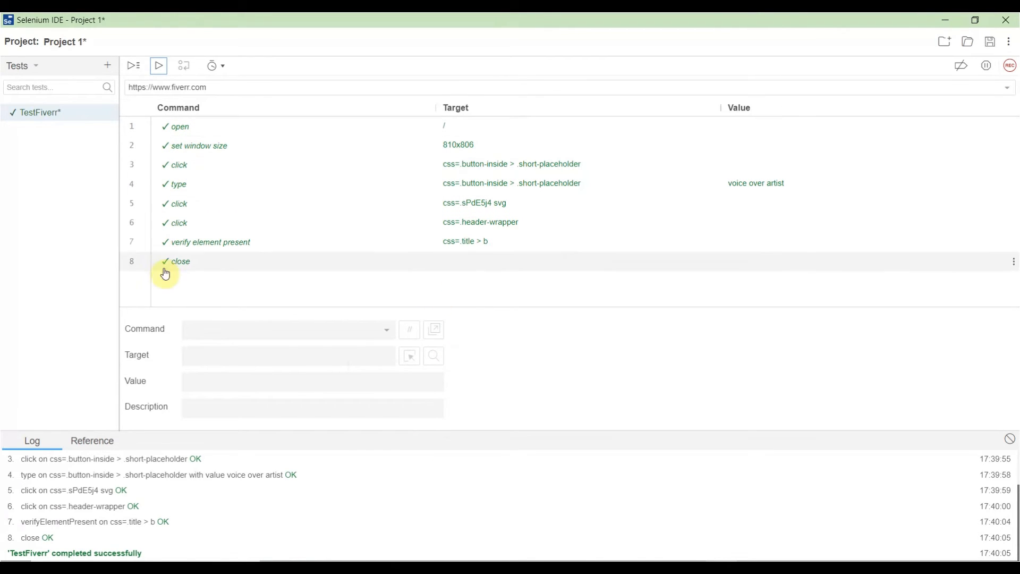
pyautogui.moveTo(487, 311)
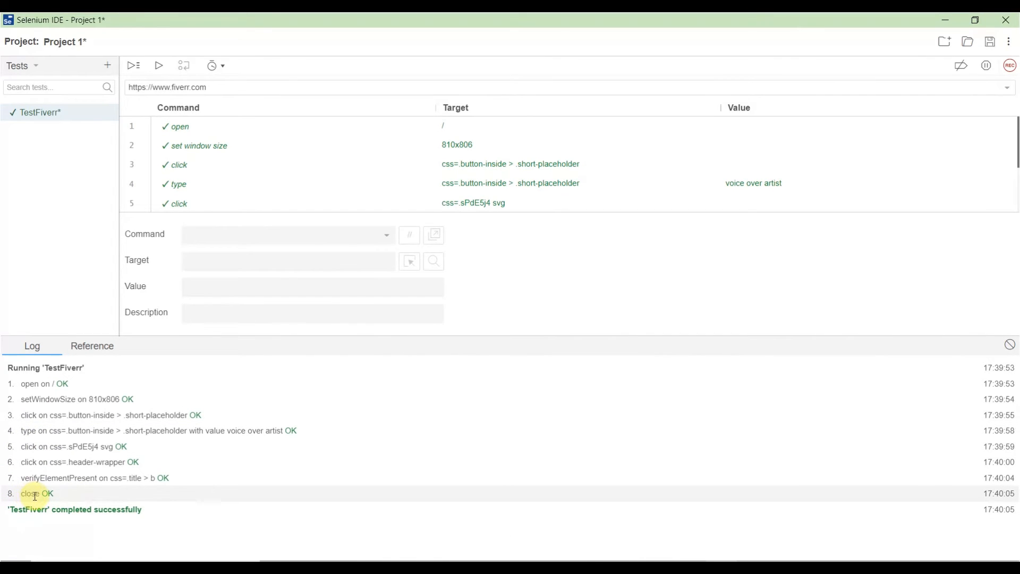
pyautogui.moveTo(498, 366)
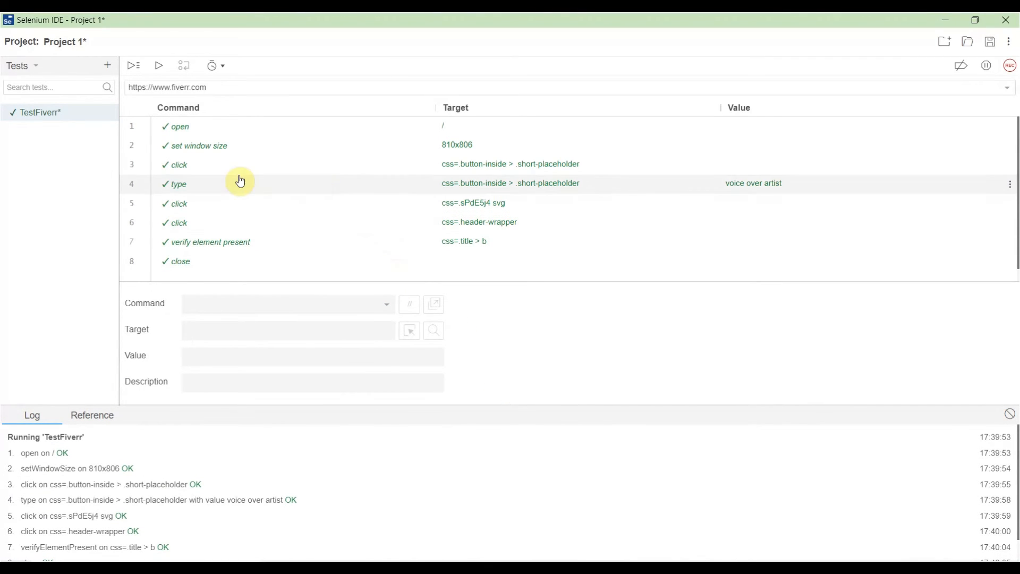
pyautogui.click(199, 145)
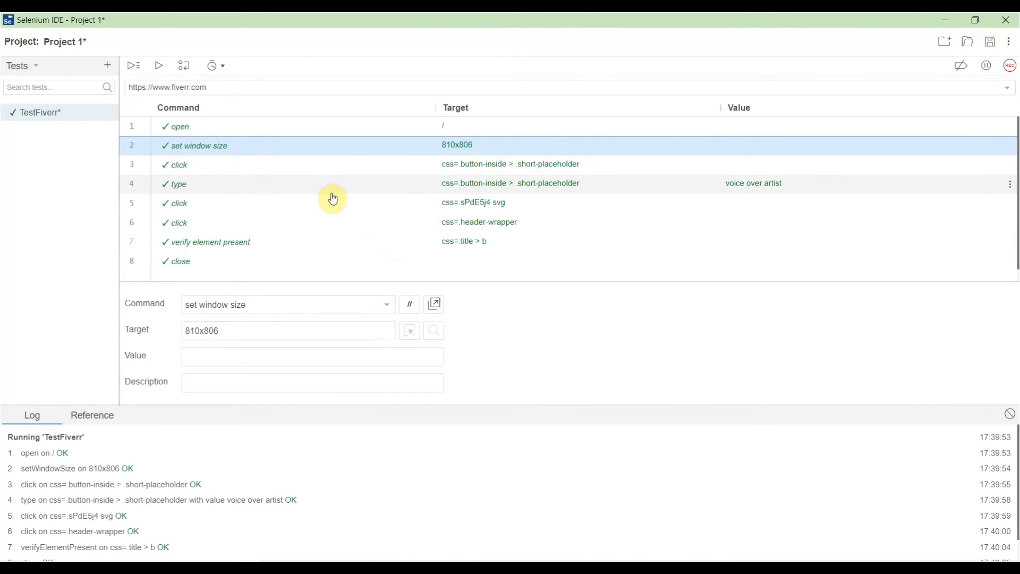
pyautogui.moveTo(278, 158)
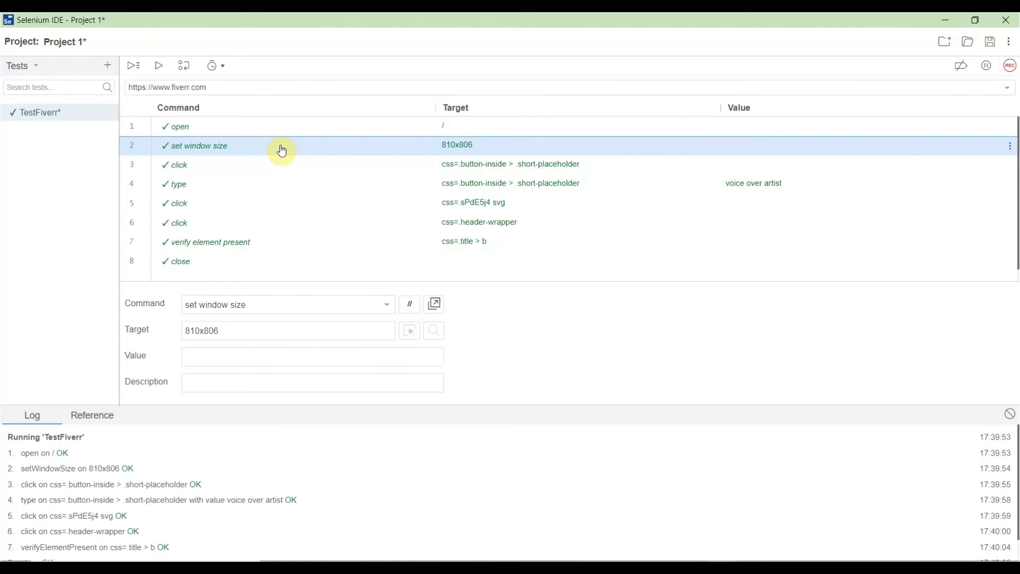
# Insert an echo command with target 'Browser opened' above the set window size step
pyautogui.rightClick(281, 145)
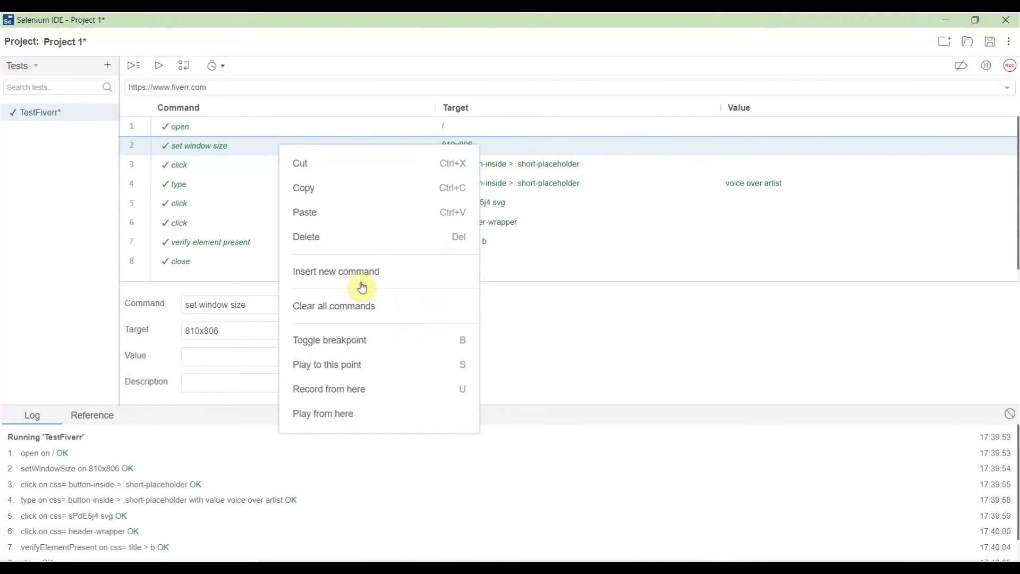
pyautogui.click(336, 272)
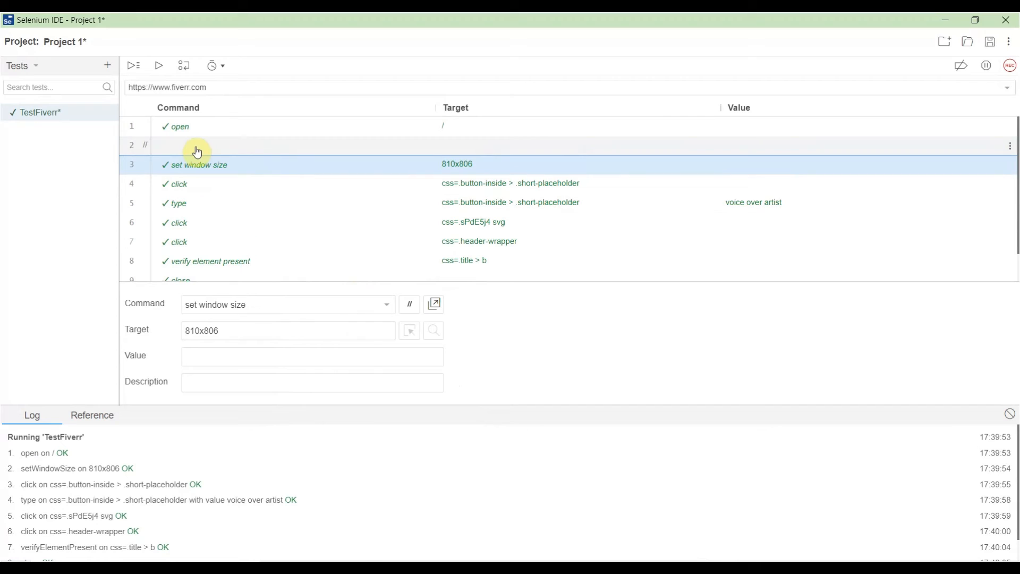
pyautogui.click(197, 144)
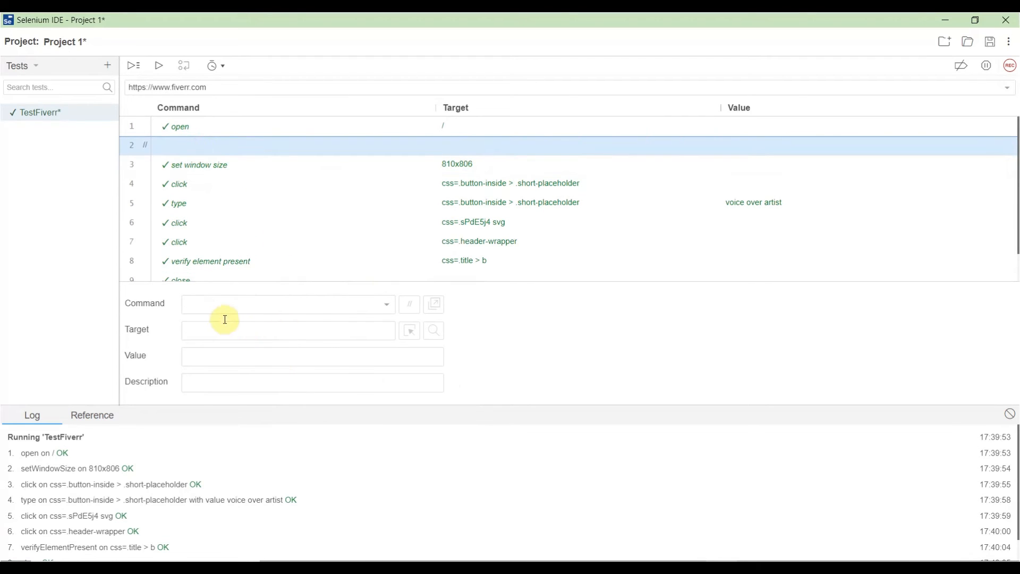
pyautogui.click(287, 304)
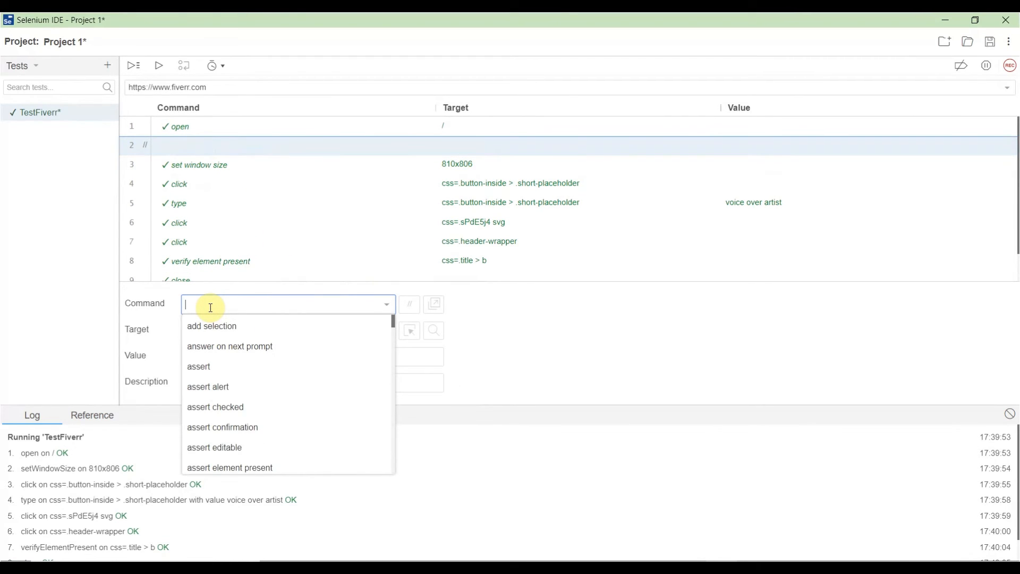
pyautogui.write('echo')
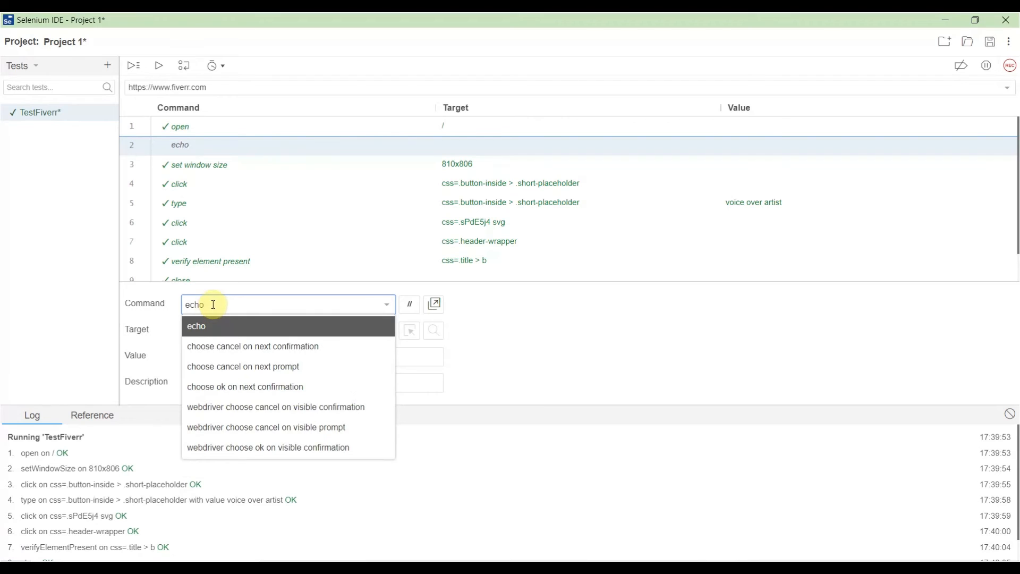
pyautogui.click(196, 325)
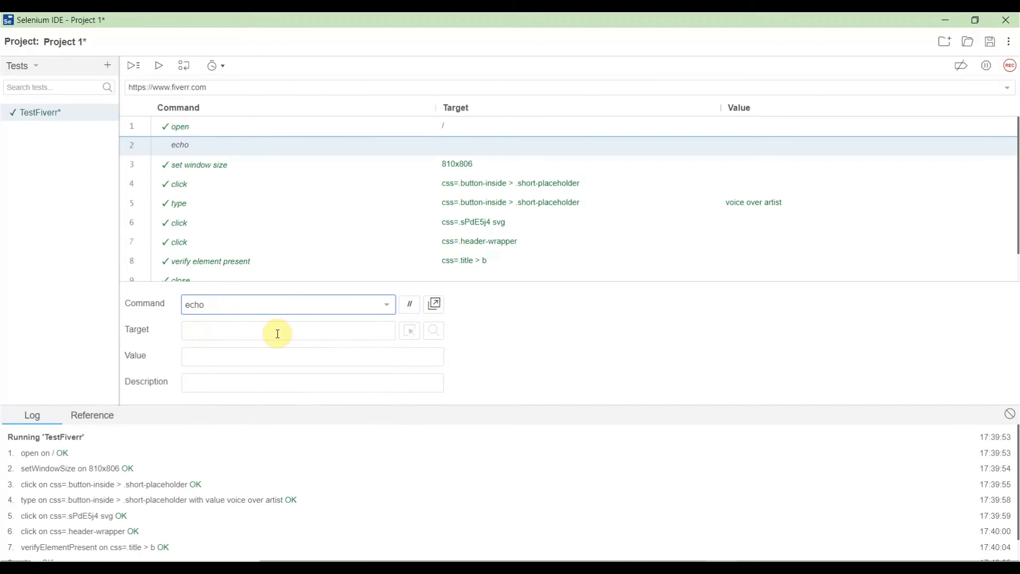
pyautogui.moveTo(269, 145)
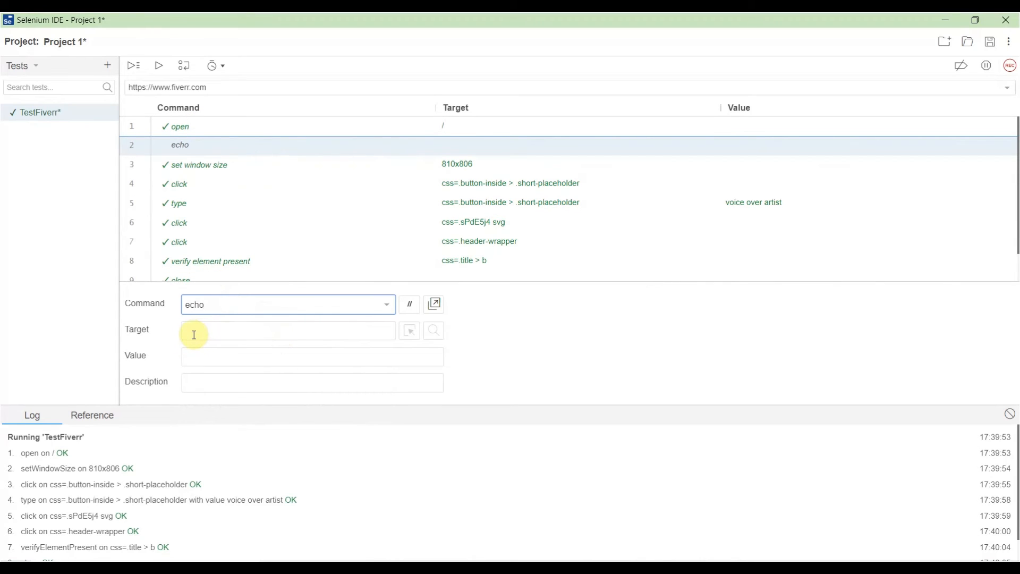
pyautogui.click(286, 330)
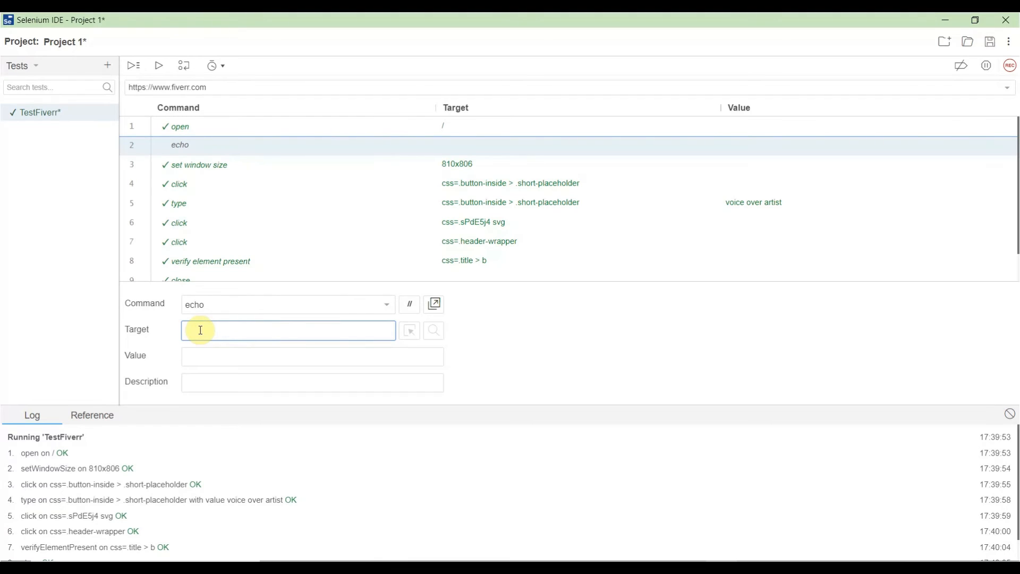
pyautogui.write('B')
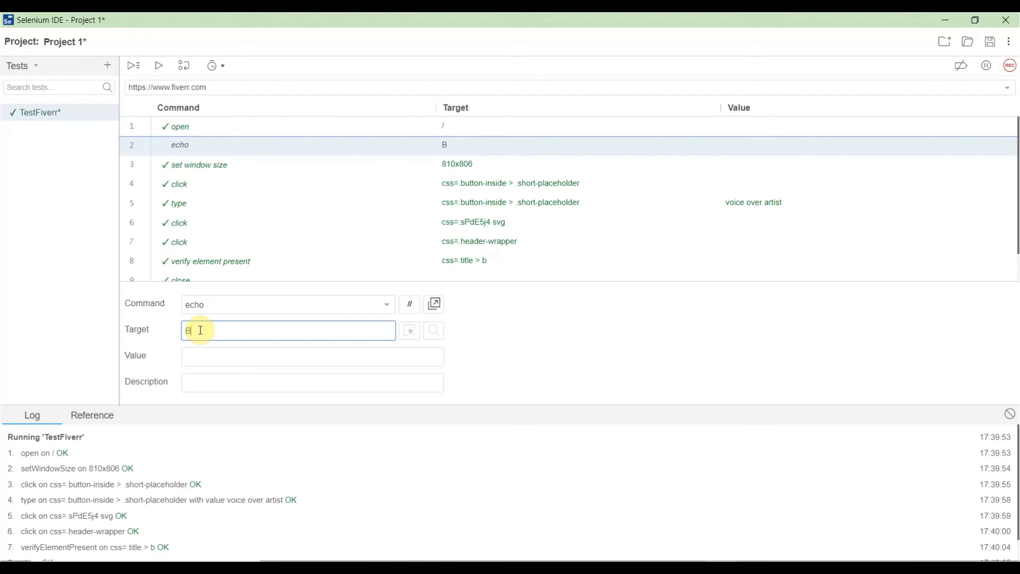
pyautogui.write('rowser ope')
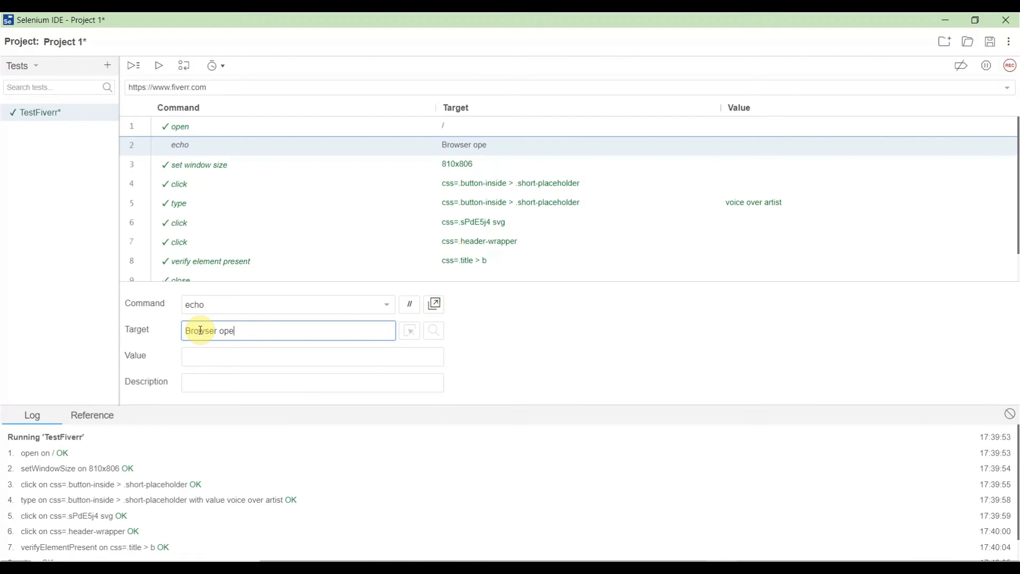
pyautogui.write('ned')
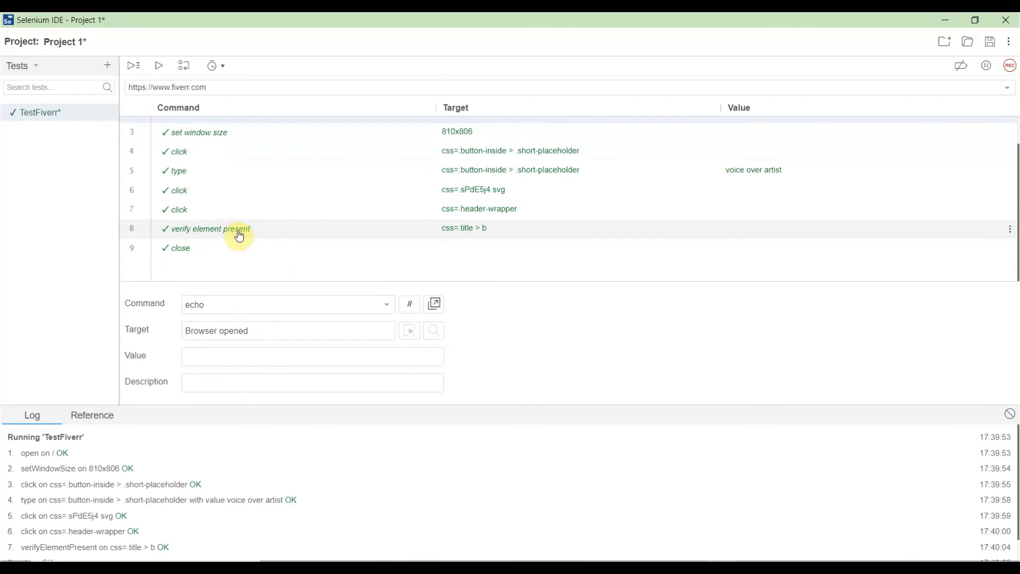
pyautogui.moveTo(235, 232)
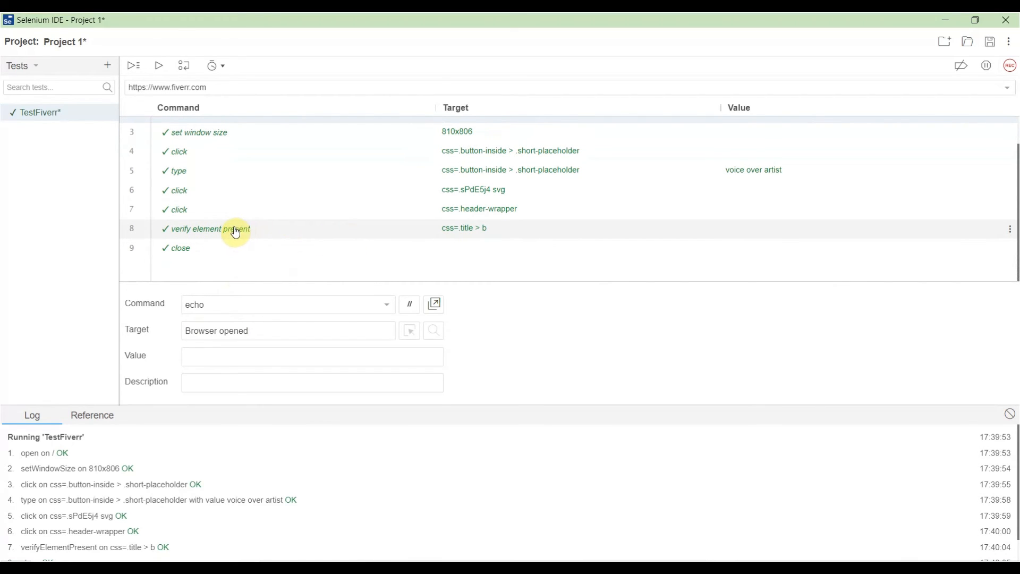
# Insert an echo command with target 'Element verified' above the close step
pyautogui.click(180, 248)
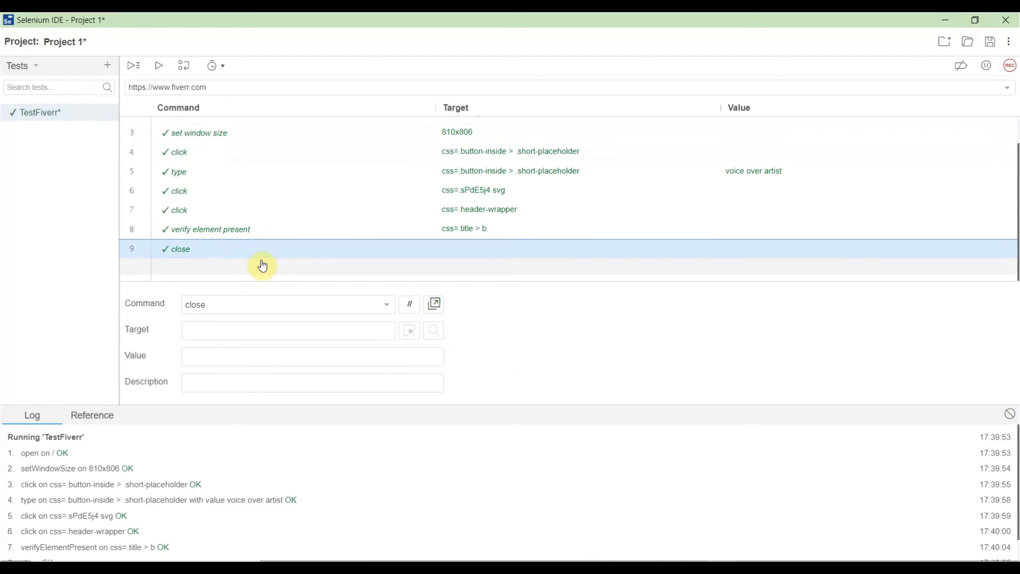
pyautogui.rightClick(301, 251)
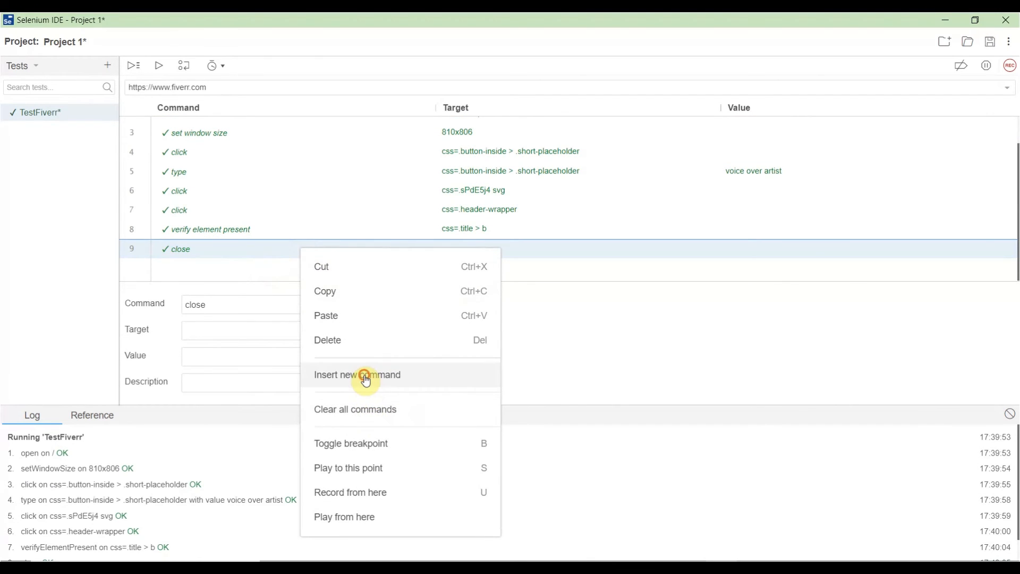
pyautogui.click(356, 374)
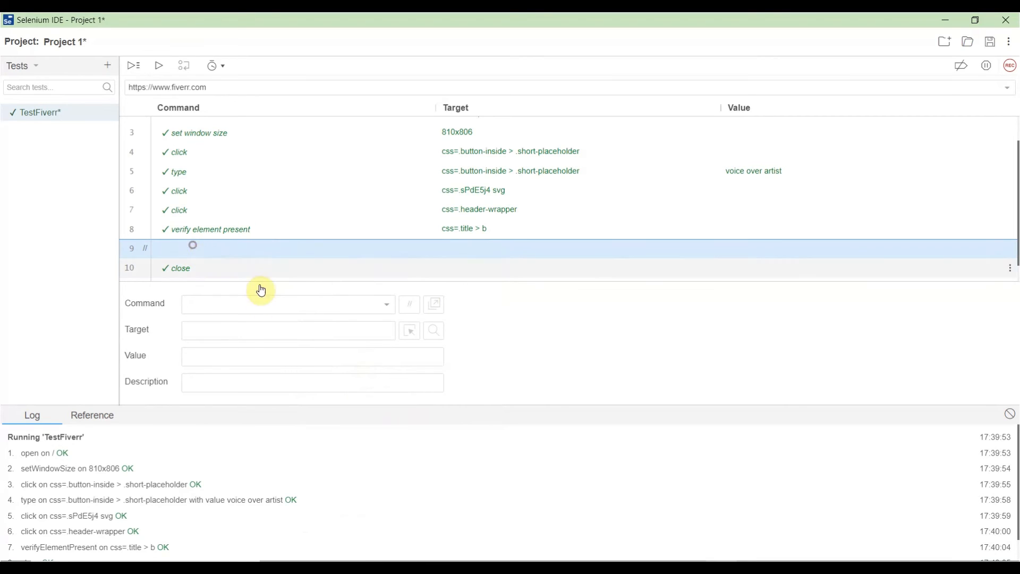
pyautogui.click(286, 304)
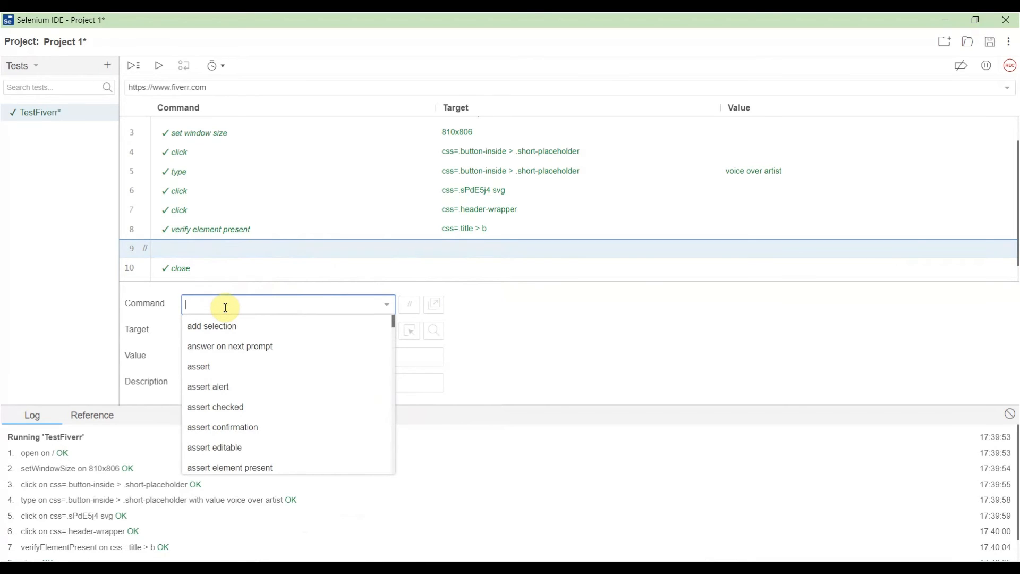
pyautogui.write('echo')
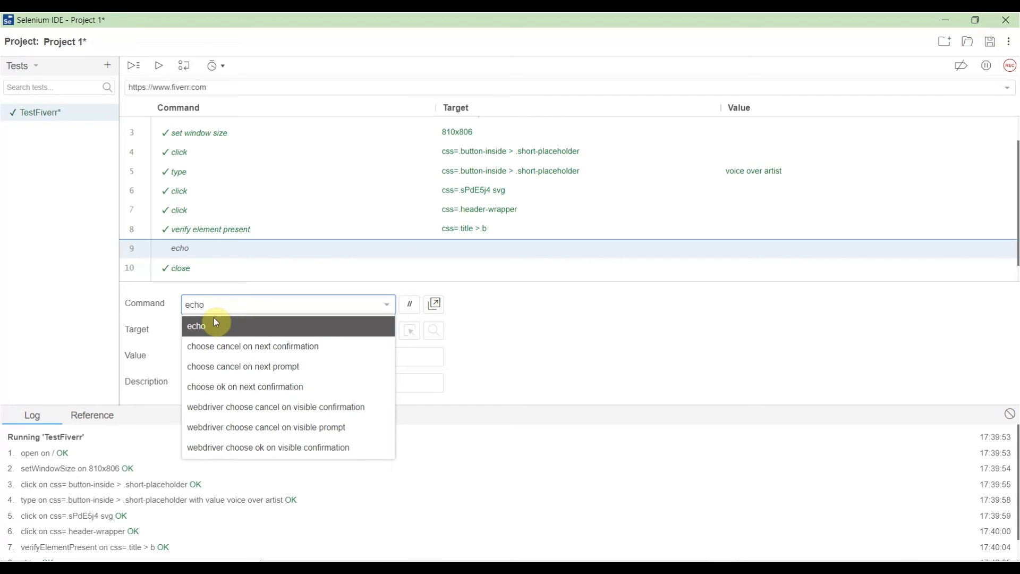
pyautogui.click(195, 325)
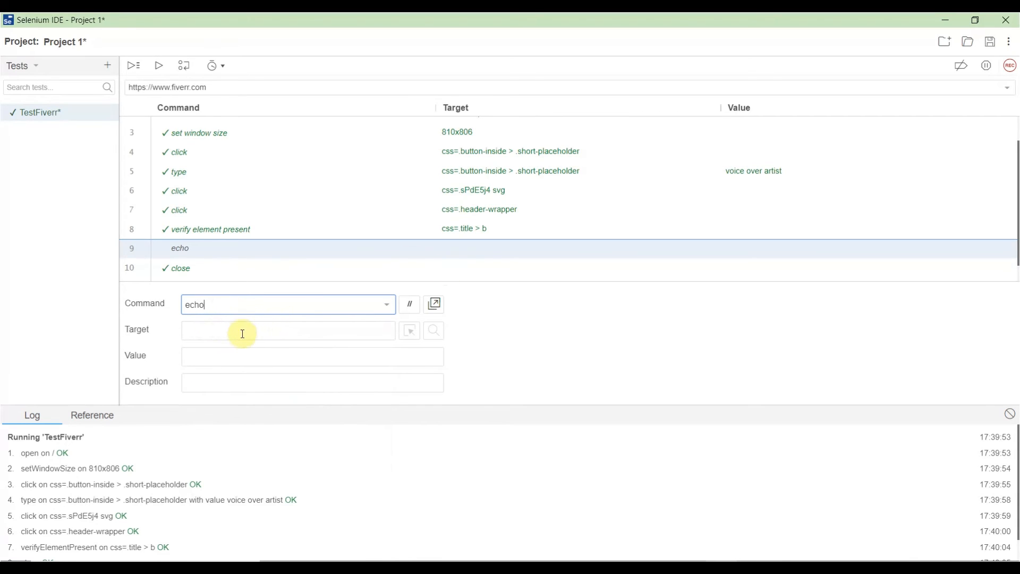
pyautogui.click(287, 330)
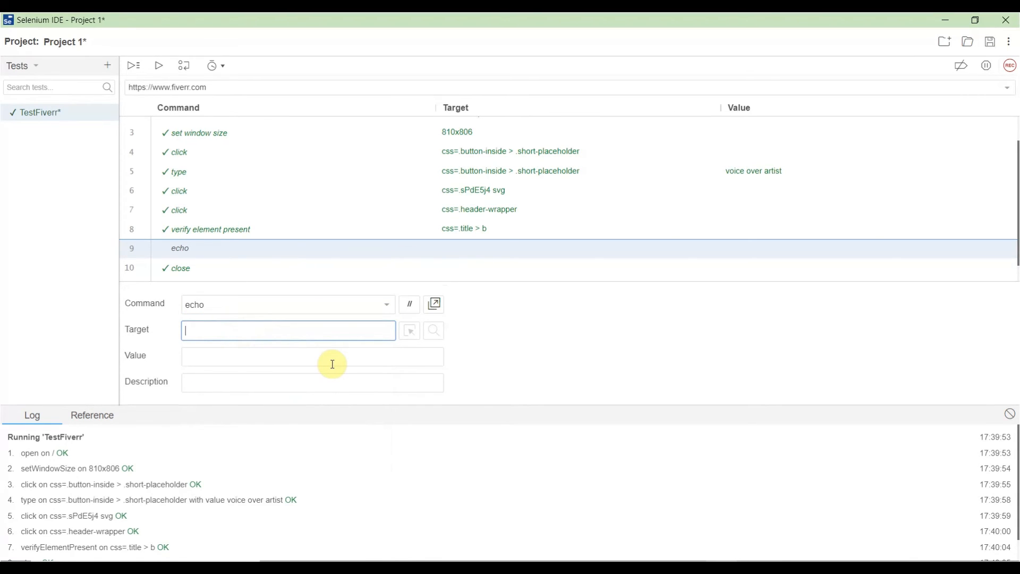
pyautogui.write('Element veri')
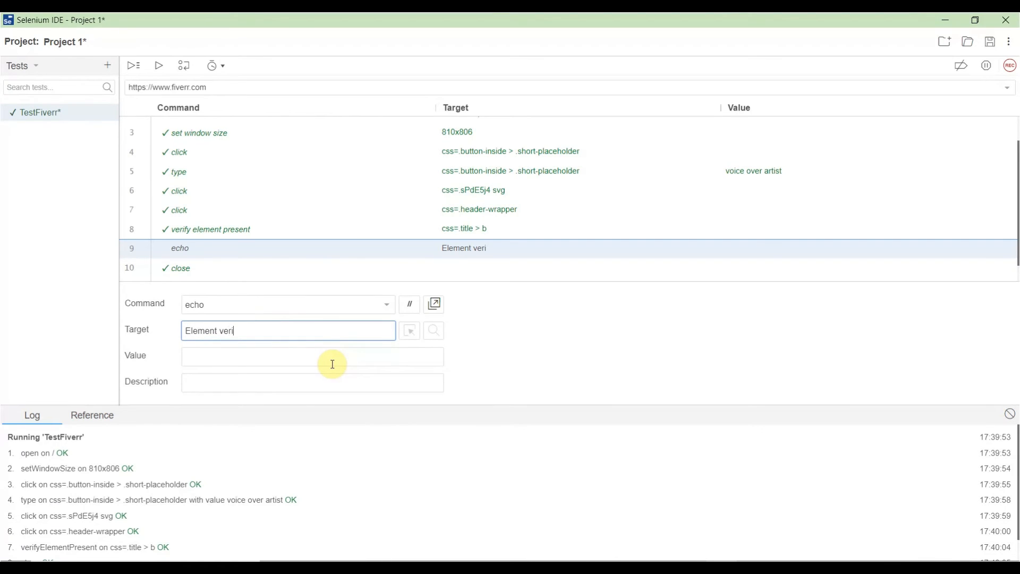
pyautogui.write('fied')
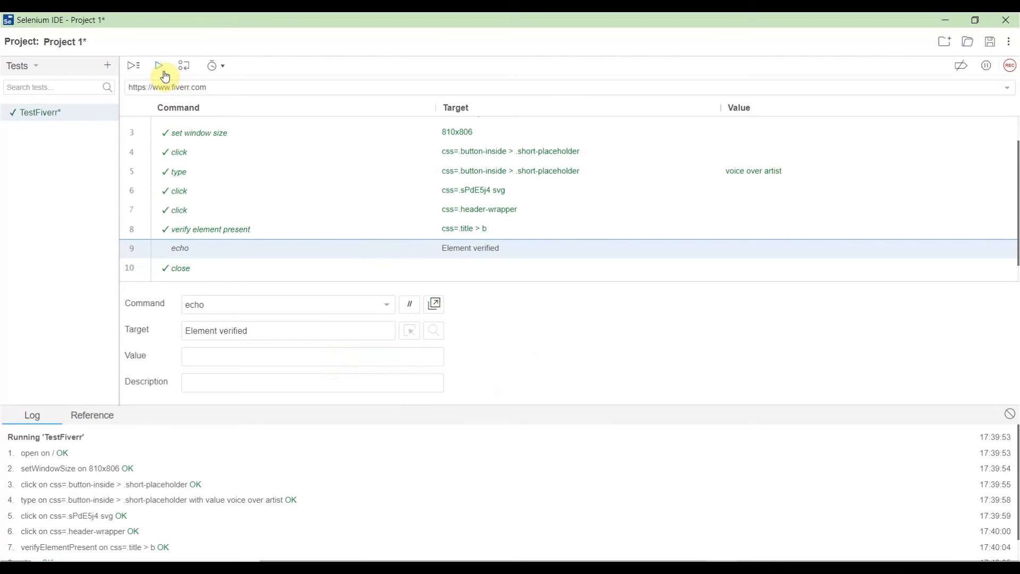
# Rerun TestFiverr searching 'voice over artist', then select the 'echo: Browser opened' log line
pyautogui.click(159, 65)
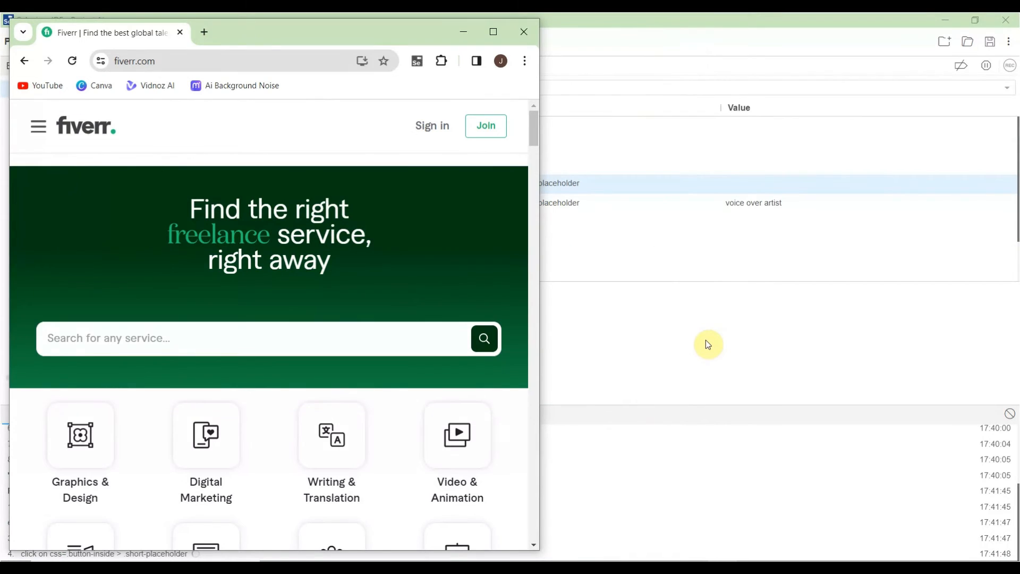
pyautogui.write('voice over artist')
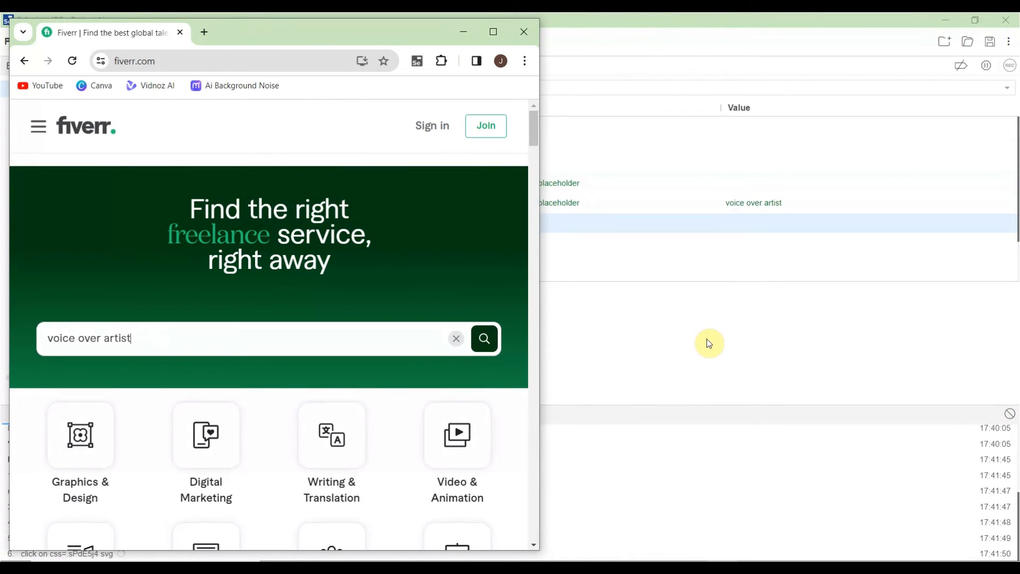
pyautogui.click(484, 338)
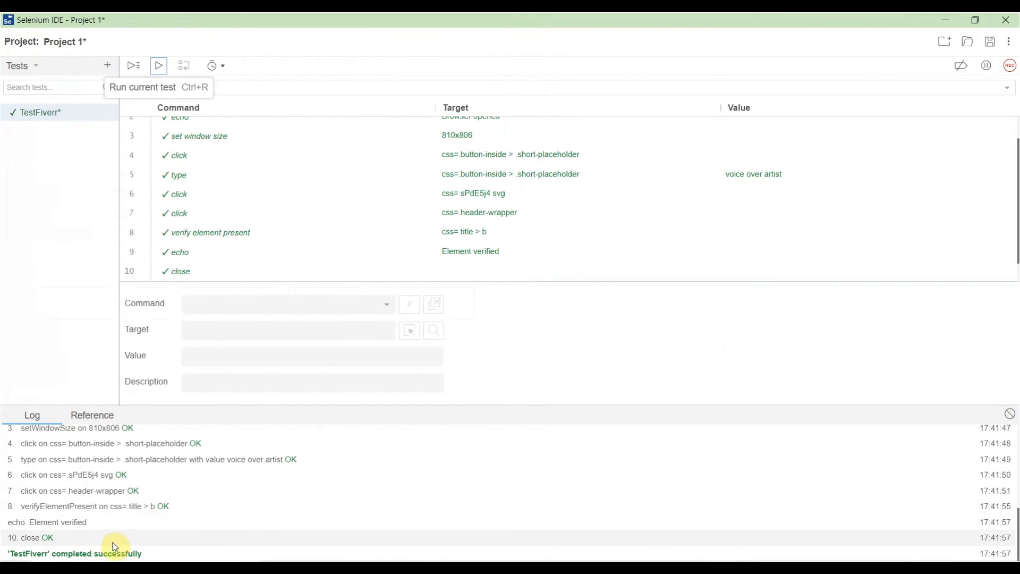
pyautogui.moveTo(80, 531)
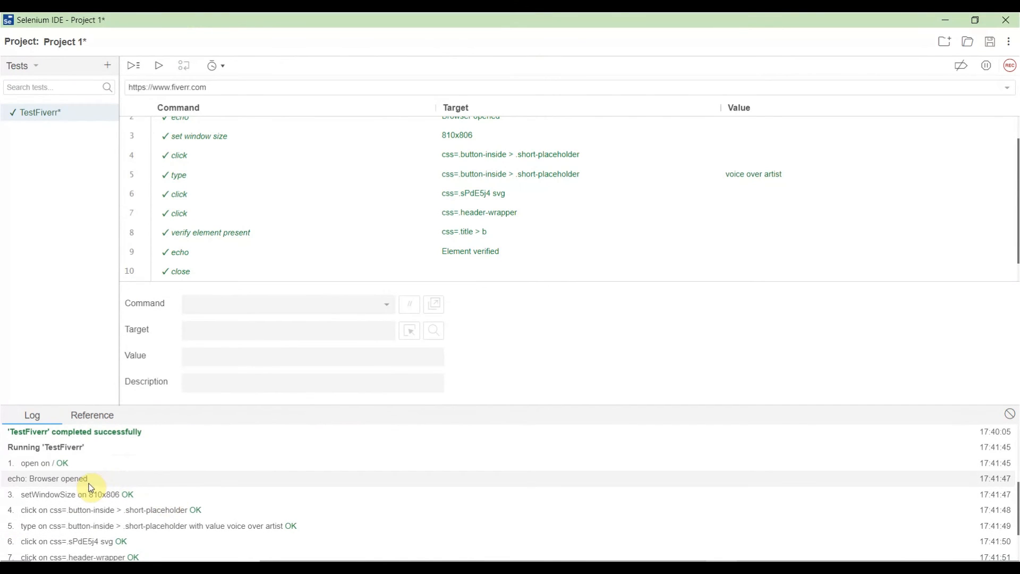
pyautogui.click(46, 478)
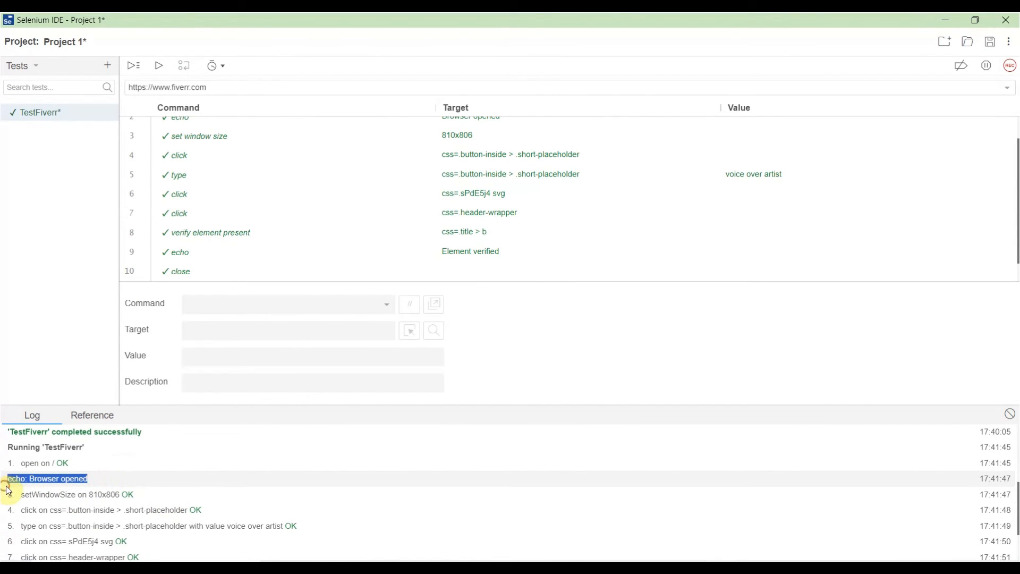
pyautogui.moveTo(535, 295)
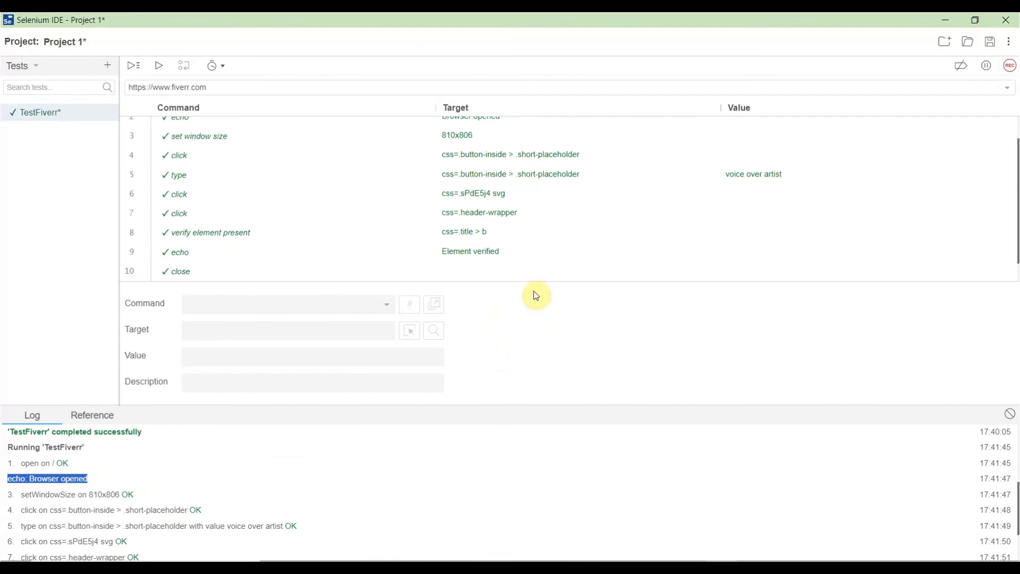
pyautogui.moveTo(298, 254)
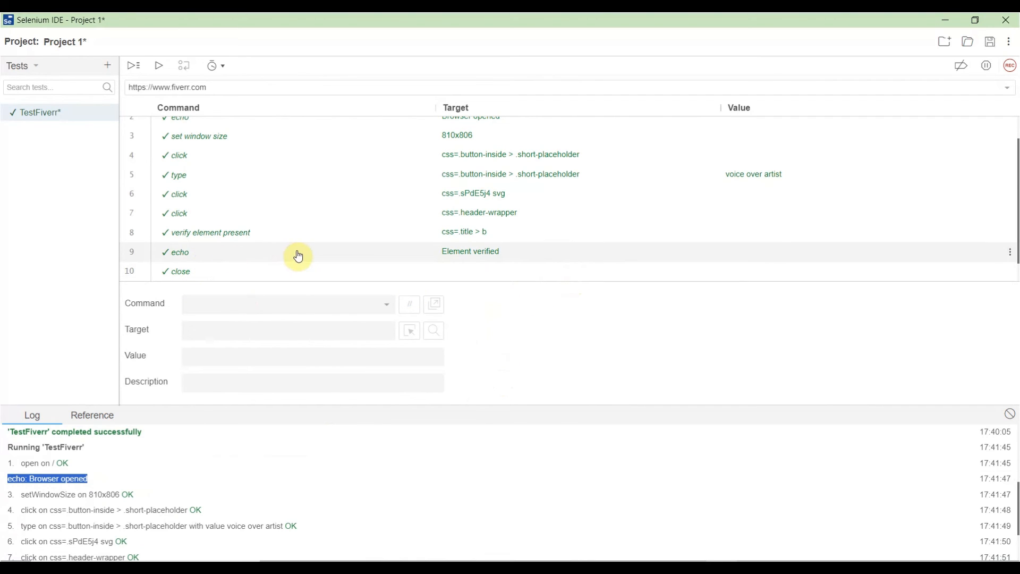
pyautogui.moveTo(206, 258)
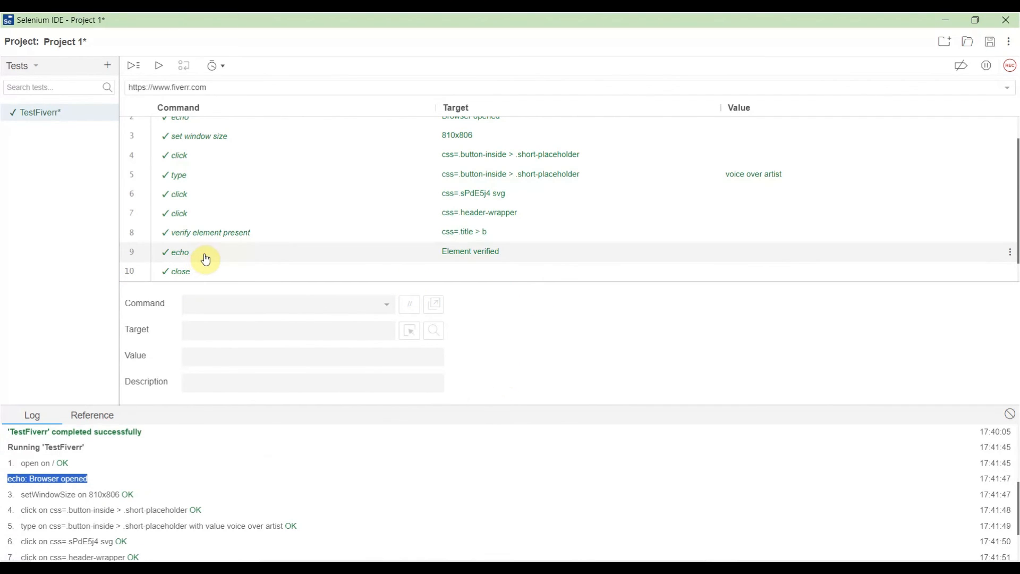
# Select the 'Element verified' echo step and toggle it to a disabled //echo command
pyautogui.click(180, 252)
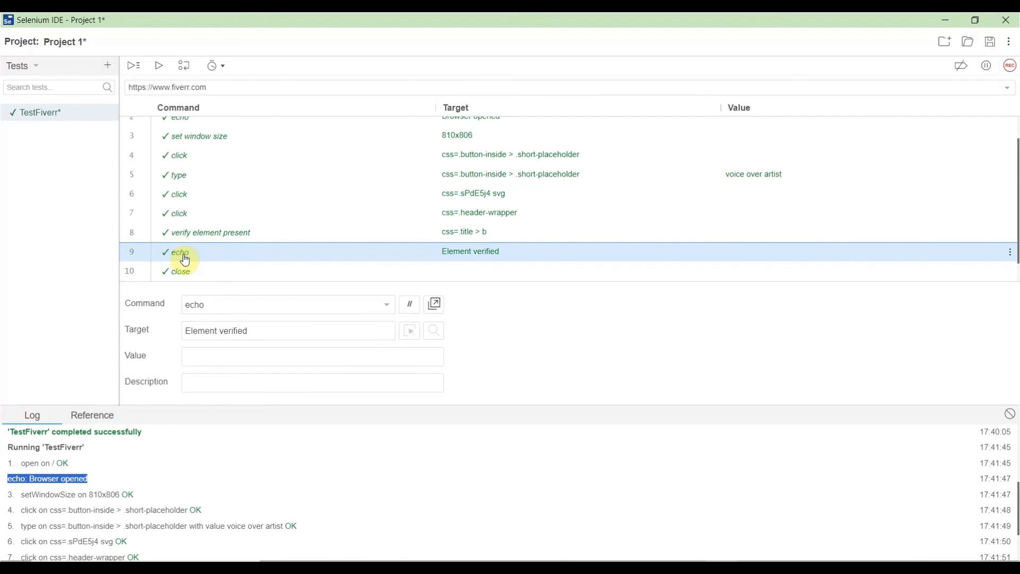
pyautogui.moveTo(257, 261)
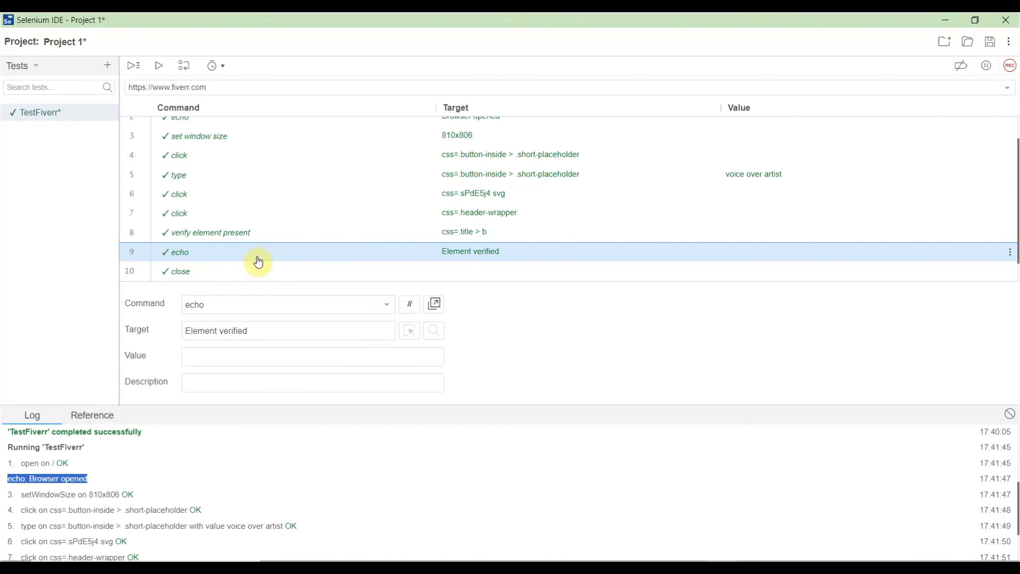
pyautogui.moveTo(409, 304)
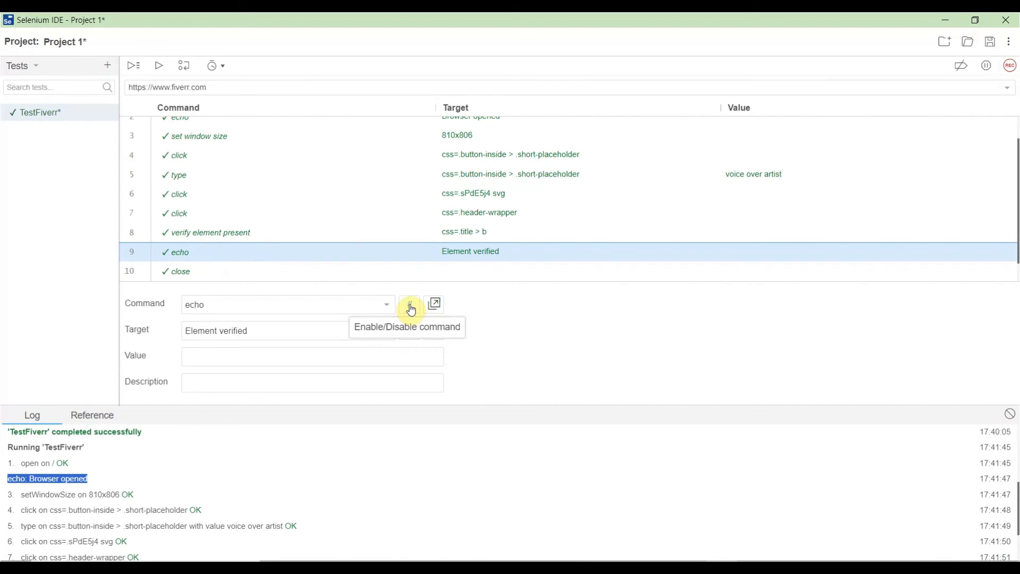
pyautogui.click(409, 304)
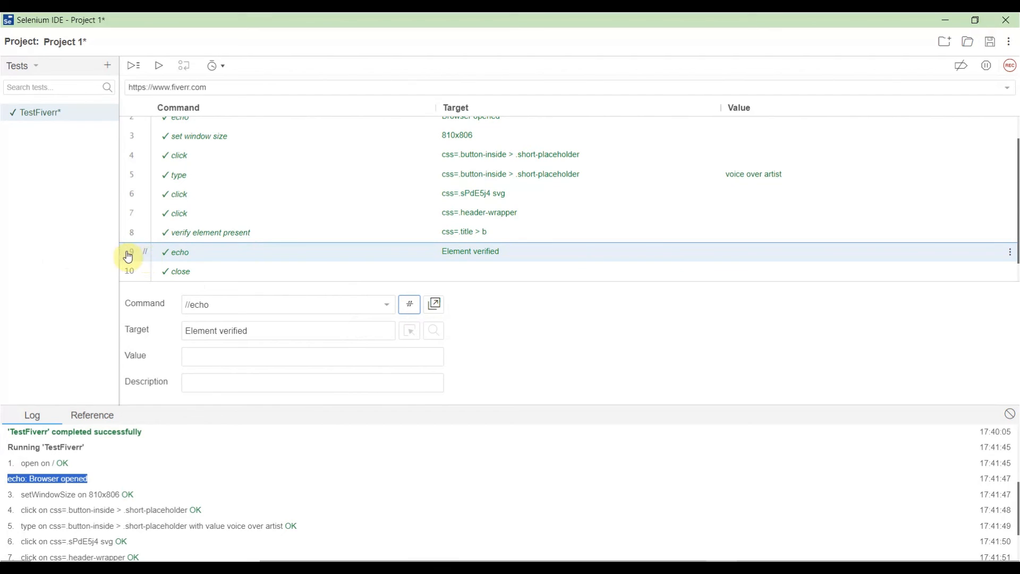
pyautogui.moveTo(547, 412)
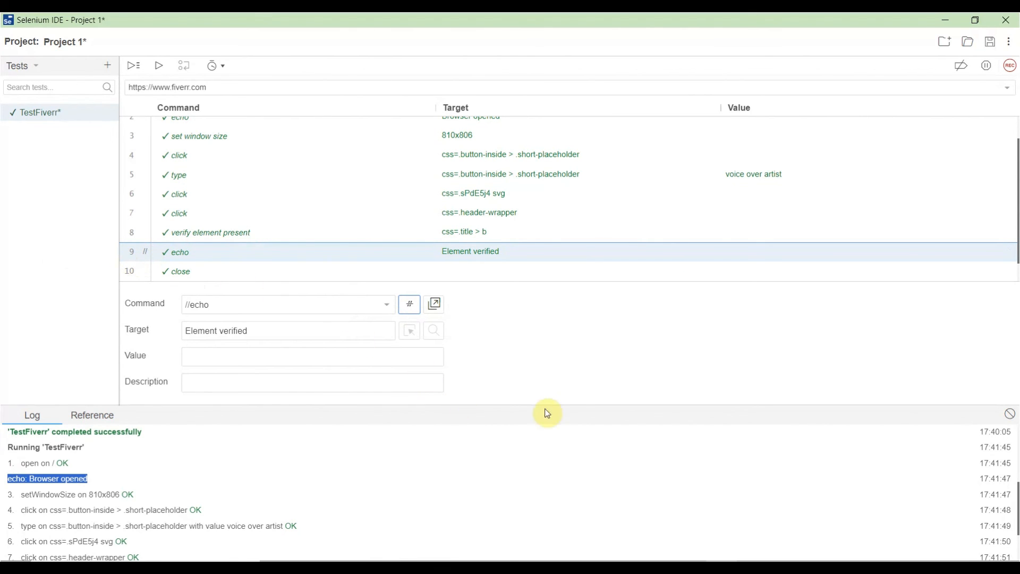
pyautogui.moveTo(575, 253)
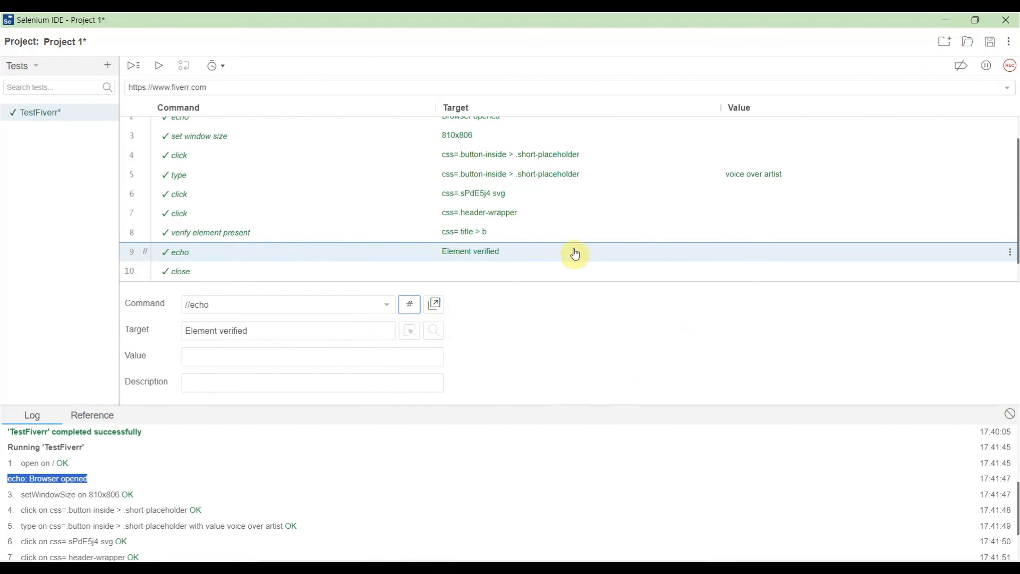
# Play back TestFiverr again with the 'Element verified' echo disabled, ending in success
pyautogui.click(133, 65)
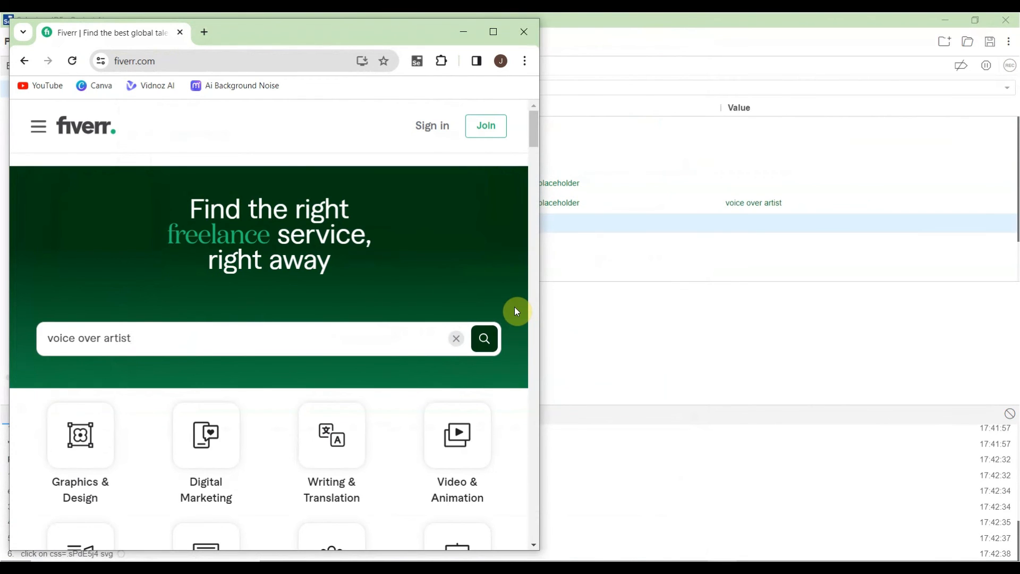
pyautogui.click(483, 337)
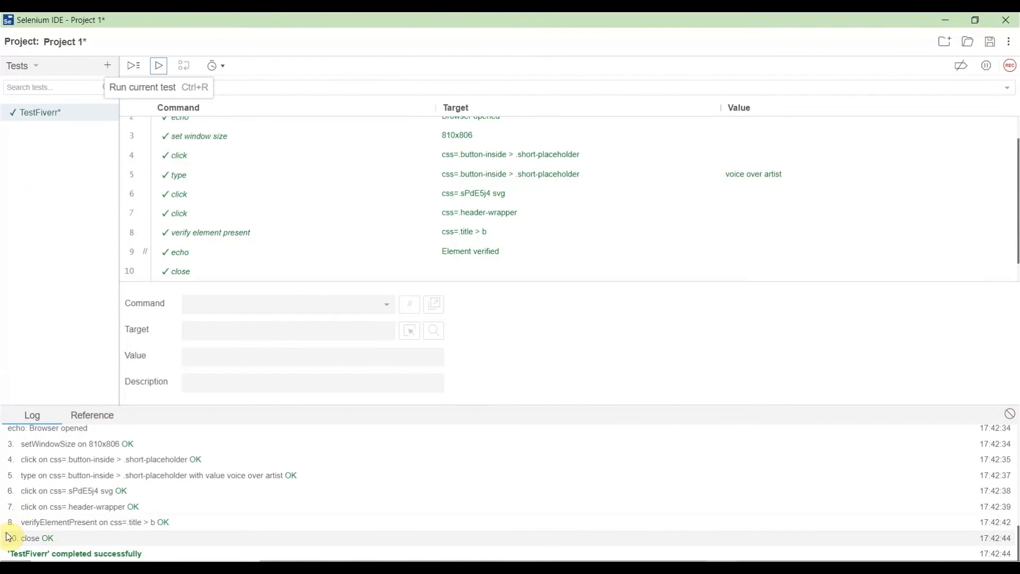
pyautogui.moveTo(117, 549)
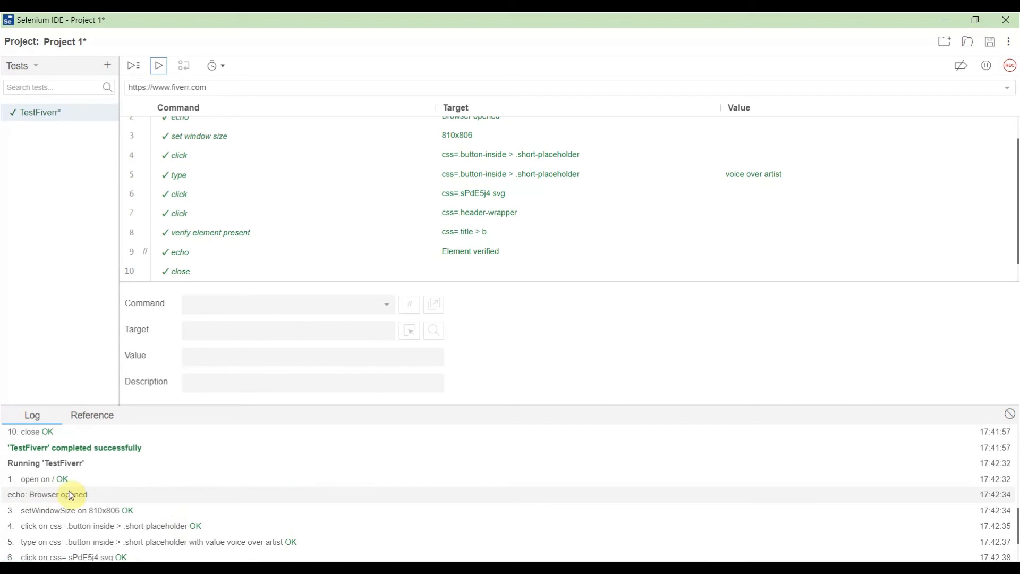
pyautogui.moveTo(332, 447)
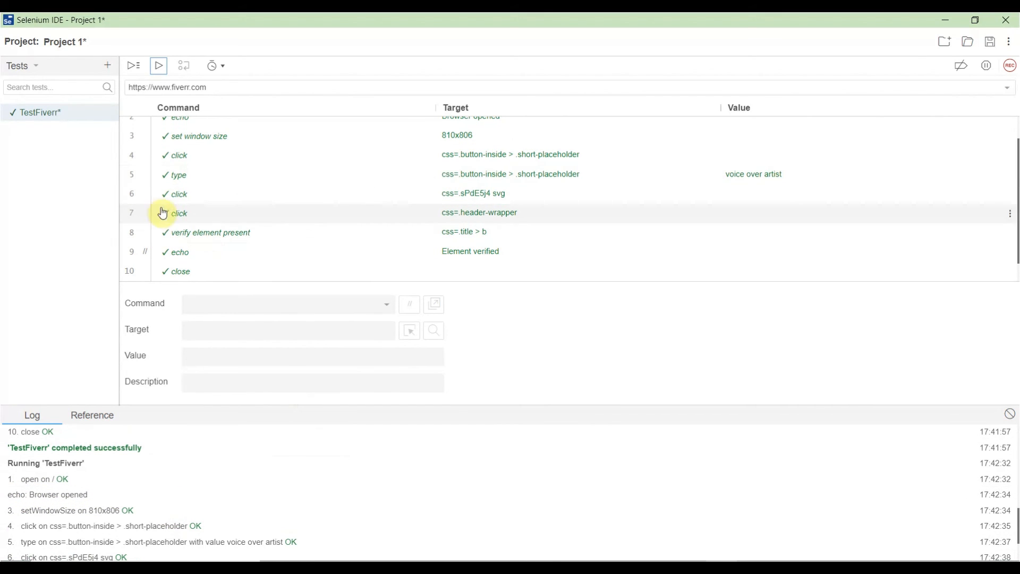
pyautogui.moveTo(424, 270)
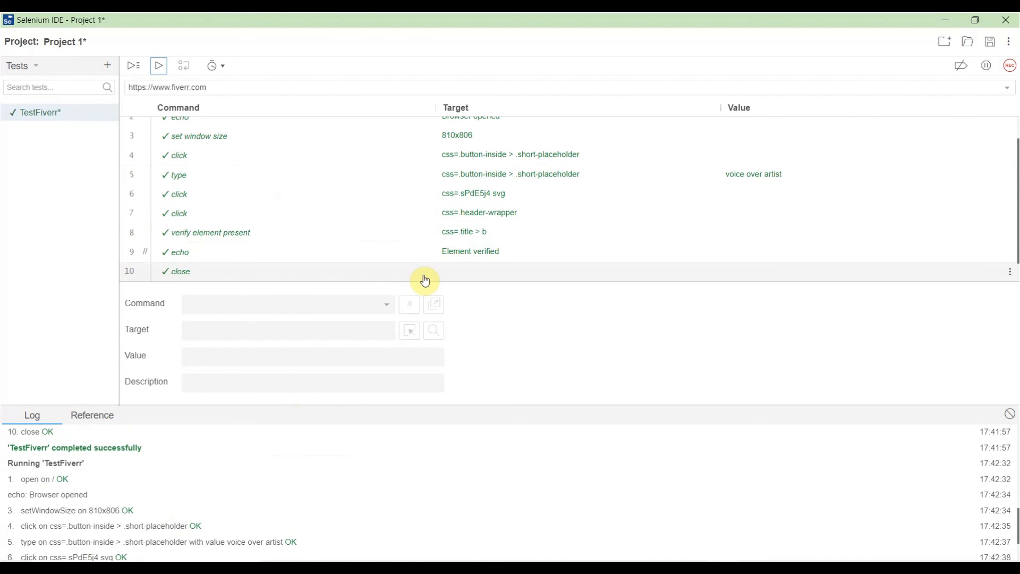
pyautogui.moveTo(477, 308)
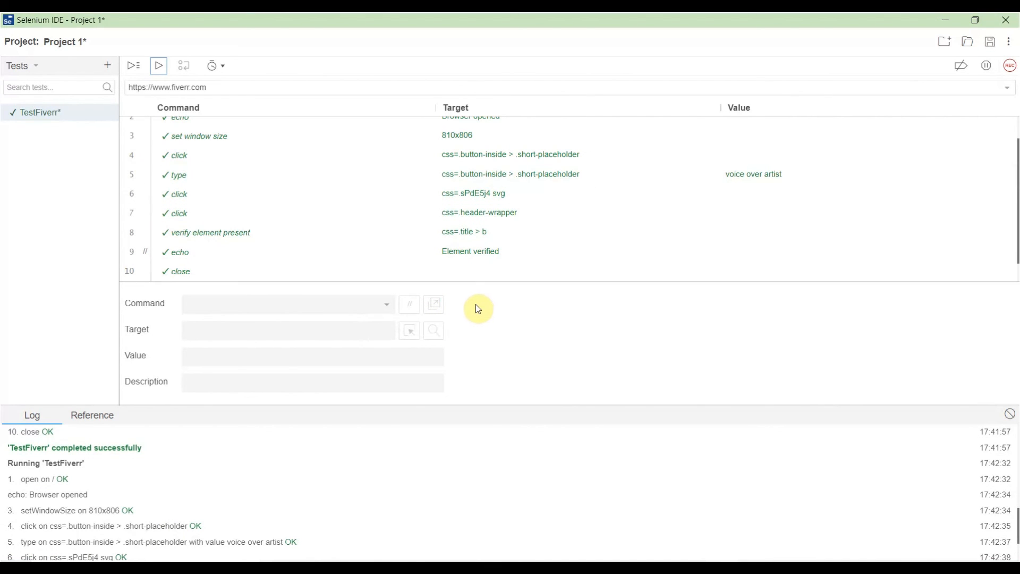
pyautogui.moveTo(562, 482)
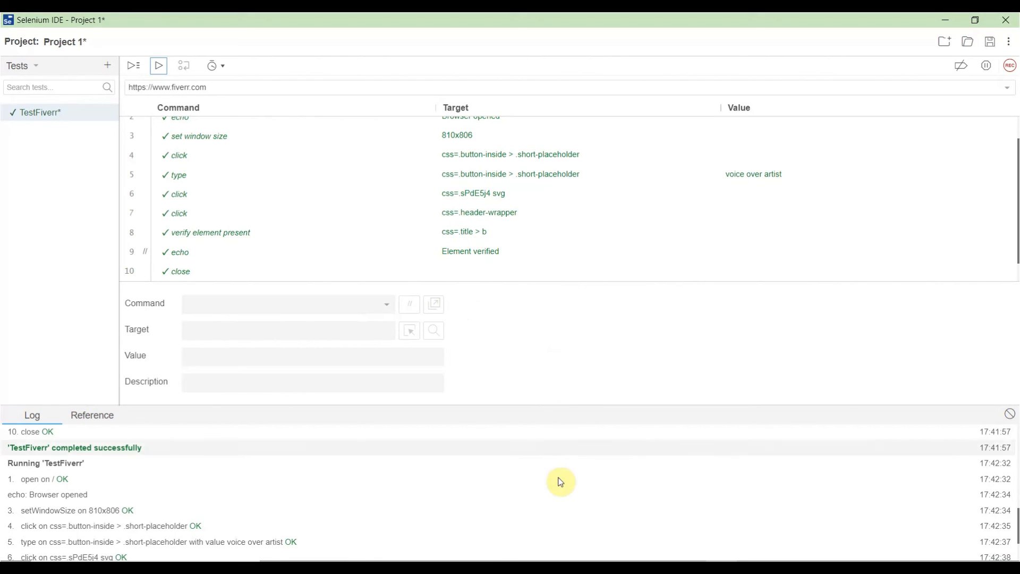